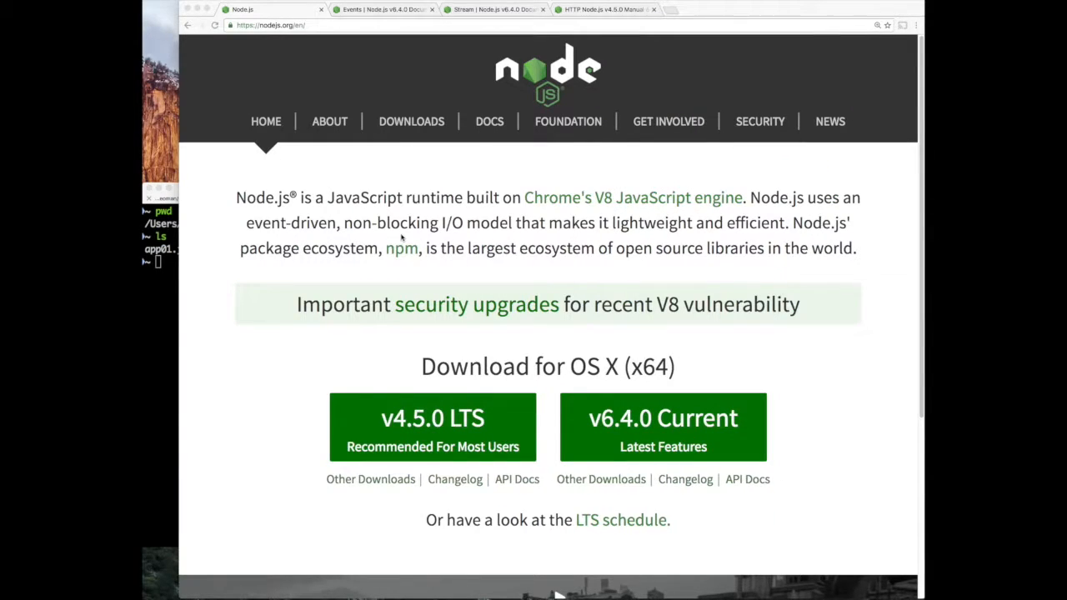
mouse_move(540, 82)
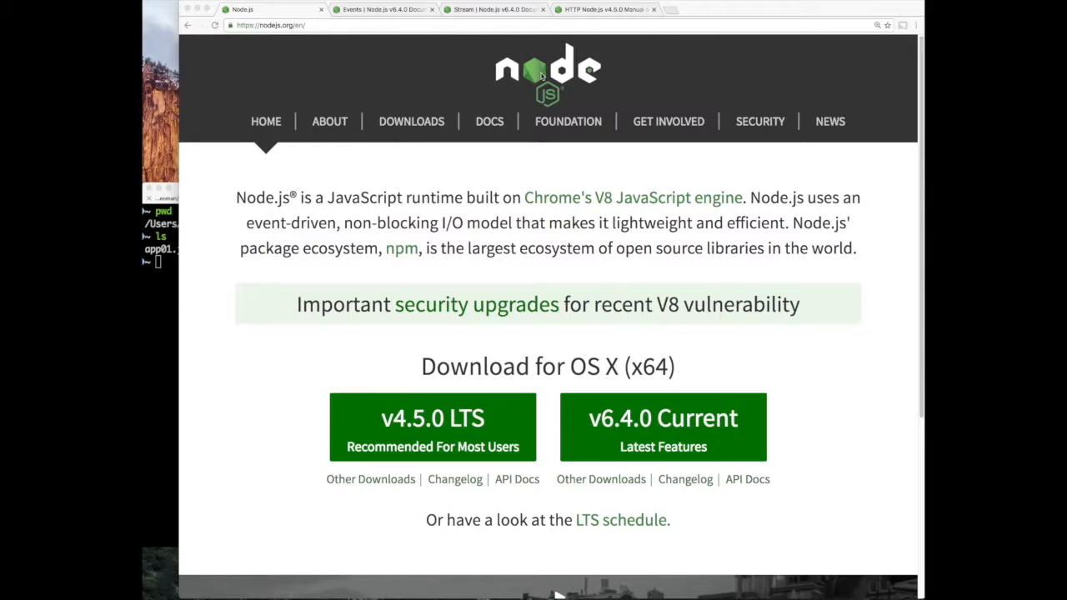
mouse_move(408, 57)
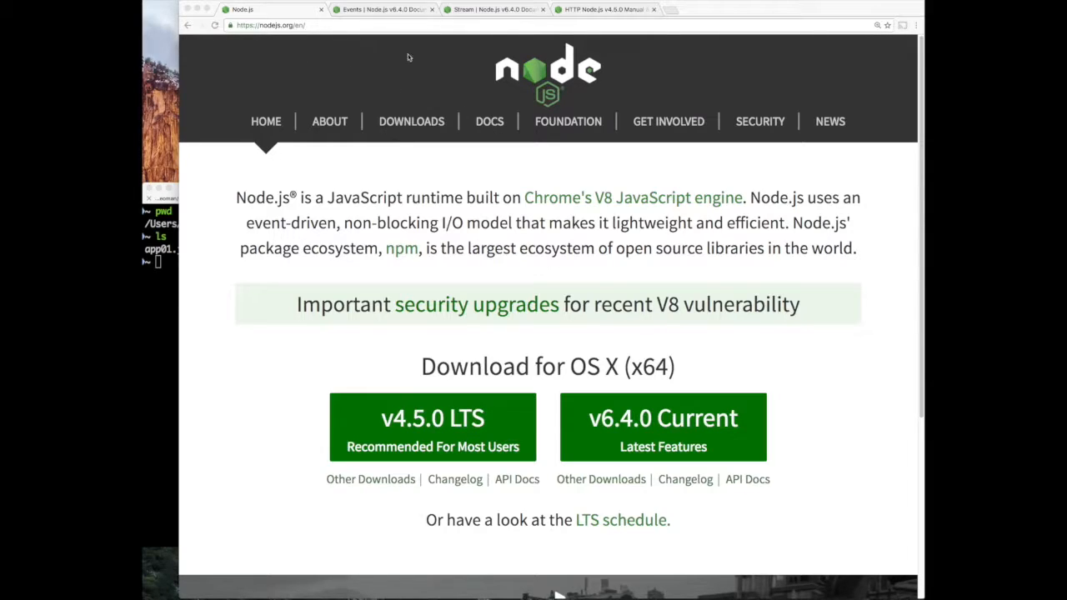
mouse_move(458, 434)
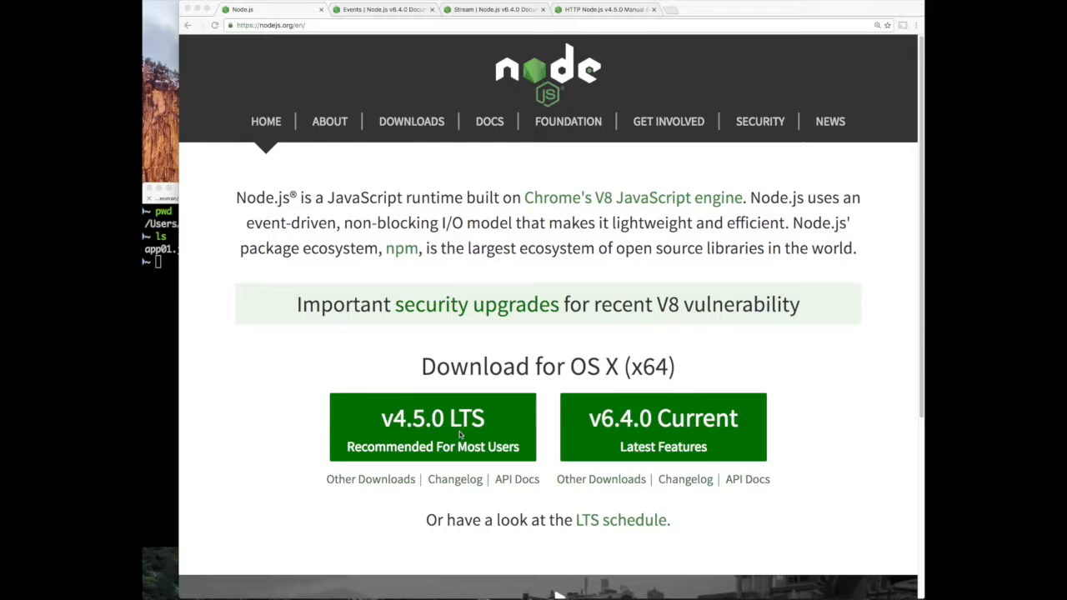
mouse_move(513, 444)
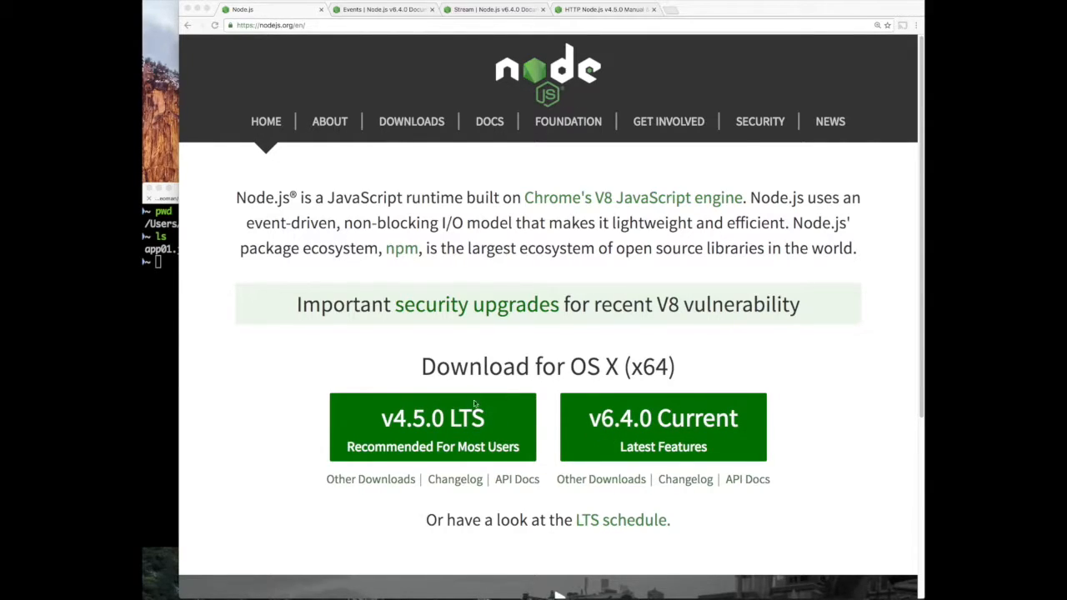
mouse_move(384, 327)
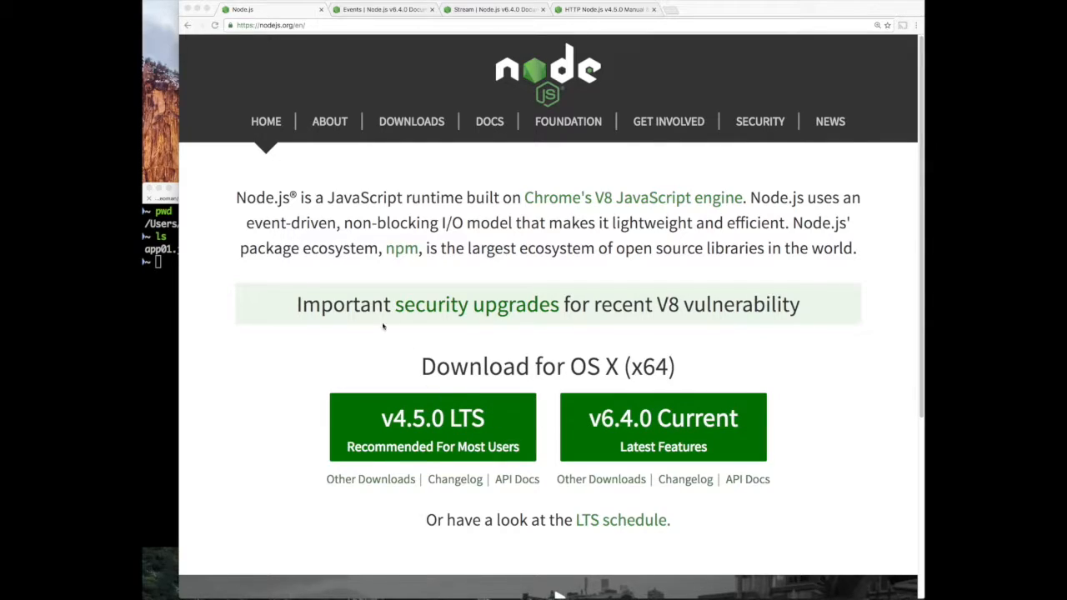
mouse_move(470, 437)
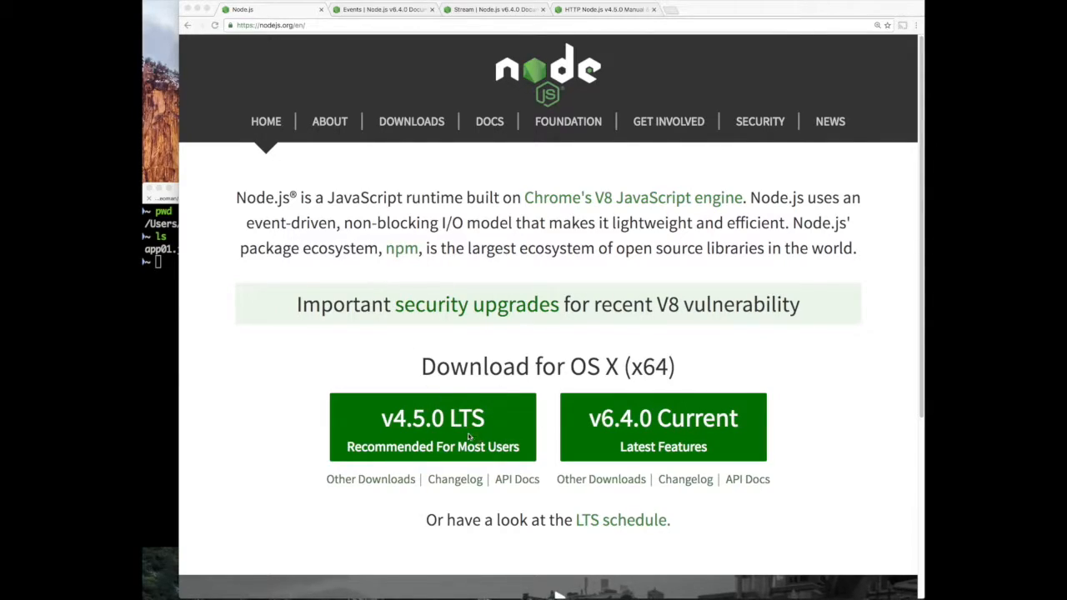
mouse_move(659, 427)
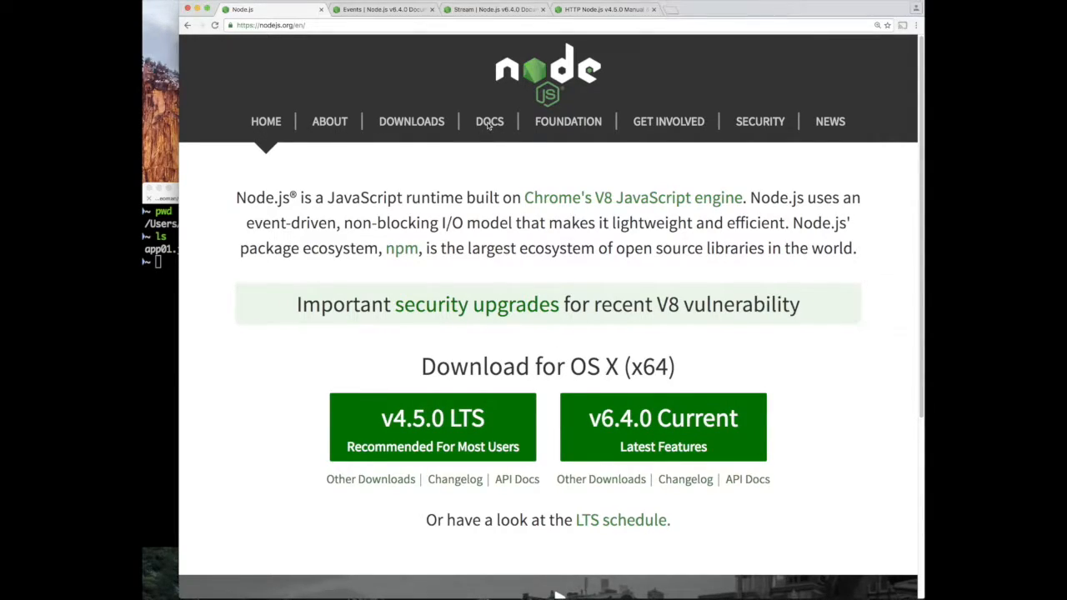
- Navigate from the Node.js homepage through DOCS and v4.5.0 API to the Usage & Example page
click(490, 120)
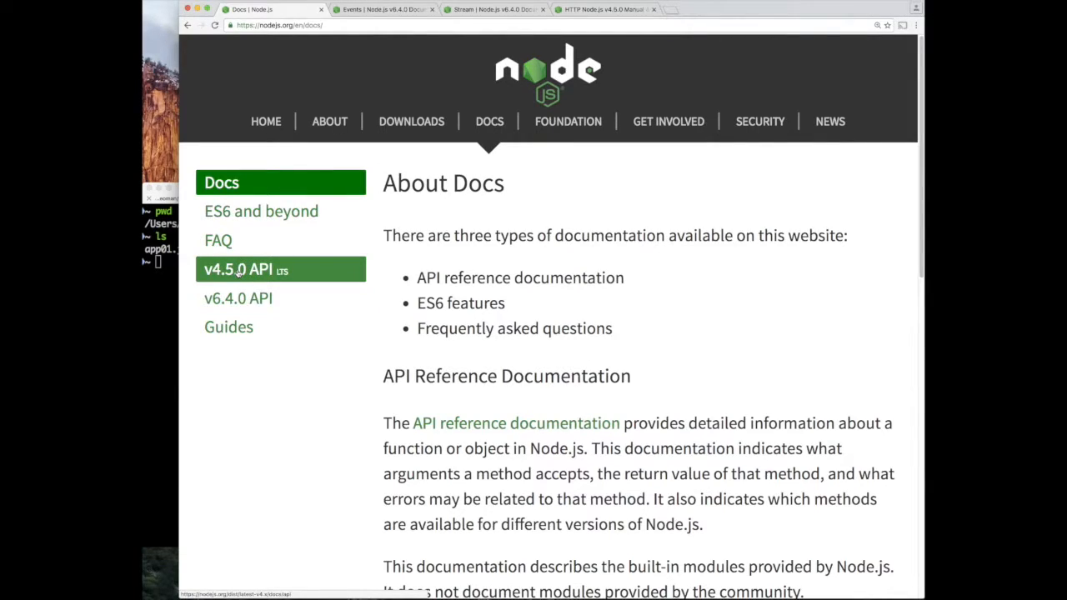
click(237, 270)
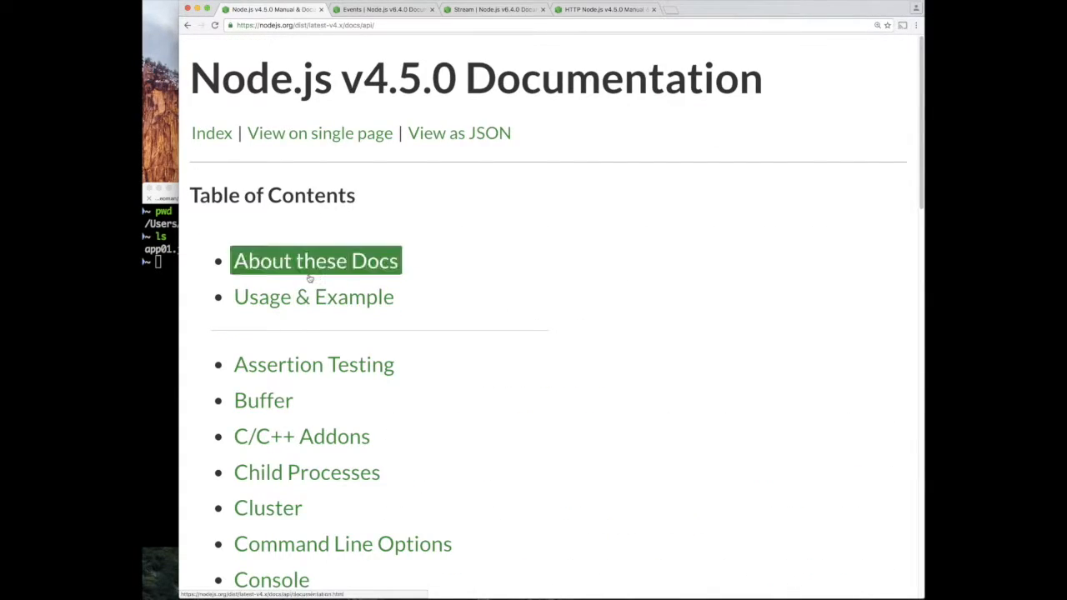
click(313, 297)
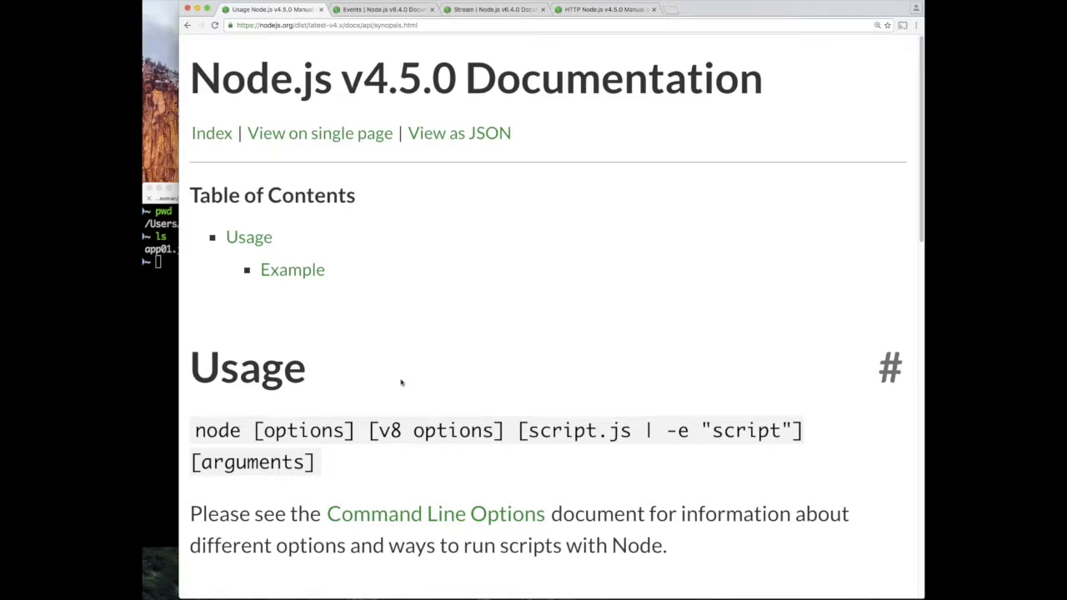
scroll(down, 3)
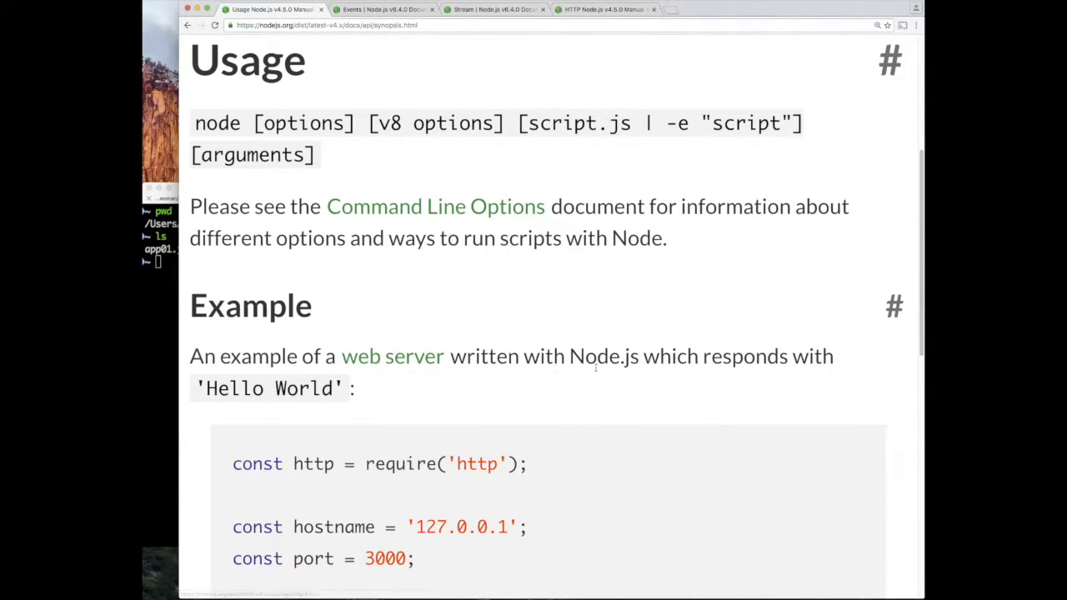
mouse_move(637, 382)
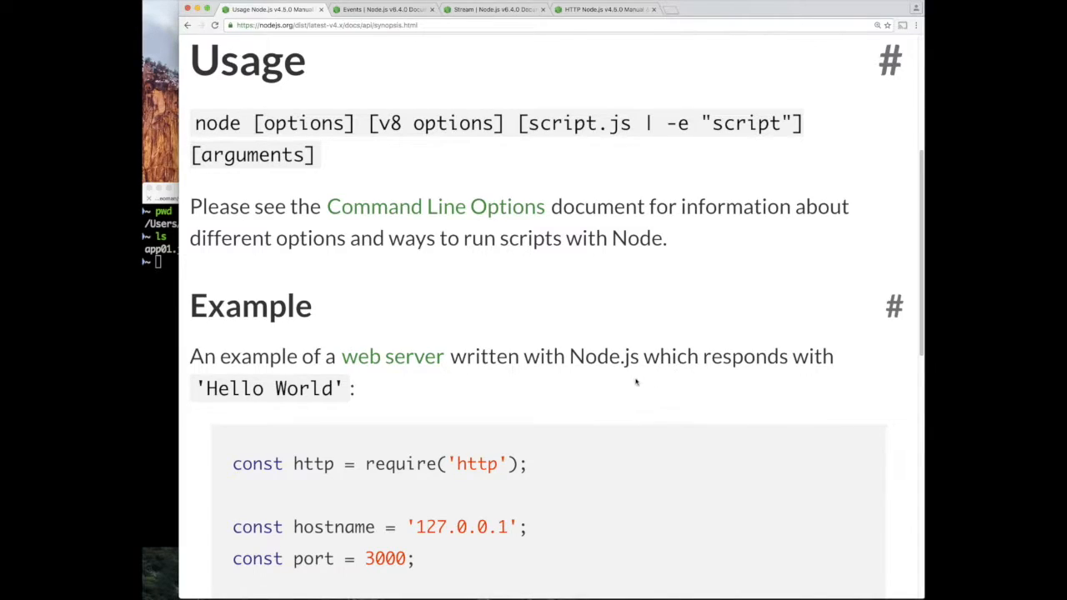
scroll(down, 3)
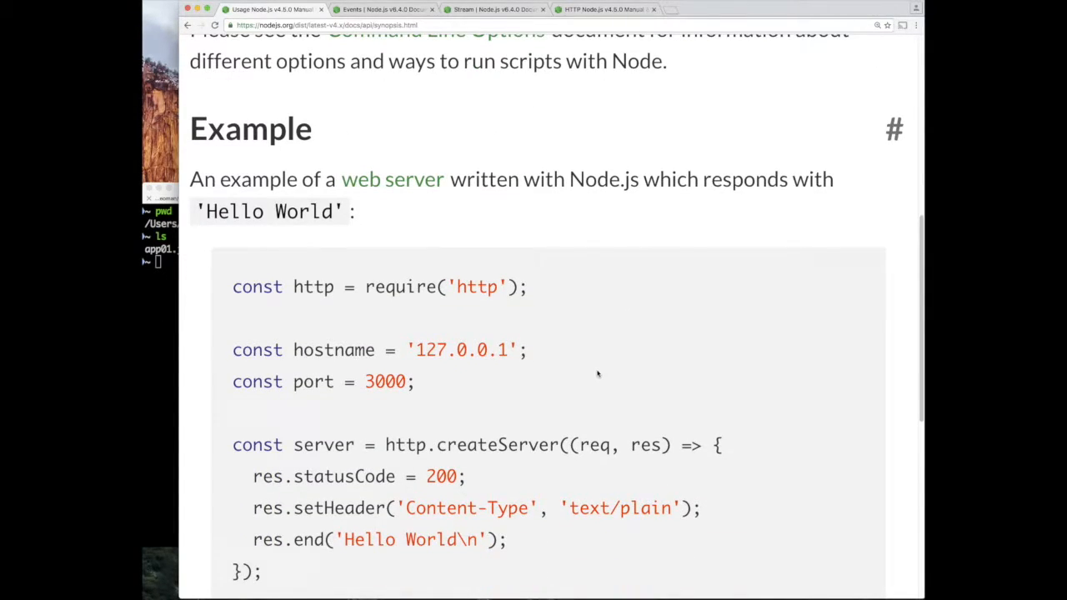
scroll(down, 3)
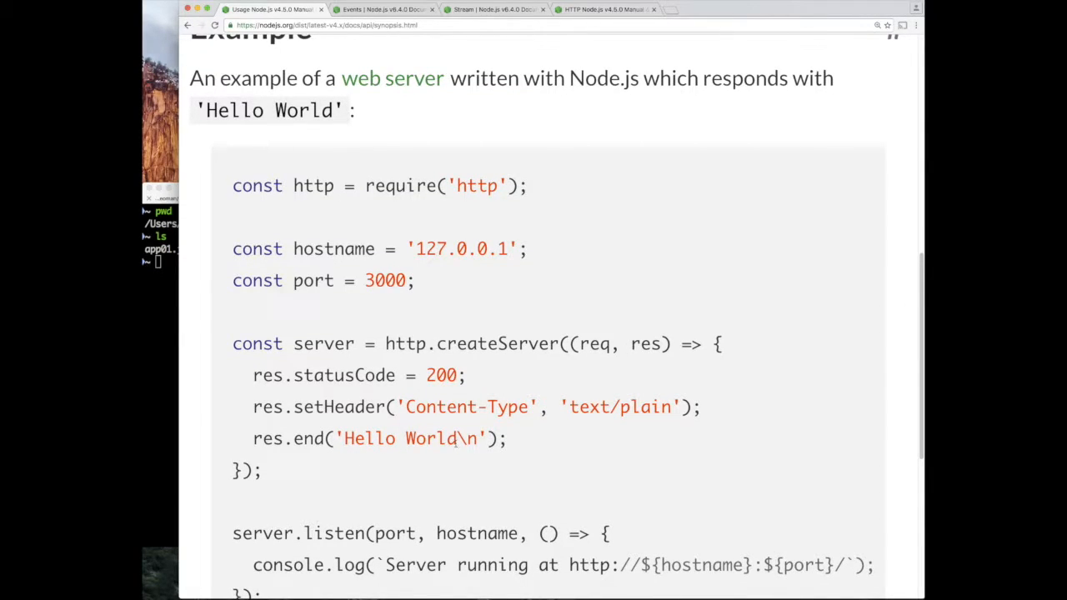
double_click(467, 438)
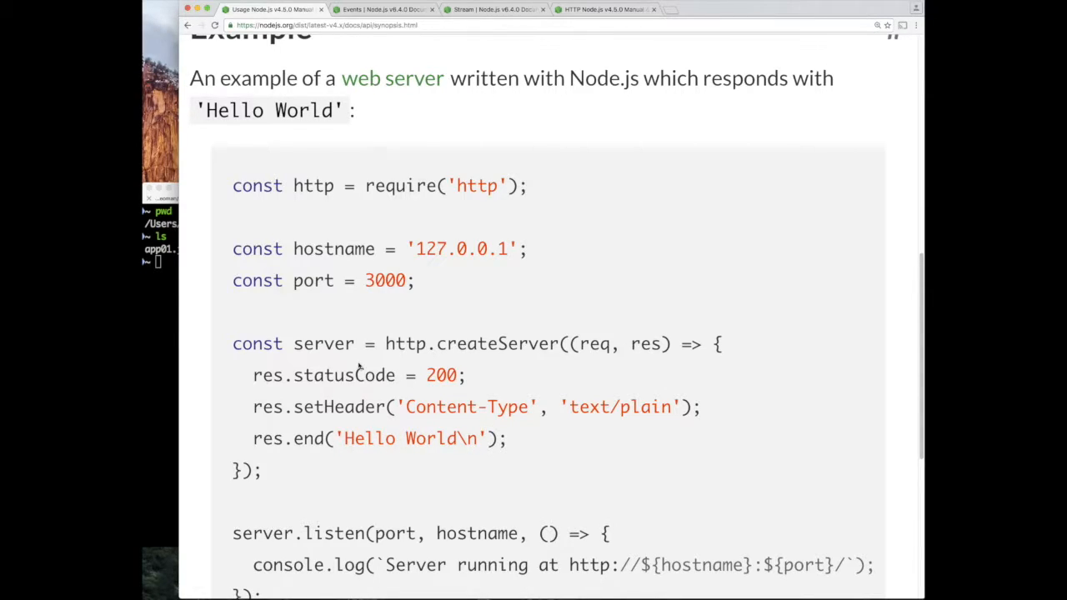
mouse_move(280, 365)
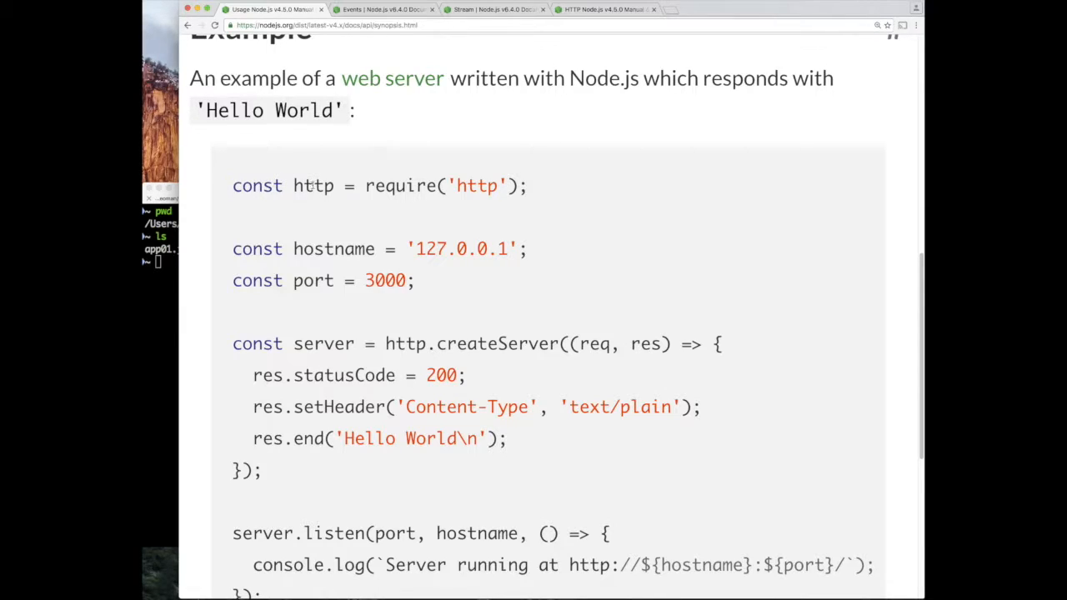
double_click(313, 185)
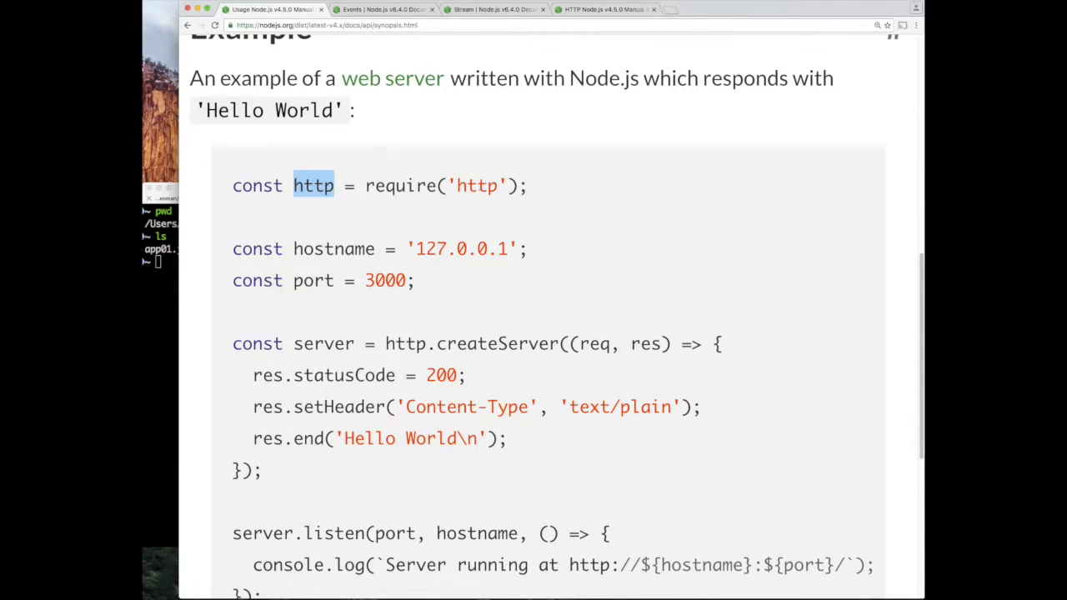
double_click(476, 185)
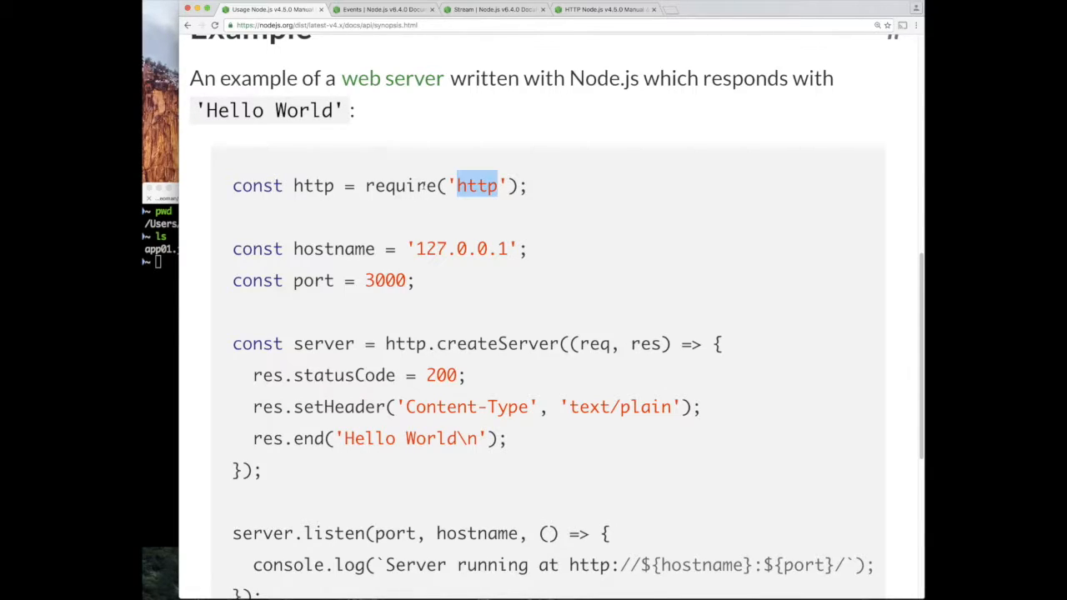
mouse_move(320, 244)
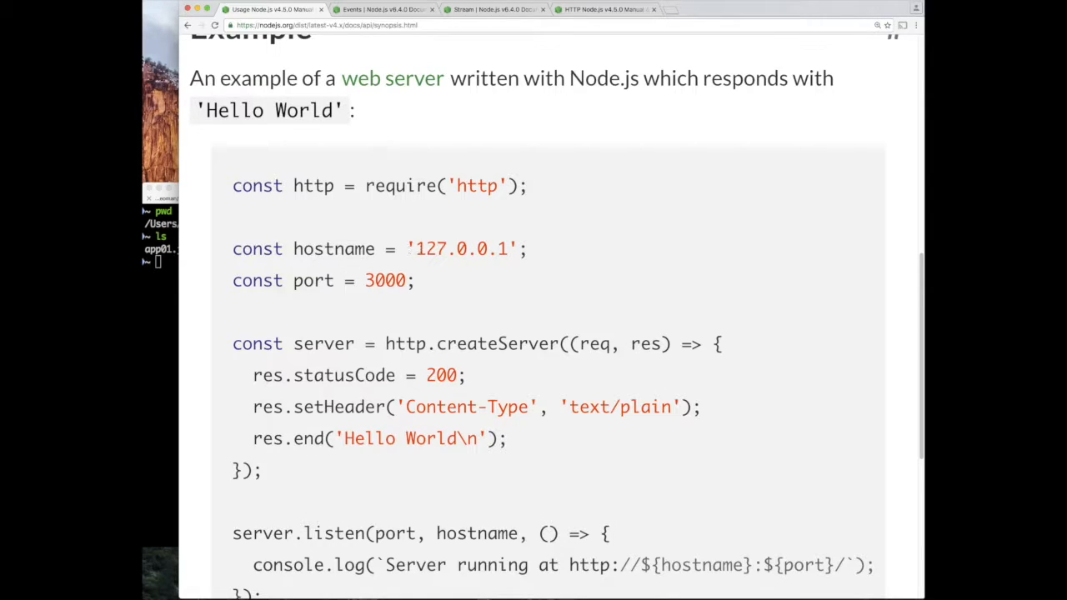
mouse_move(290, 265)
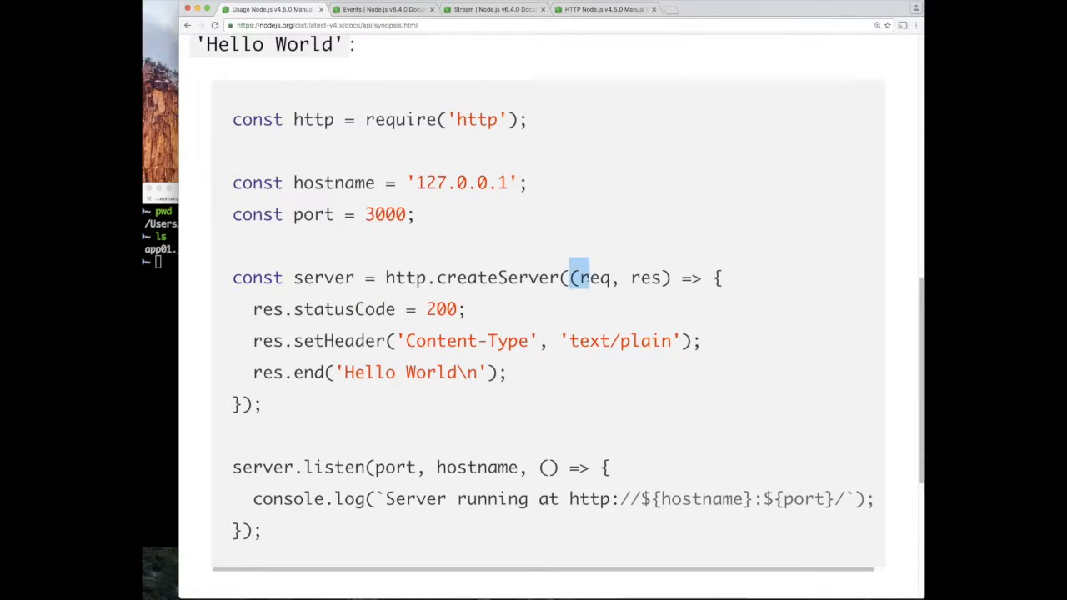
- Highlight the createServer request handler callback in the Hello World example code
drag(572, 277, 246, 405)
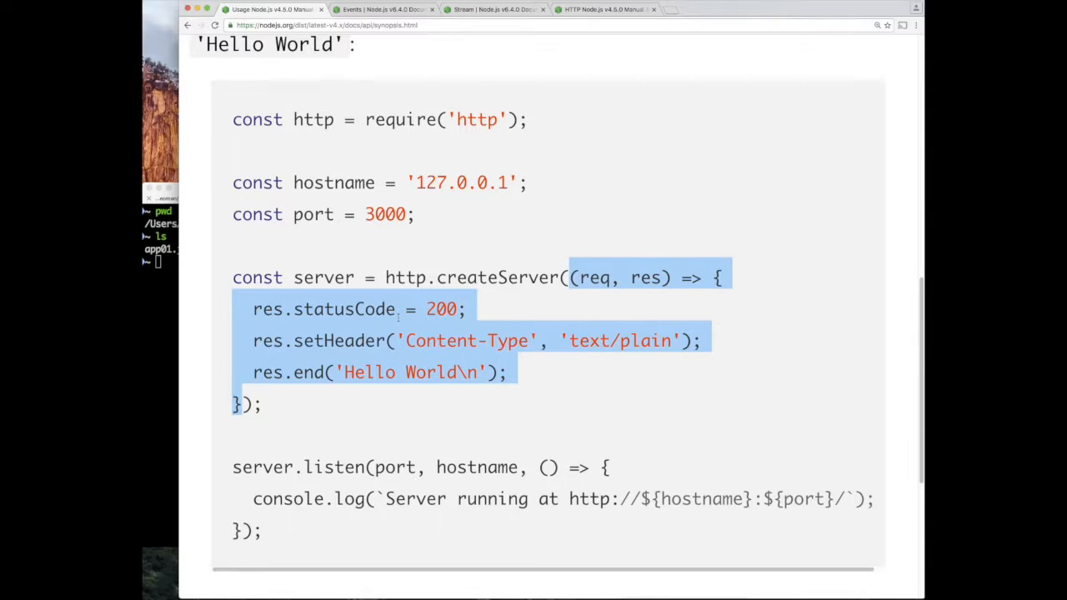
mouse_move(475, 311)
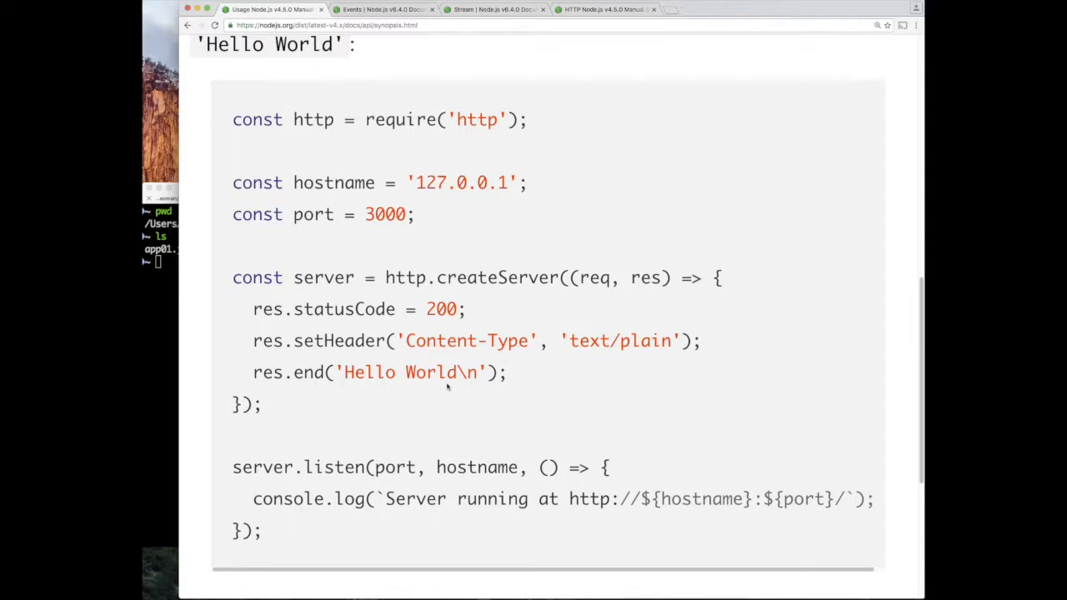
drag(714, 276, 236, 407)
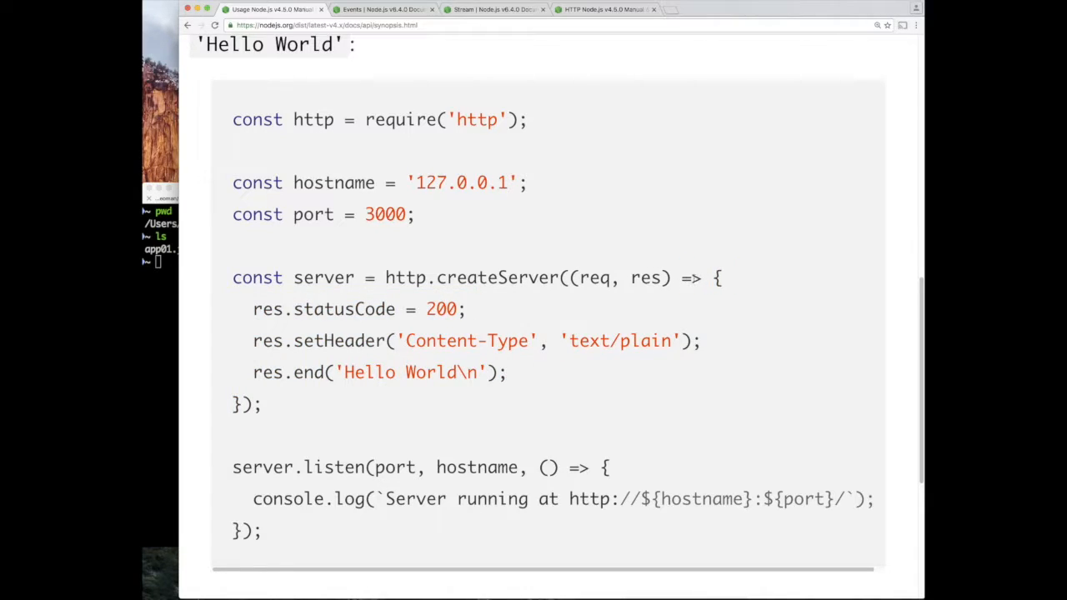
double_click(688, 277)
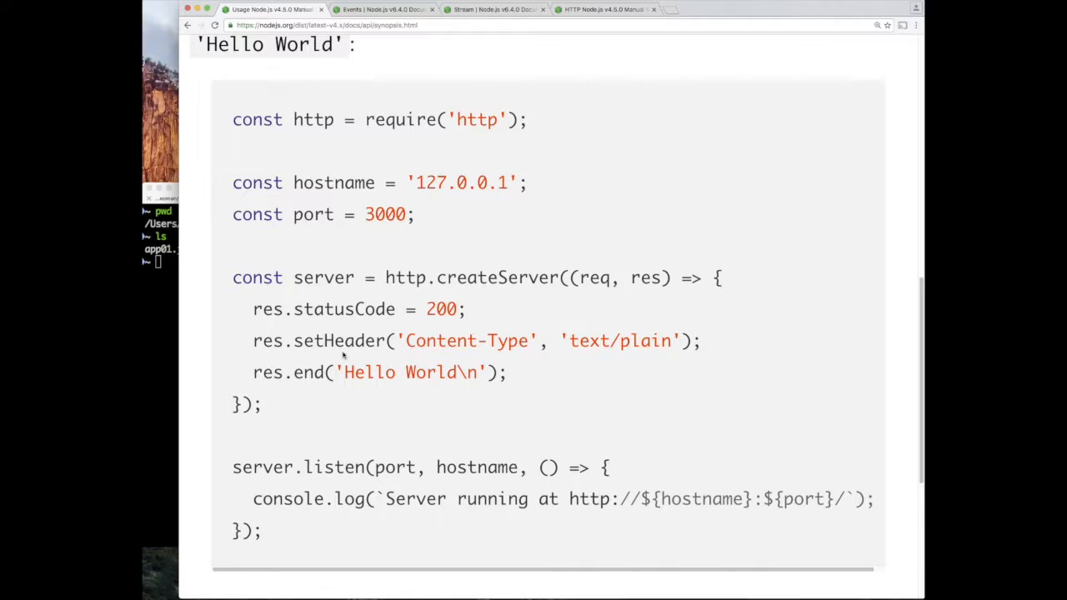
mouse_move(313, 297)
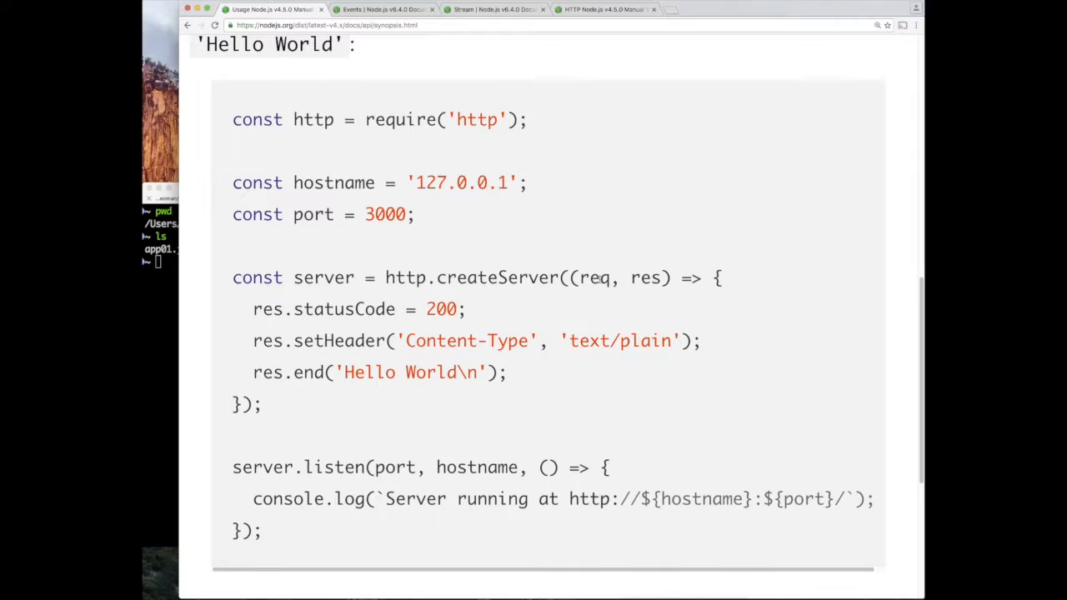
mouse_move(520, 307)
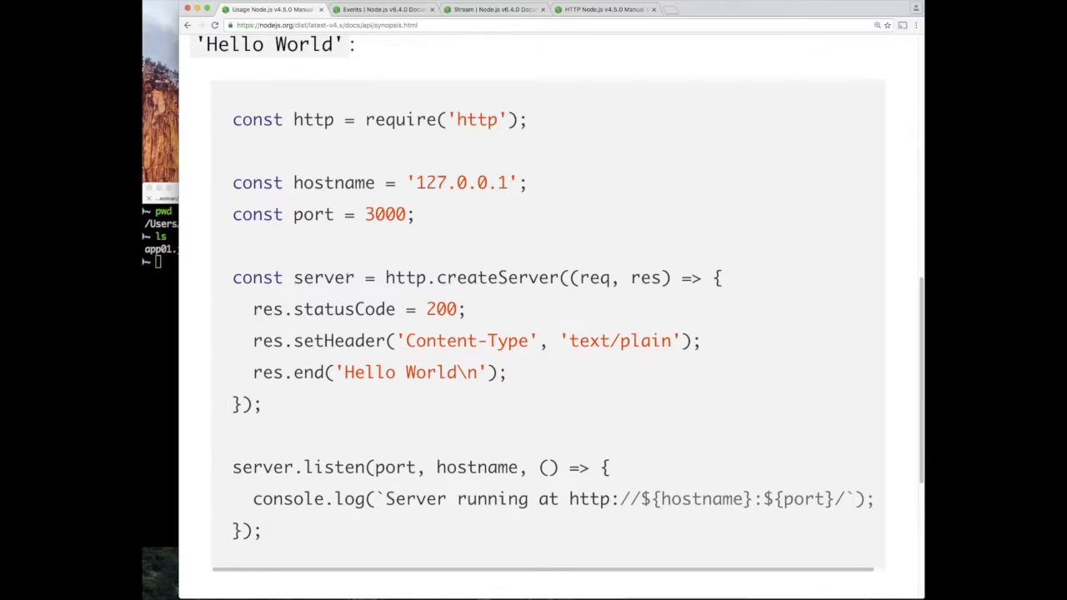
mouse_move(356, 397)
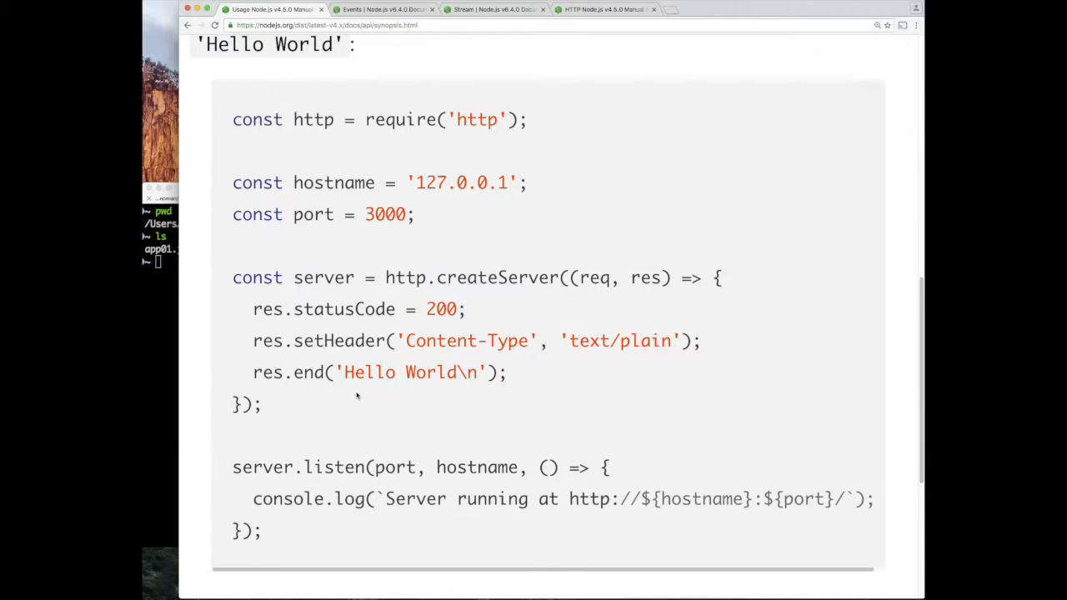
- Scroll the docs to the 'node example.js' run instructions and highlight the command
scroll(down, 3)
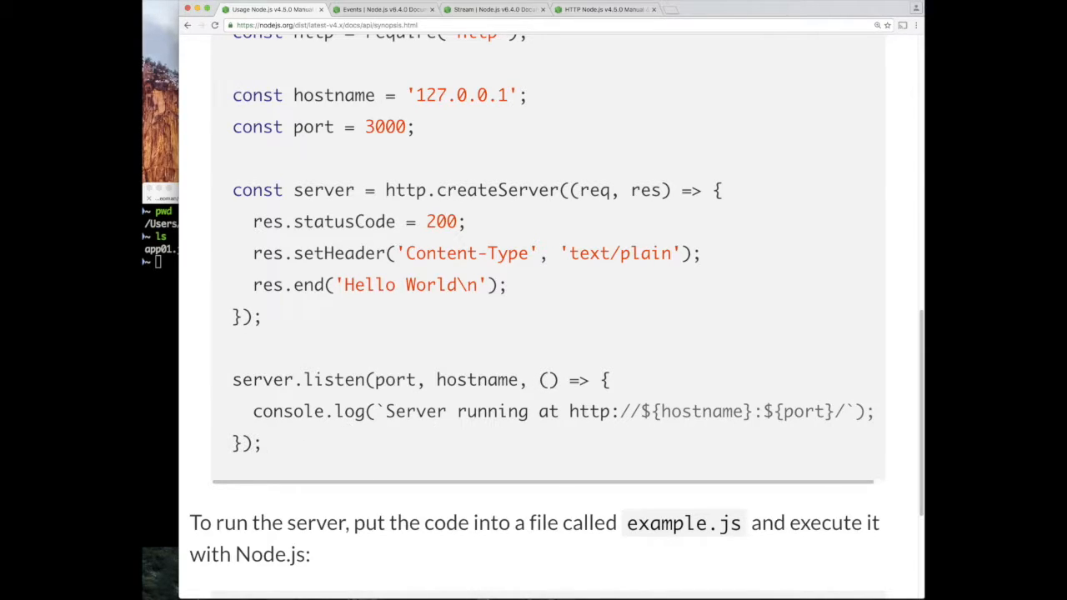
drag(540, 381, 392, 410)
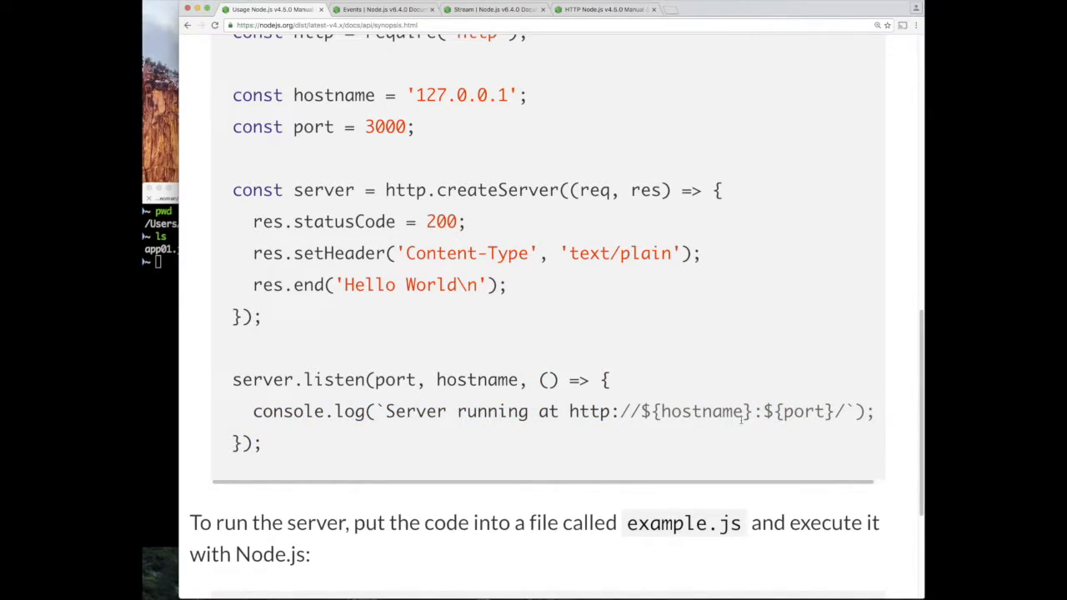
scroll(down, 3)
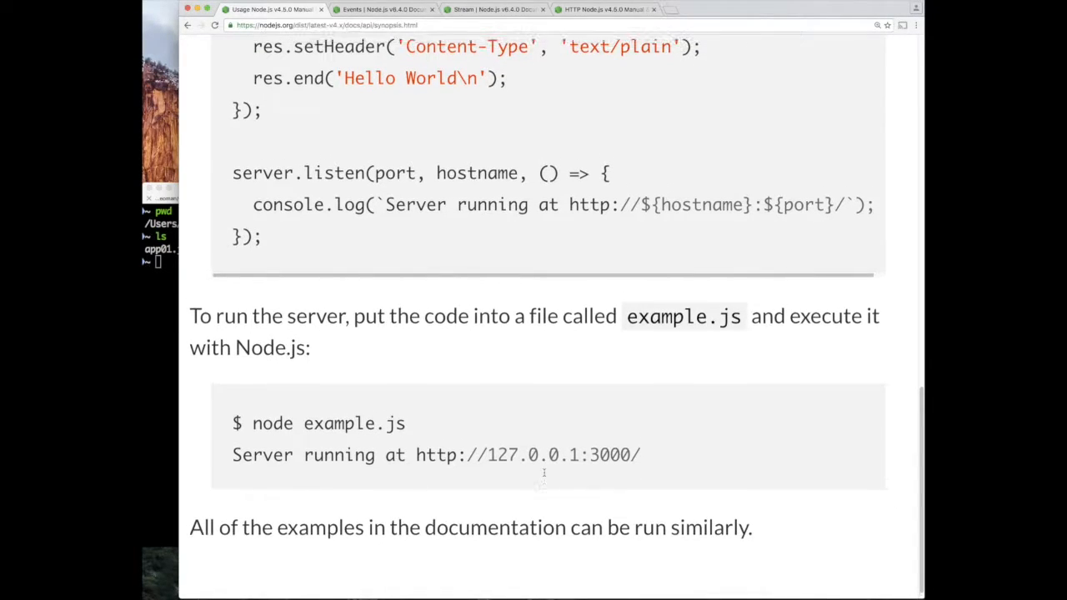
scroll(up, 3)
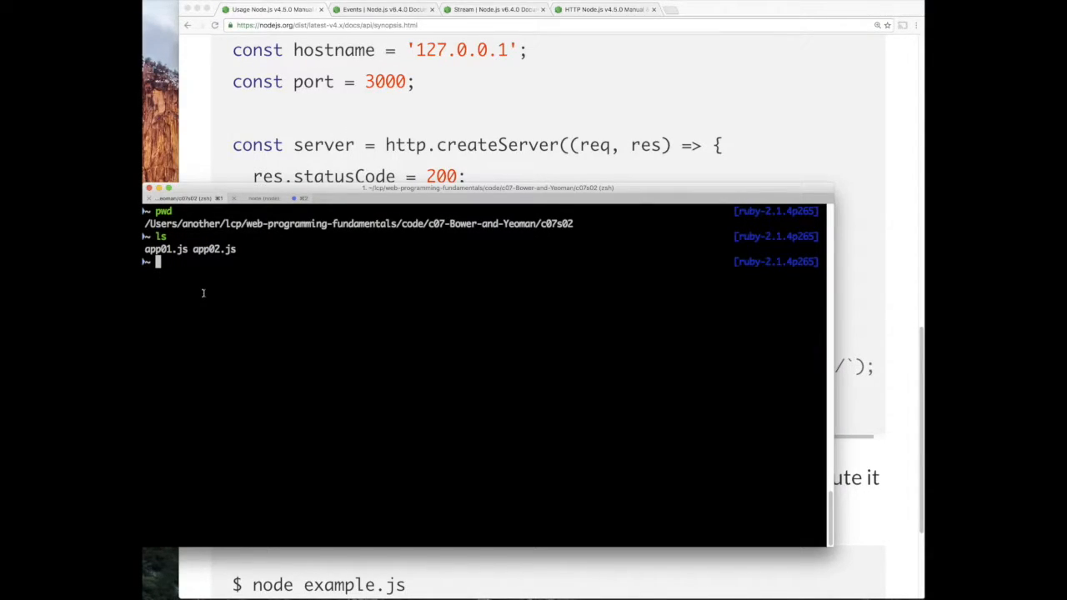
- Launch the project folder in the editor with 'code .' and view app01.js
text(code)
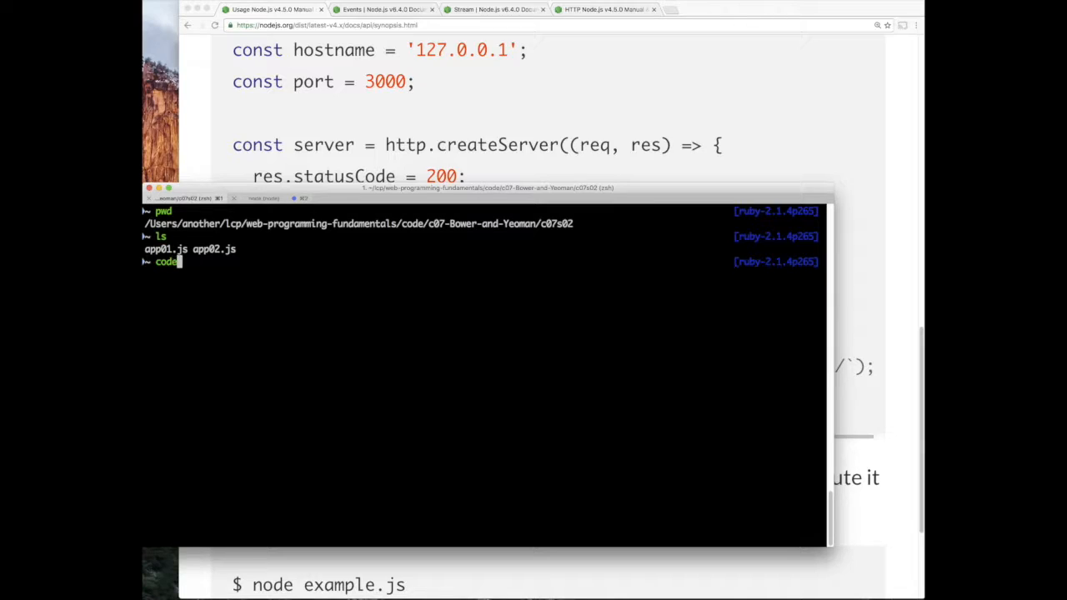
key(Return)
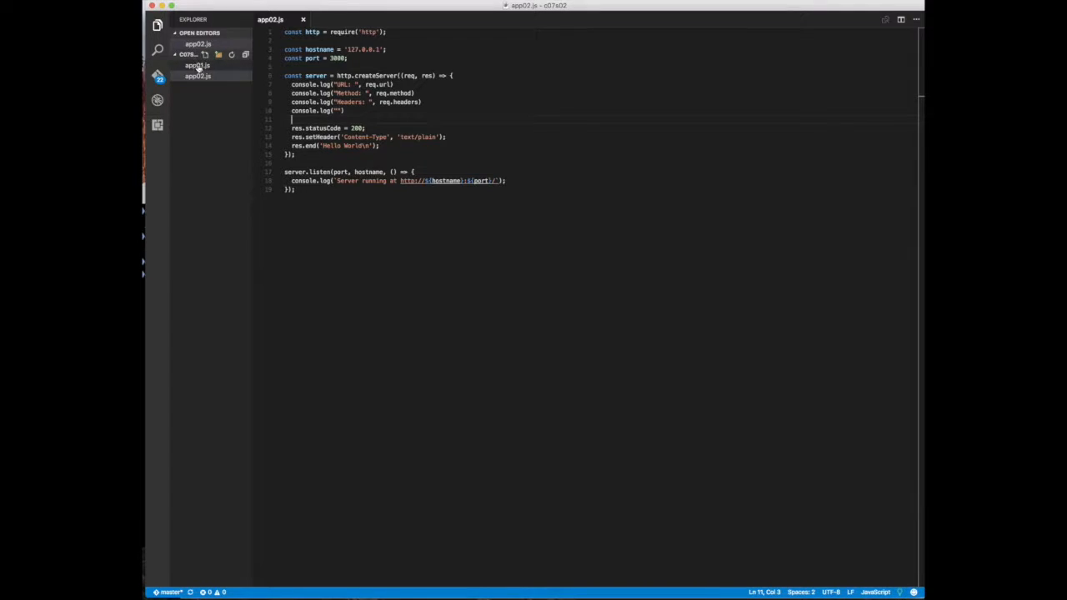
click(197, 77)
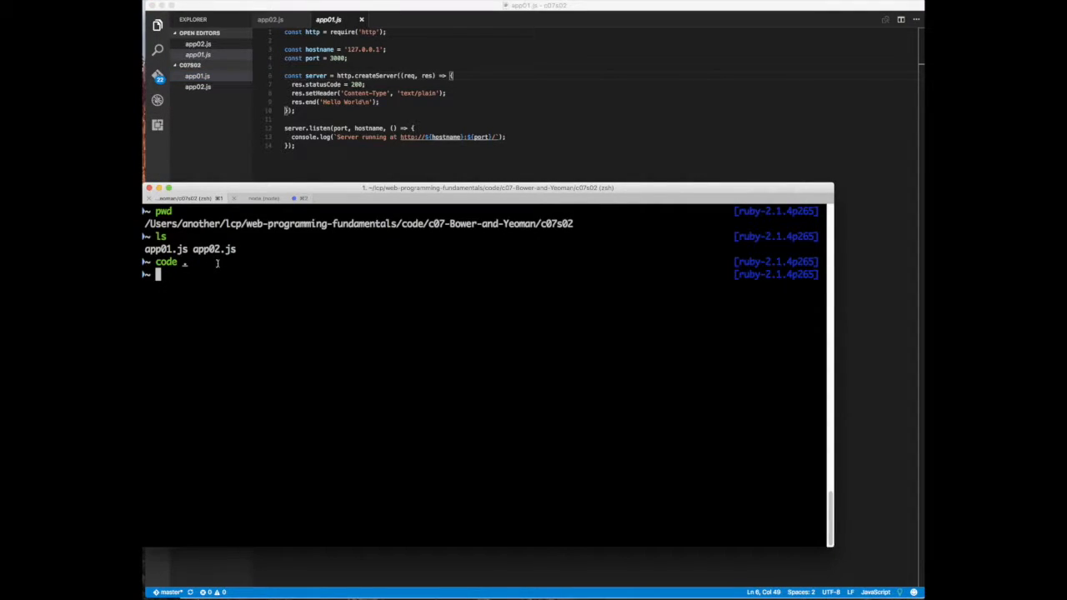
- Run node app01.js and stop the older server with Ctrl+C to free port 3000
text(node)
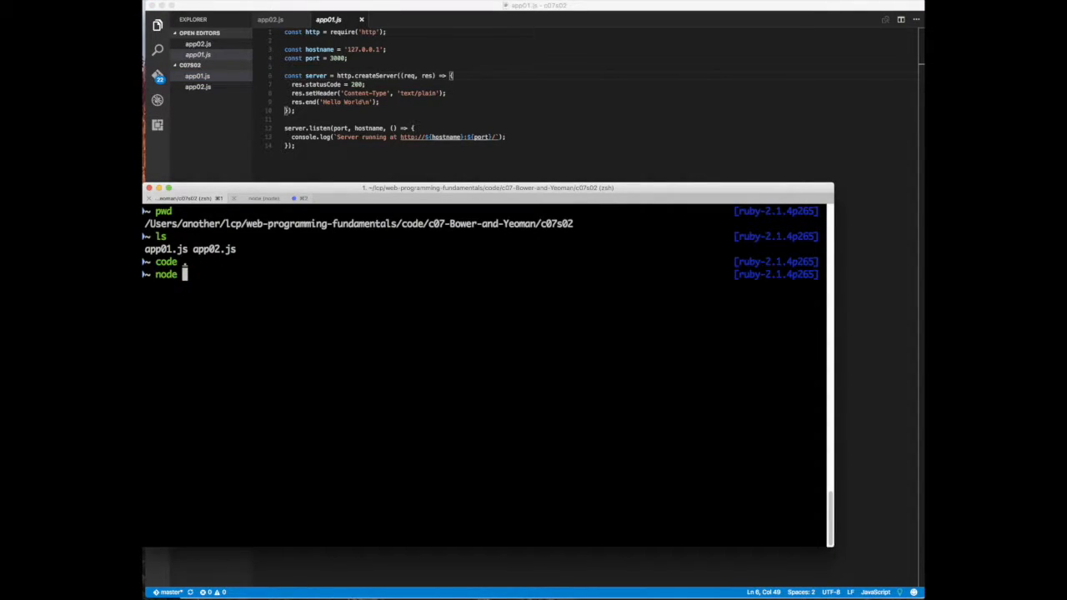
text(app01.js)
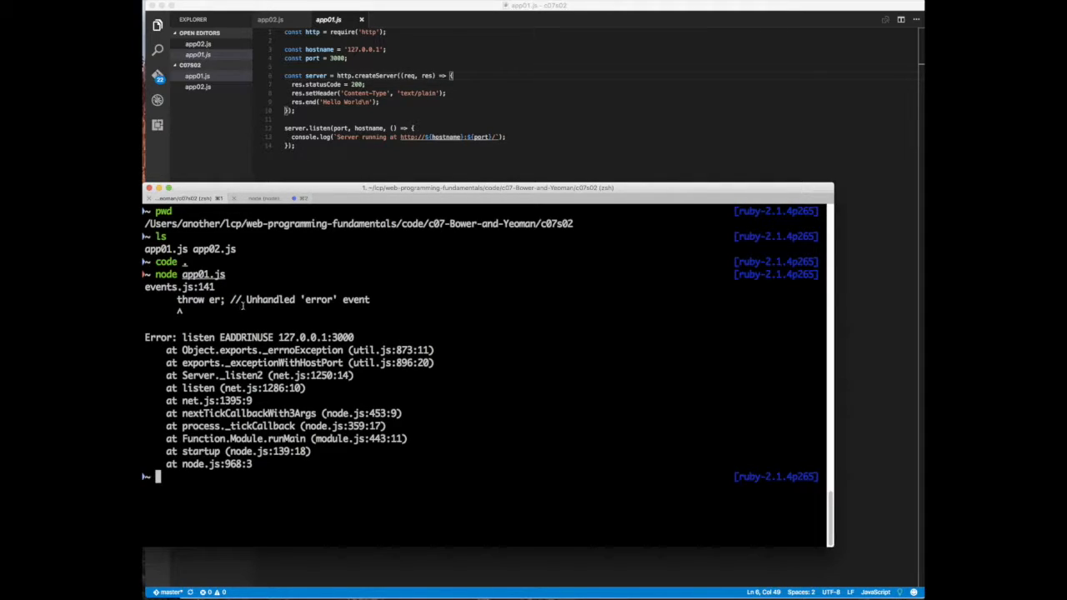
mouse_move(287, 327)
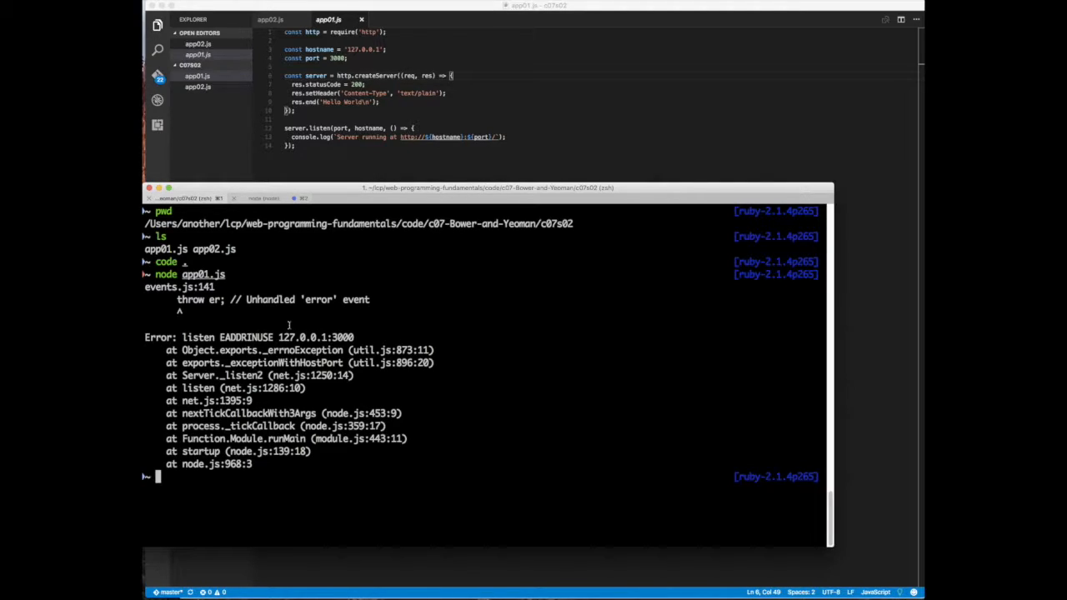
mouse_move(333, 400)
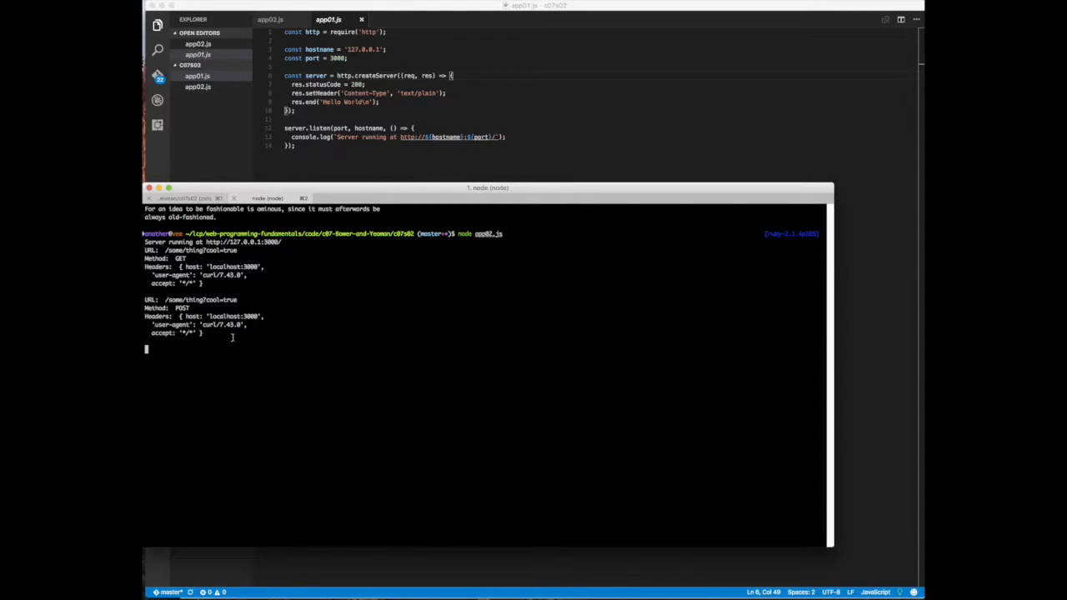
key(ctrl+c)
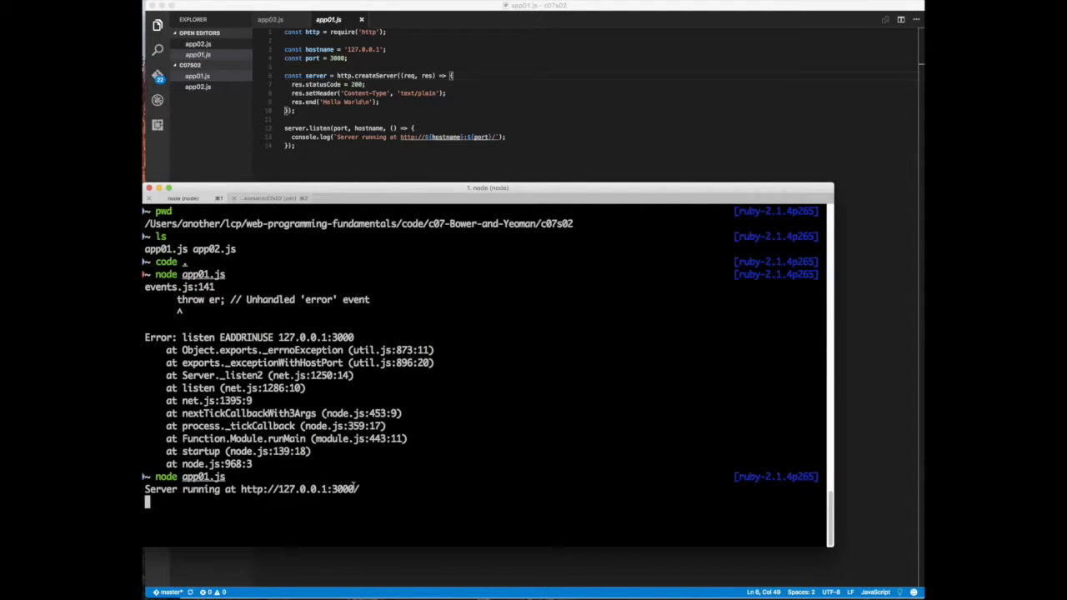
mouse_move(342, 480)
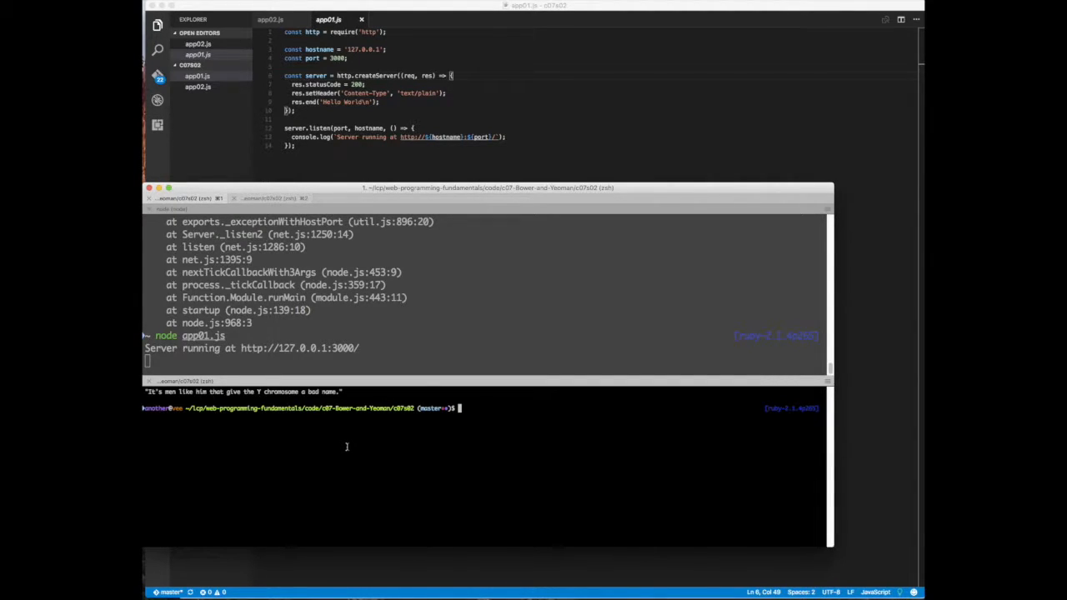
text(curl http://1)
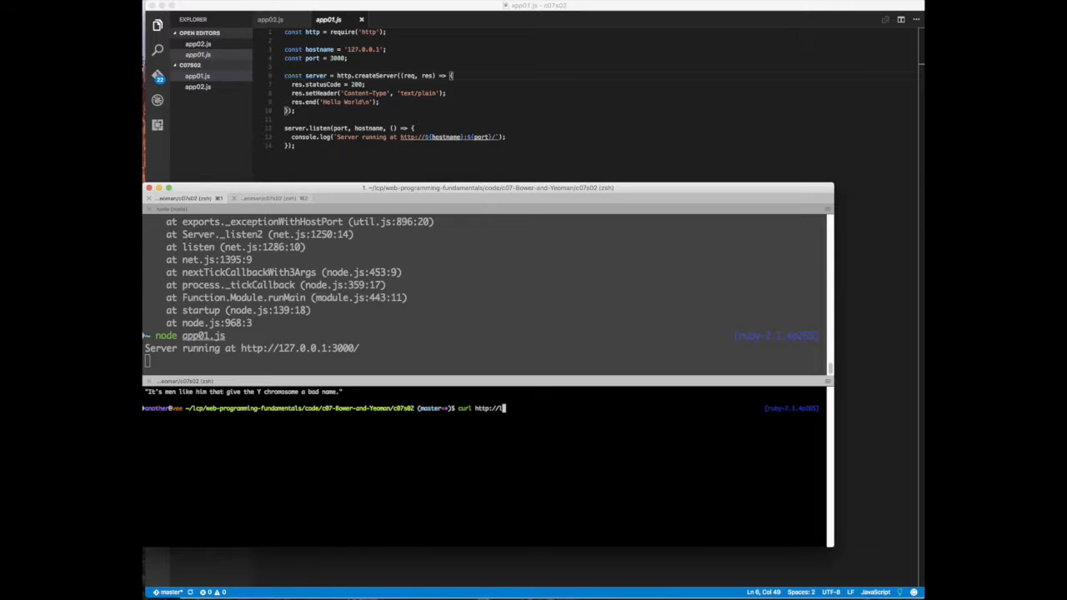
text(ocalhost)
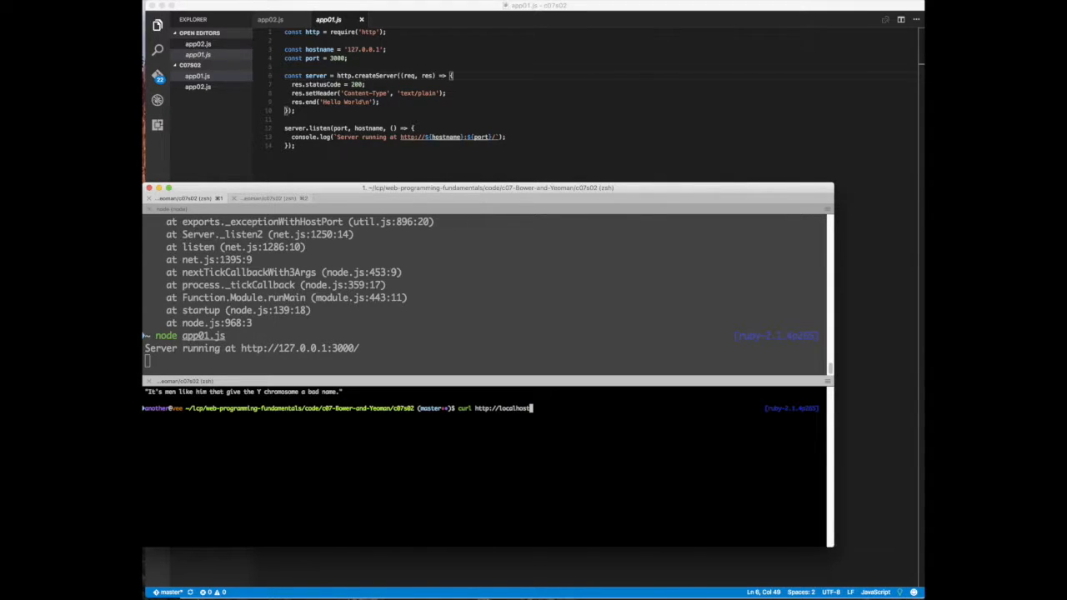
text(:3000)
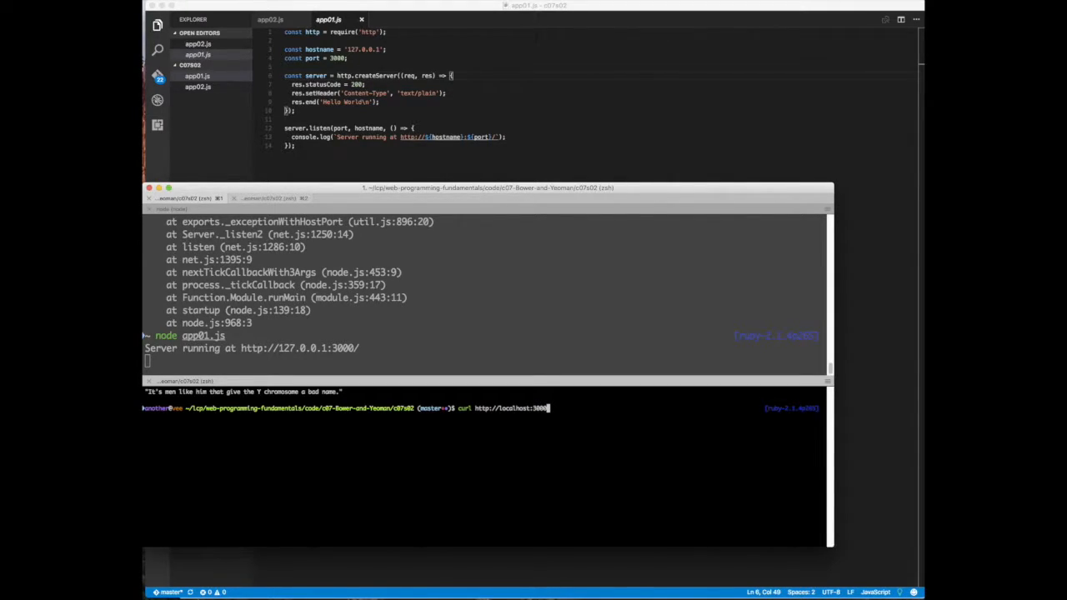
key(Return)
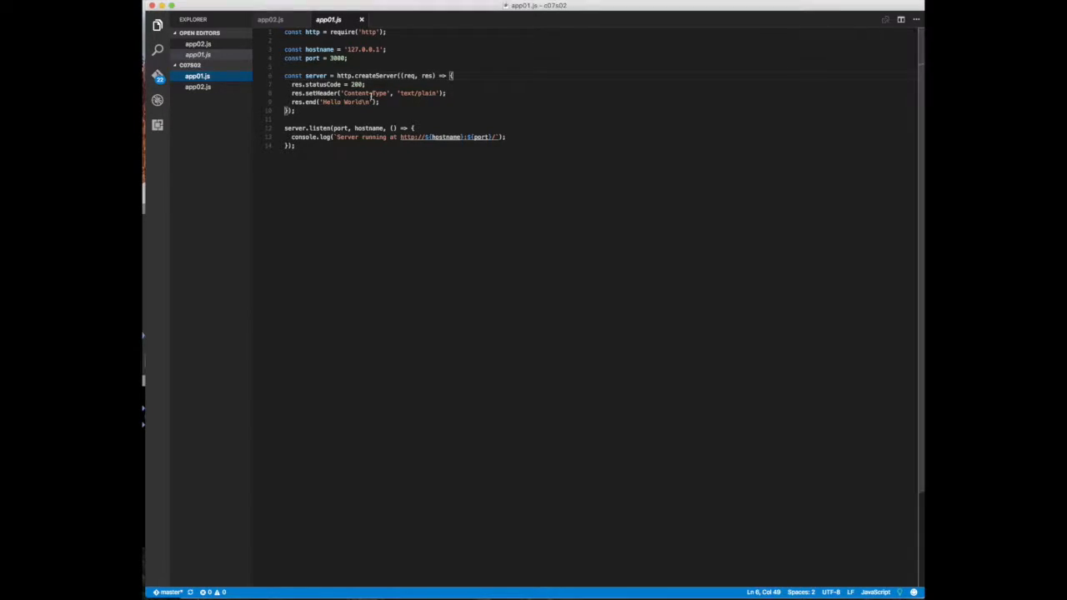
- Switch to app02.js, the server version logging request URL, method and headers
click(197, 87)
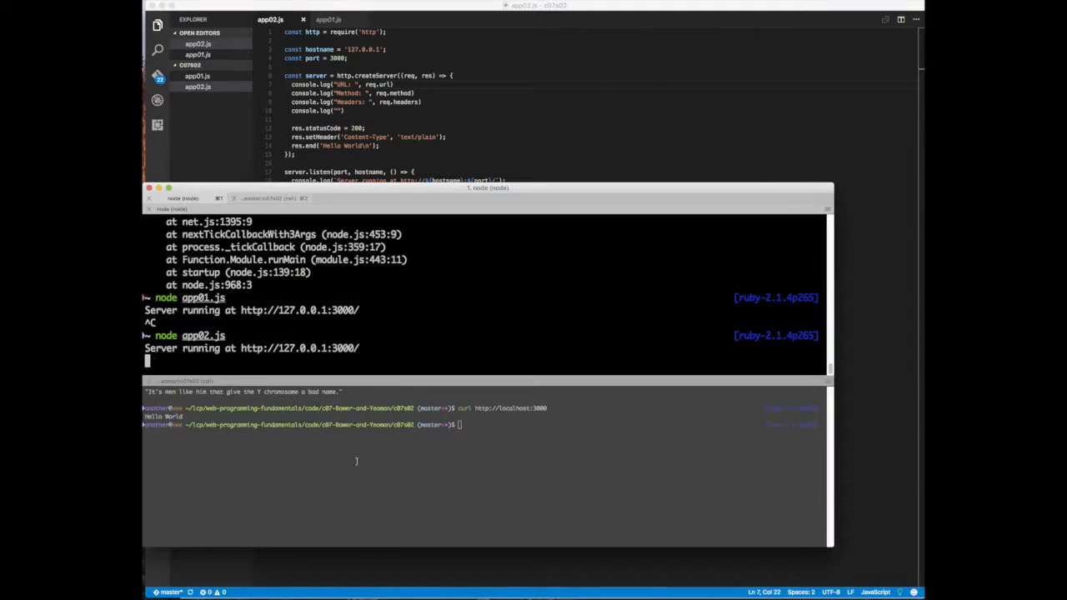
- Send curl requests to localhost:3000 with GET, other methods and a DELETE on a longer path
text(curl http://localhost:3000 -)
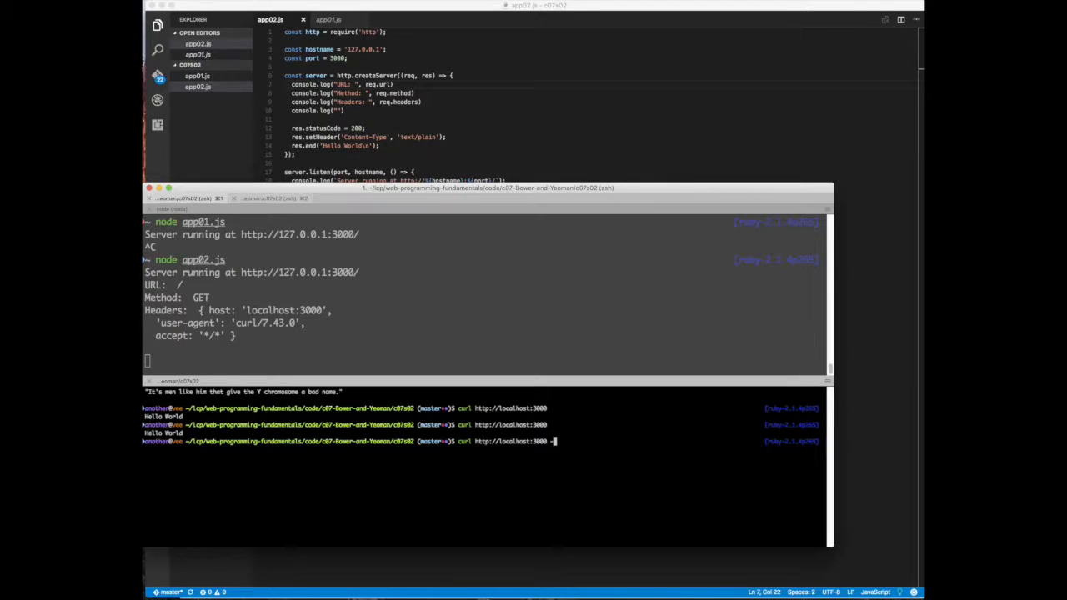
key(Return)
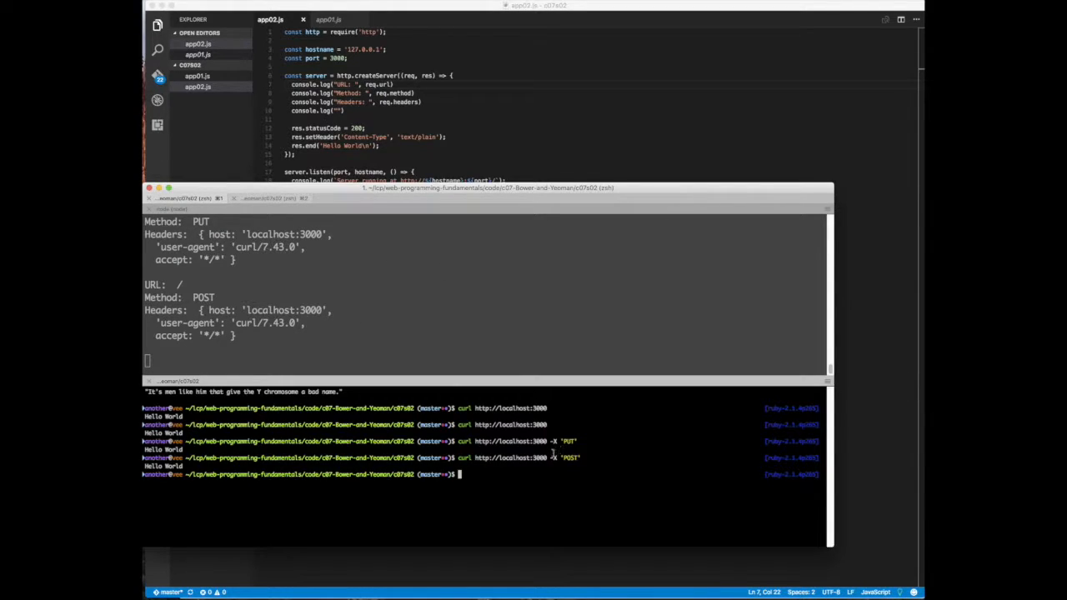
key(Return)
text(curl http://localhost:3000/some/really/cool\?path\= -X 'DELETE')
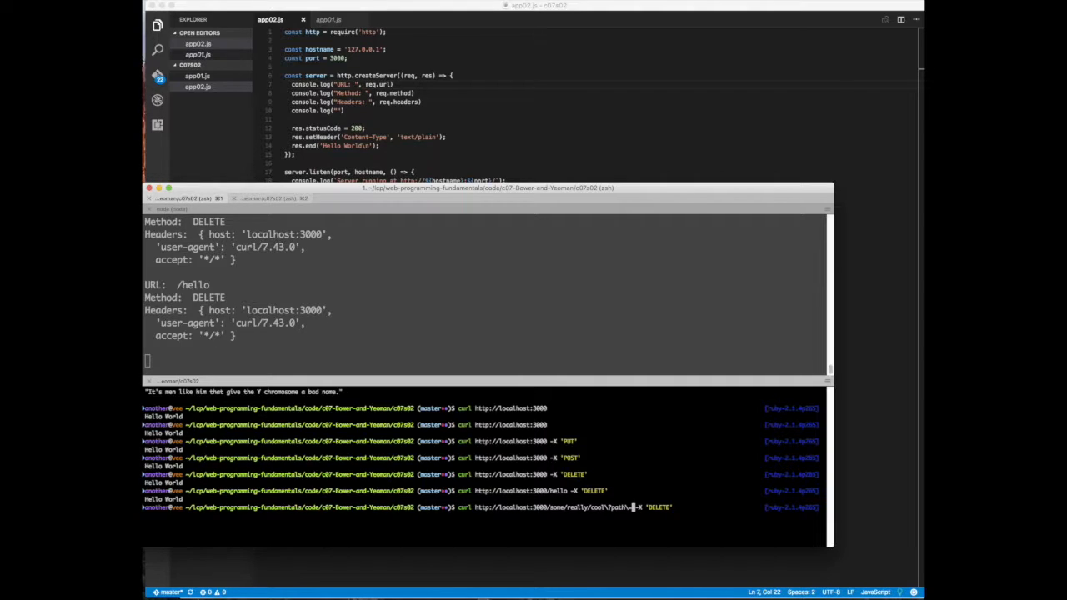
key(Return)
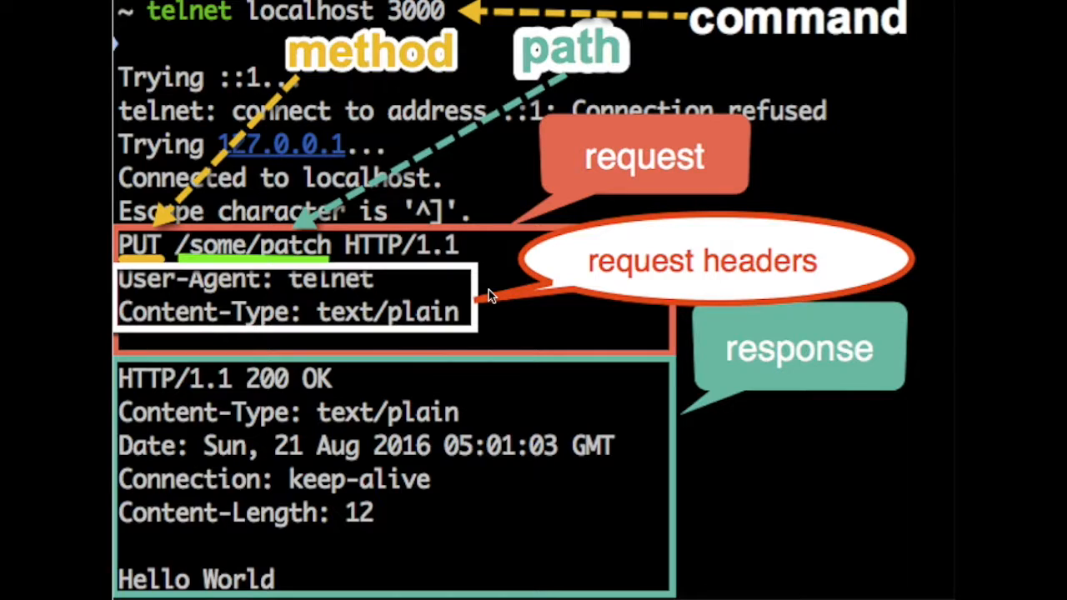
mouse_move(375, 287)
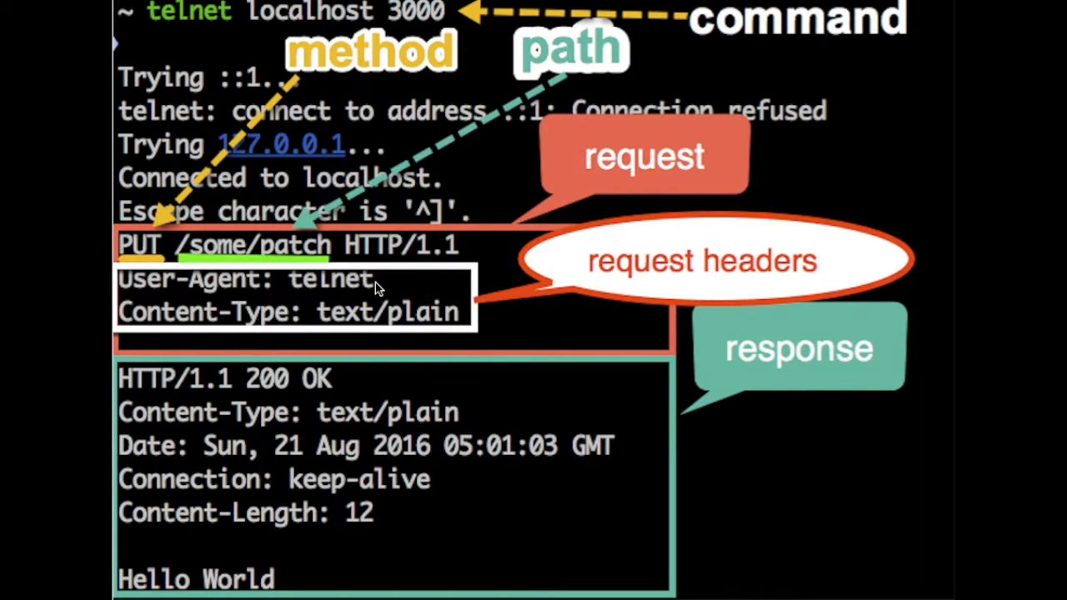
mouse_move(334, 213)
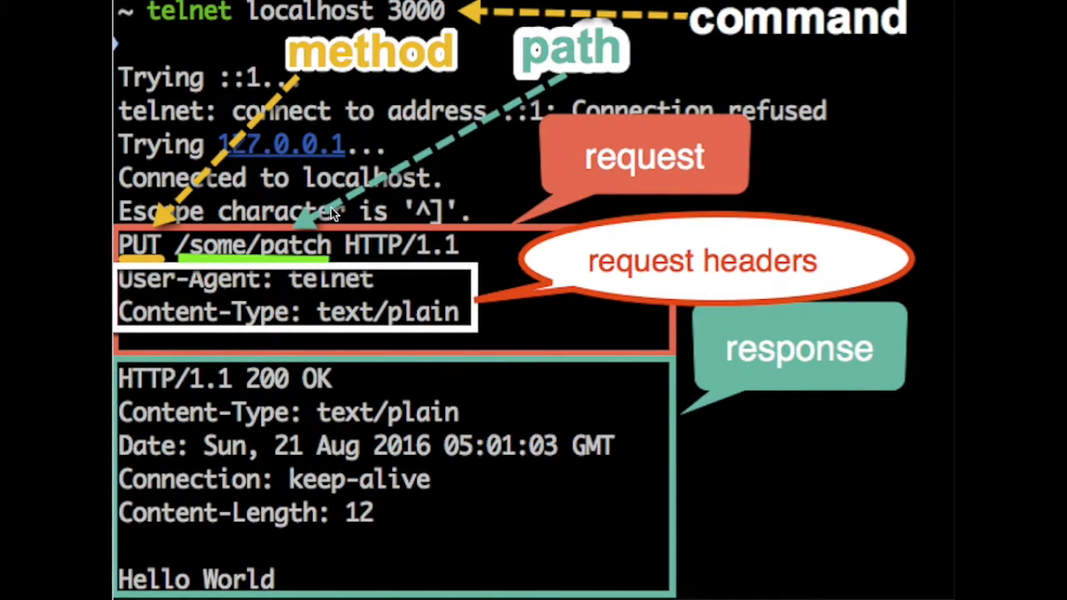
mouse_move(333, 32)
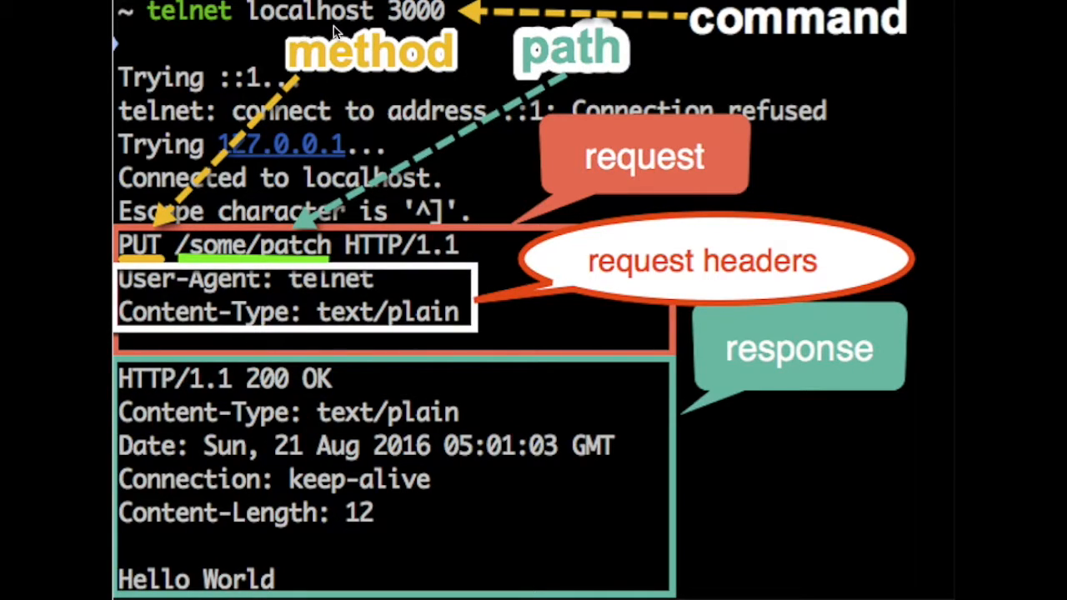
mouse_move(425, 30)
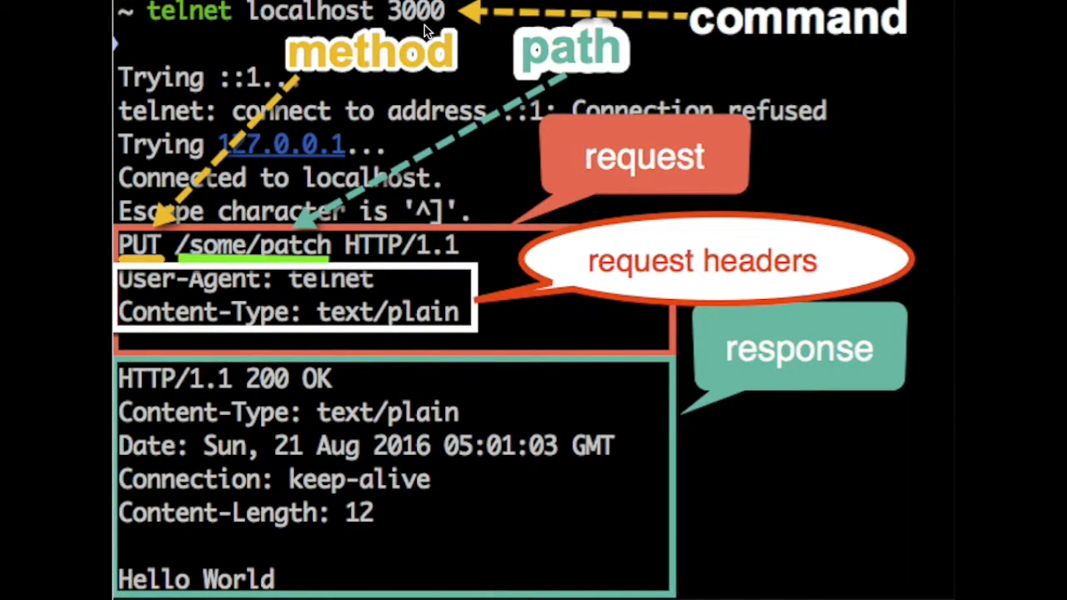
mouse_move(244, 92)
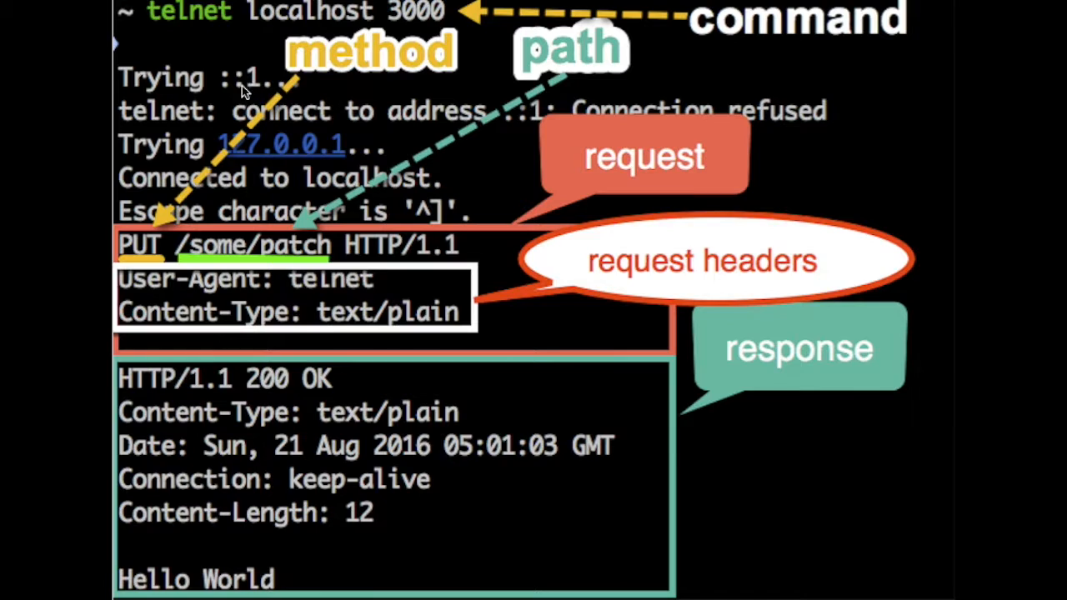
mouse_move(154, 120)
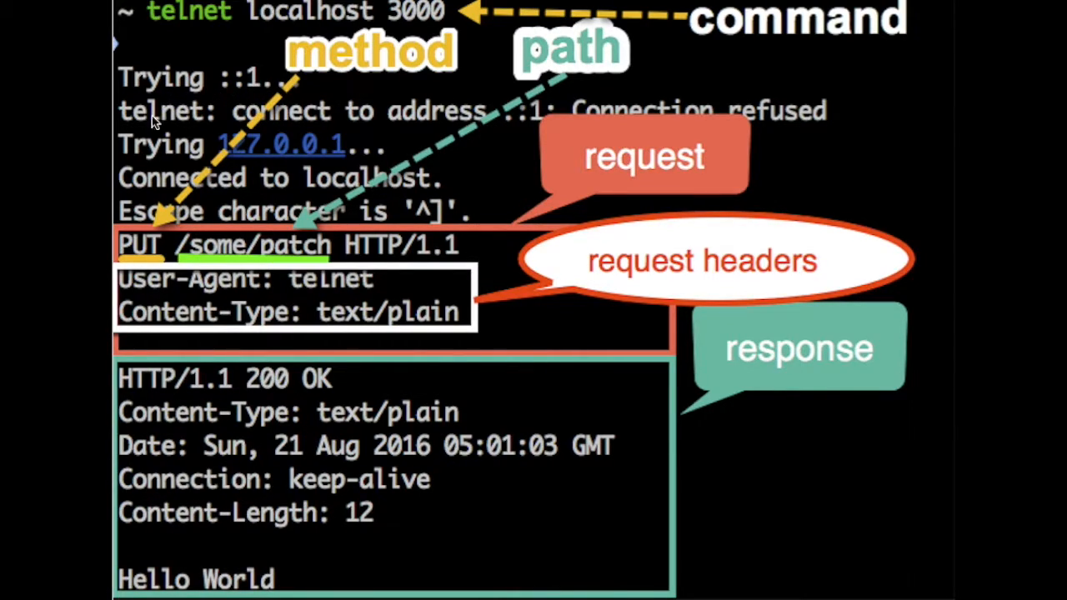
mouse_move(187, 133)
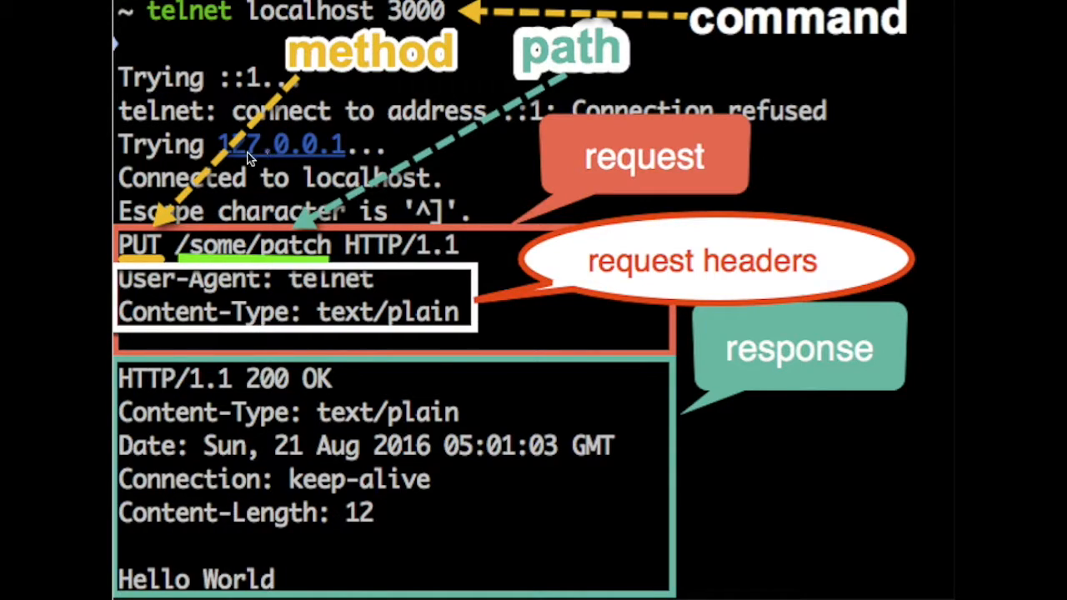
mouse_move(275, 167)
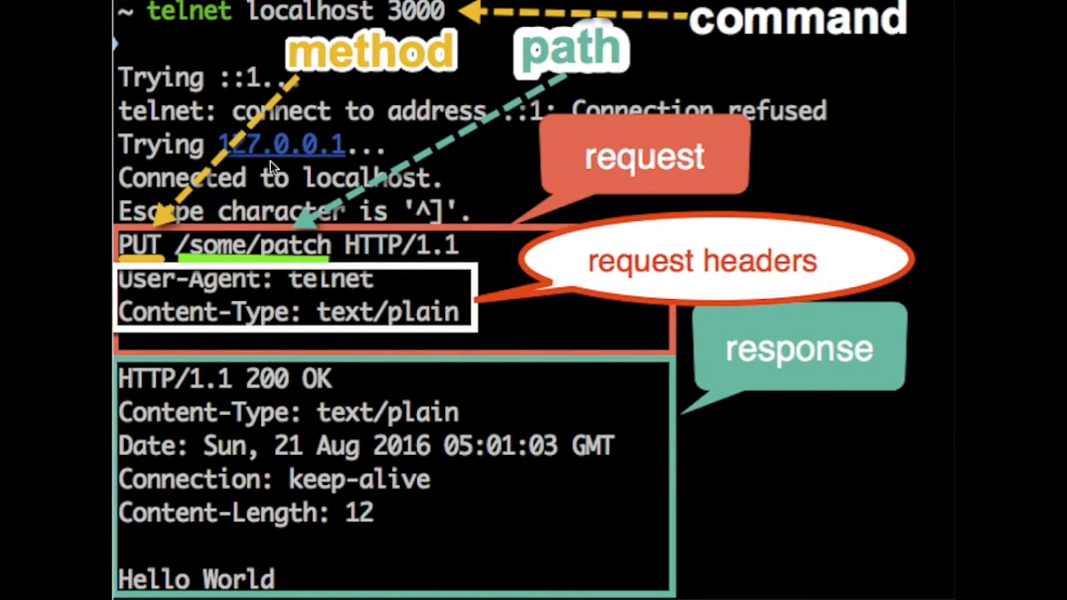
mouse_move(397, 209)
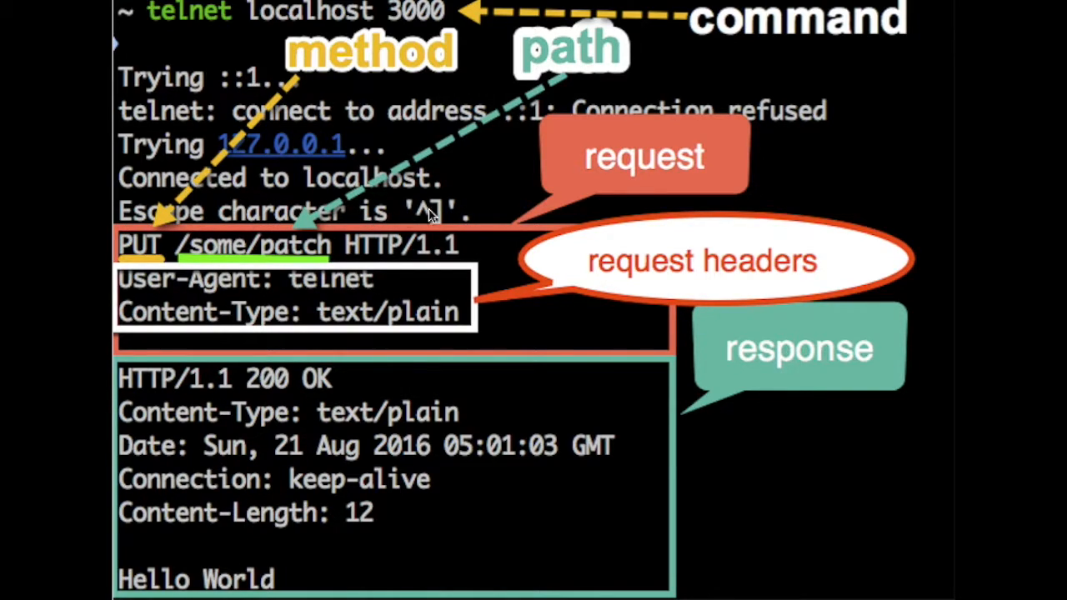
mouse_move(130, 259)
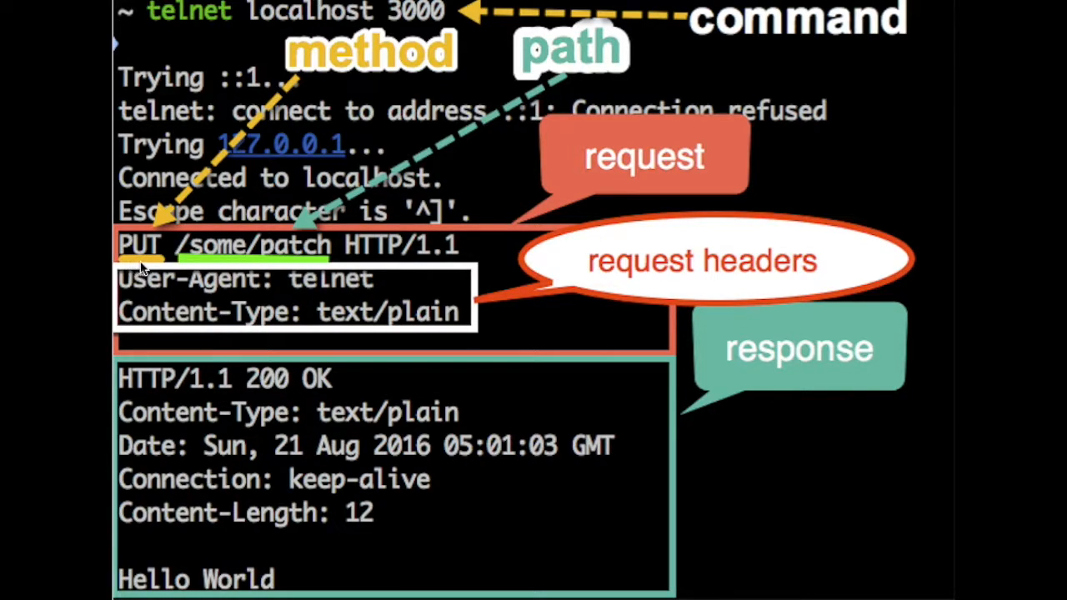
mouse_move(153, 264)
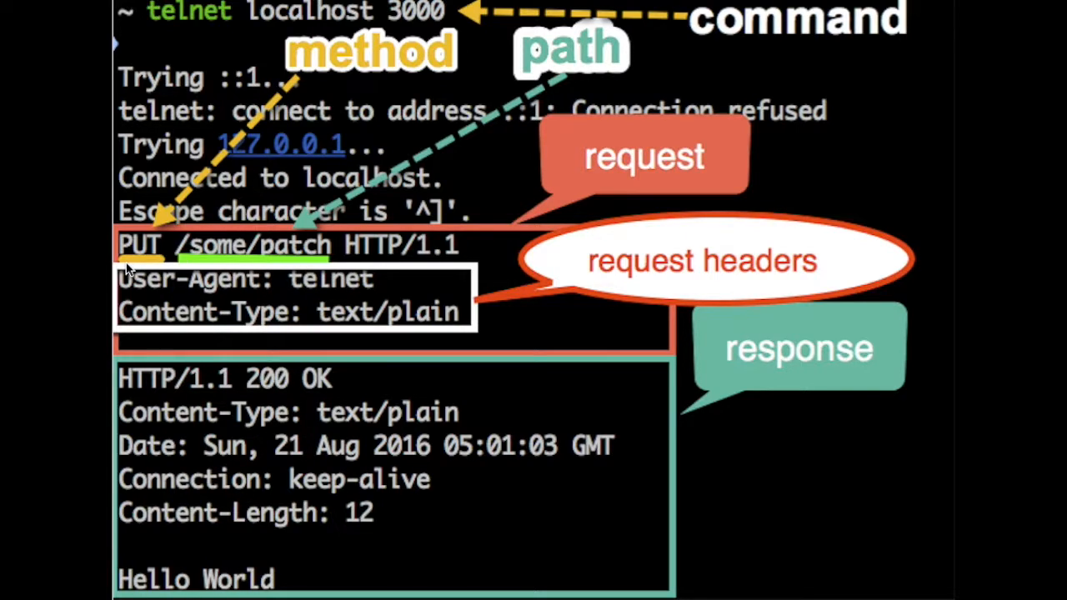
mouse_move(160, 268)
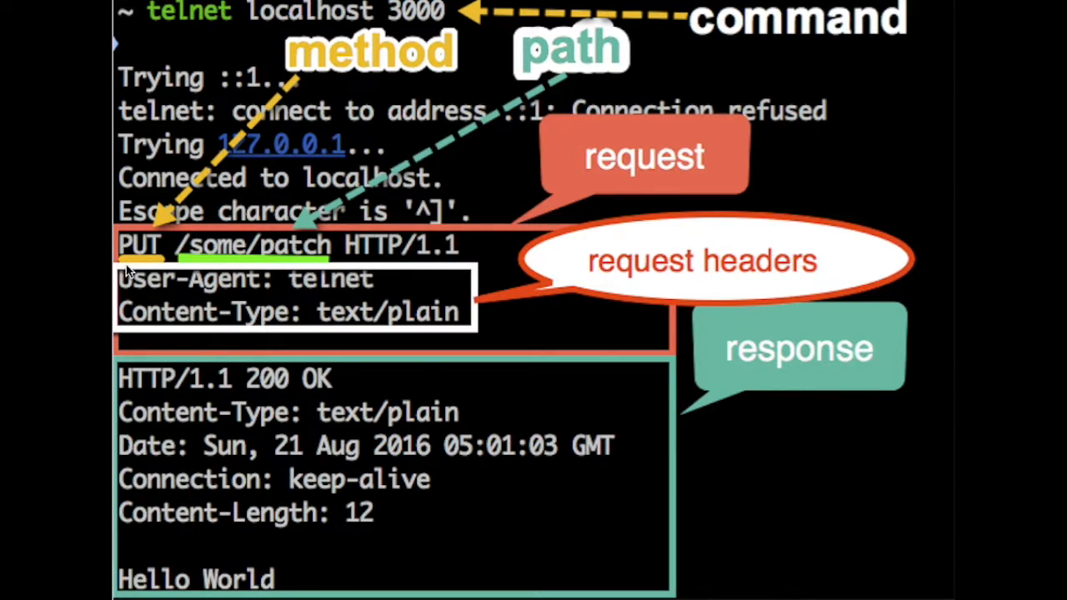
mouse_move(197, 254)
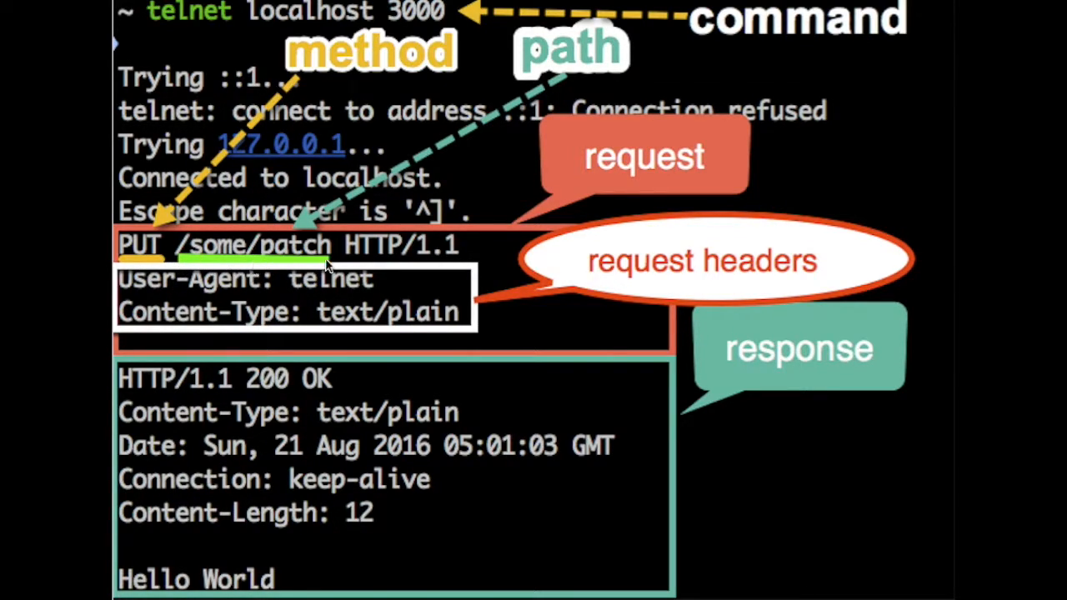
mouse_move(397, 254)
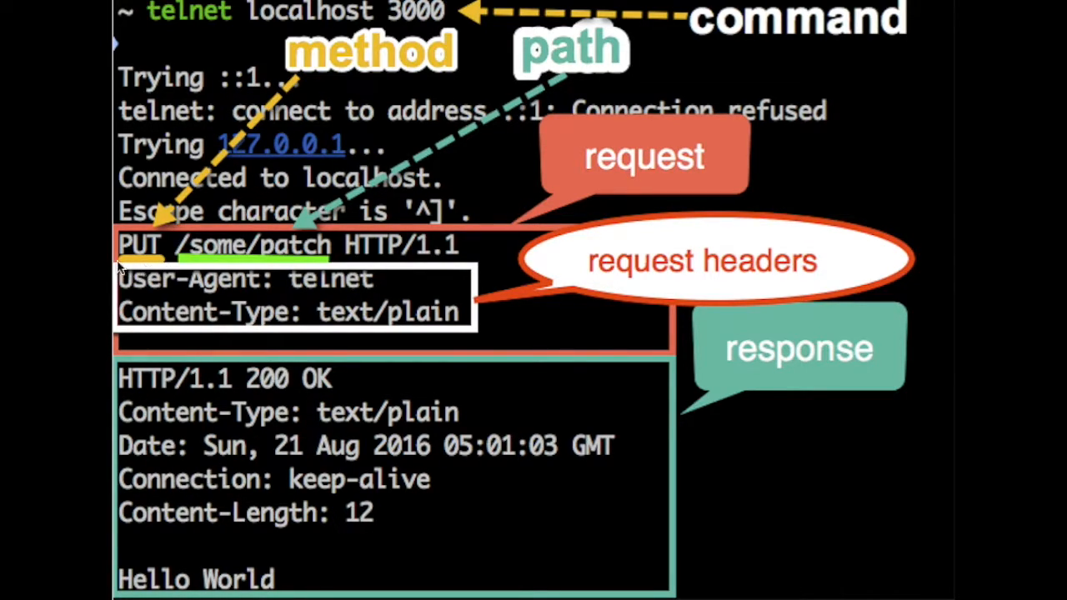
mouse_move(150, 266)
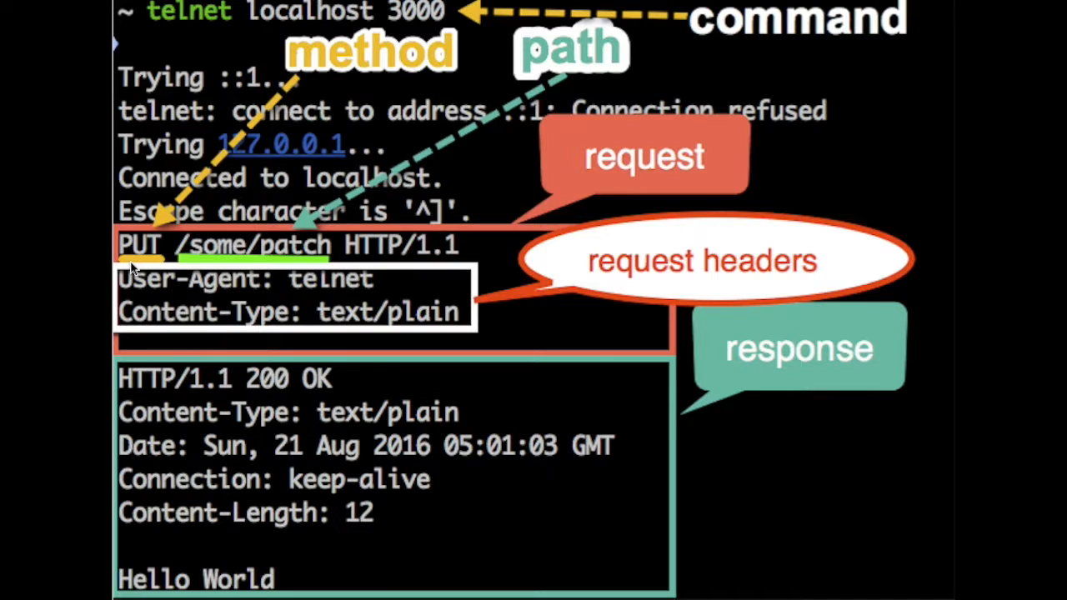
mouse_move(159, 270)
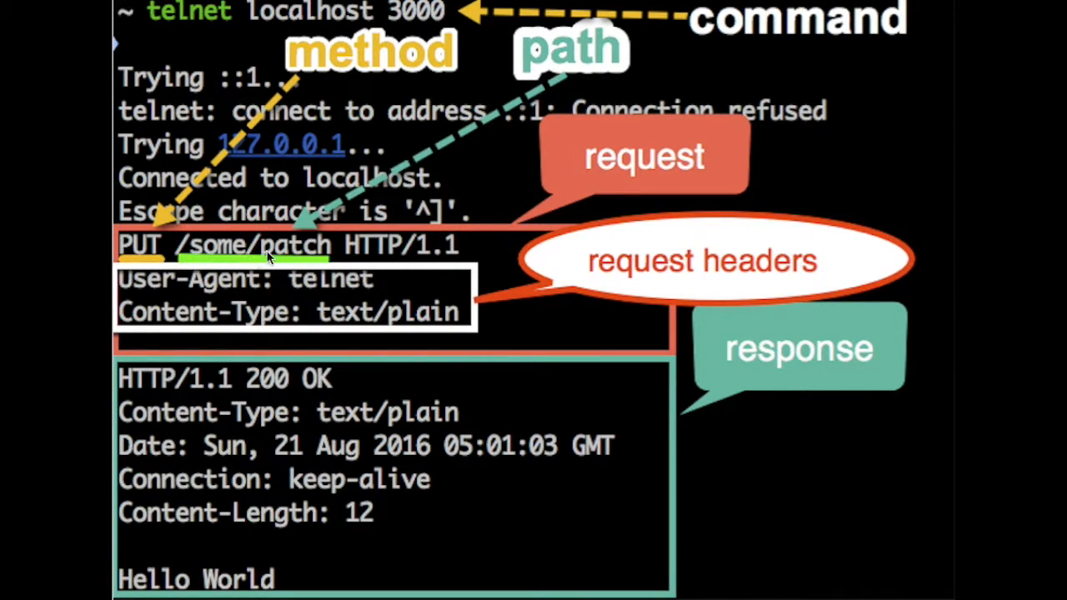
mouse_move(320, 257)
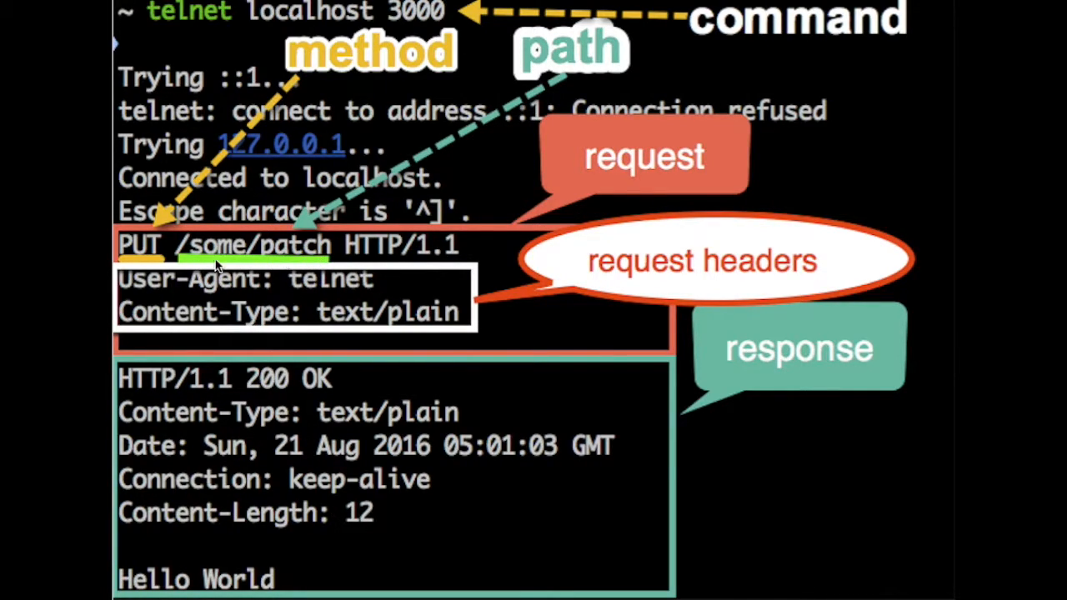
mouse_move(304, 263)
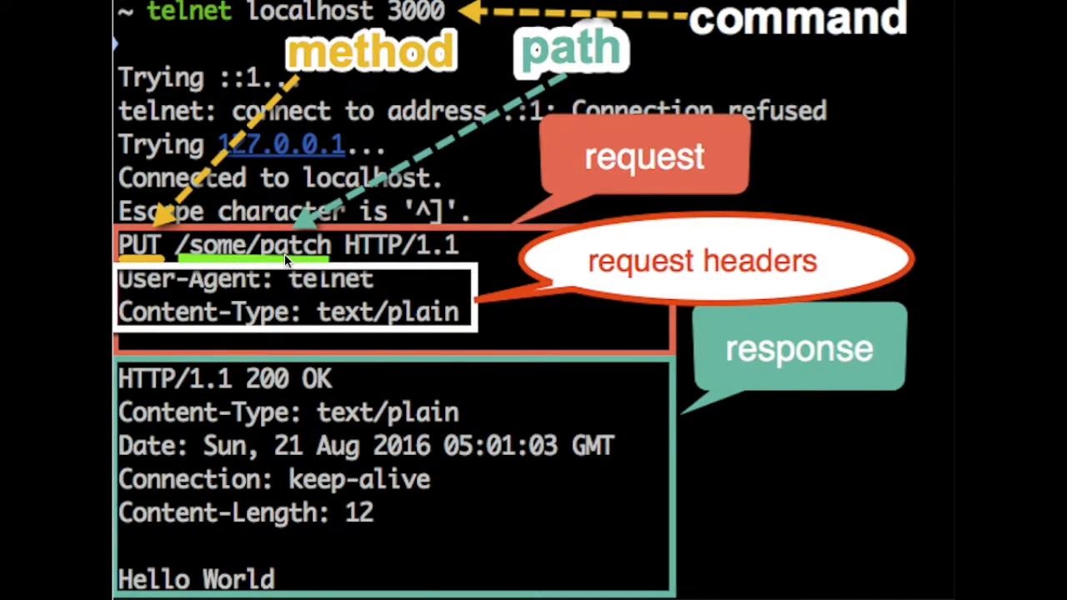
mouse_move(384, 264)
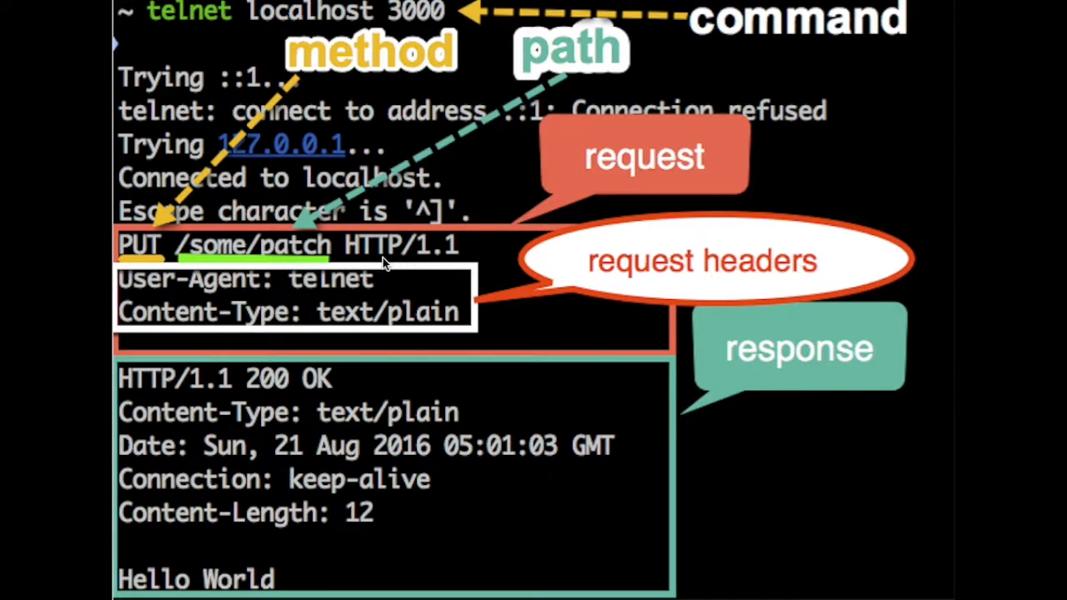
mouse_move(442, 257)
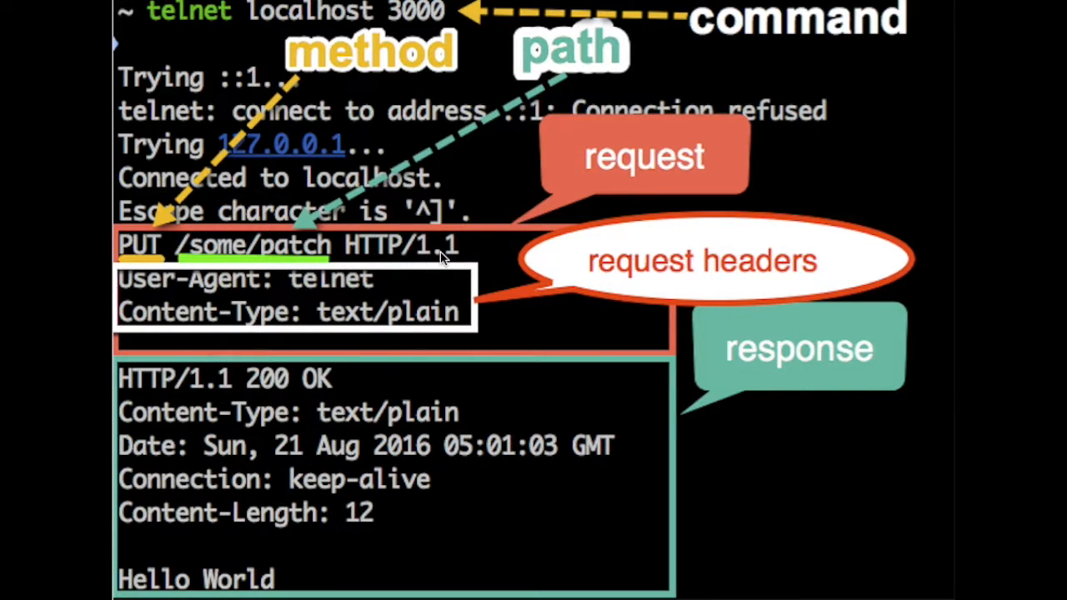
mouse_move(401, 266)
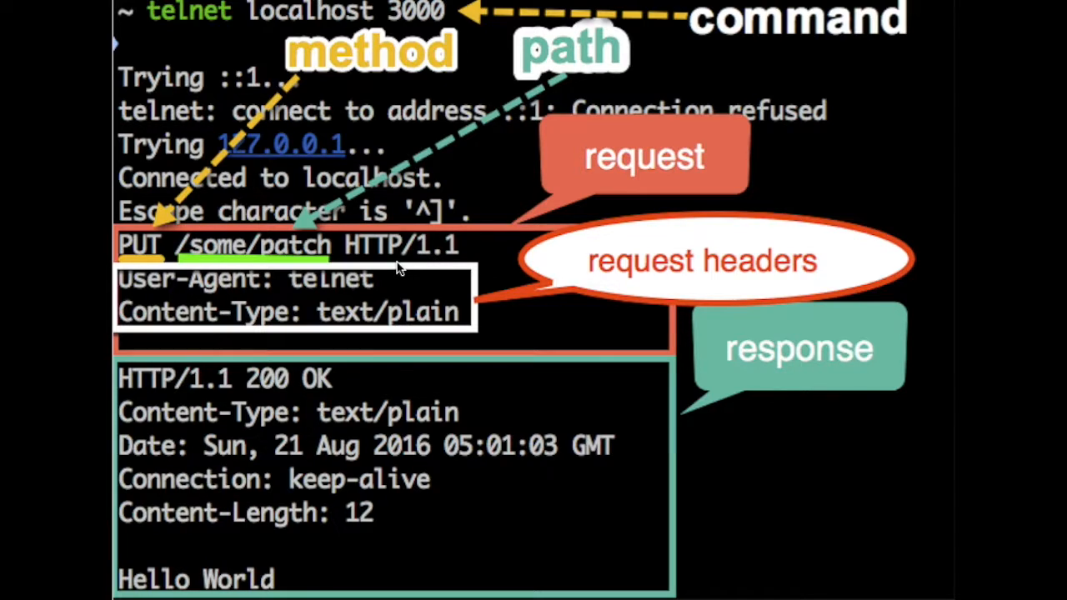
mouse_move(420, 254)
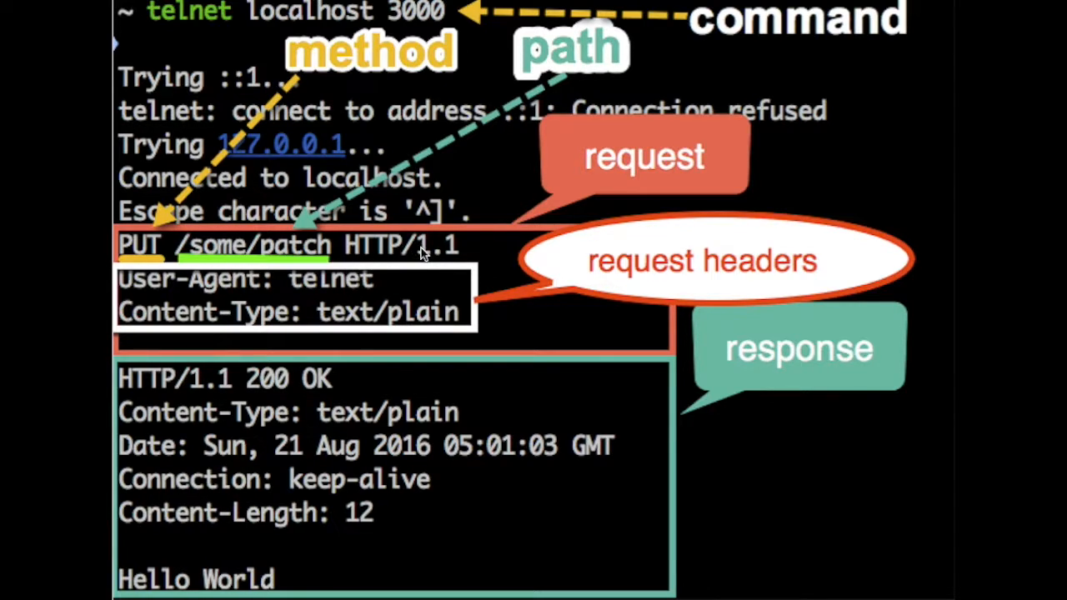
mouse_move(144, 292)
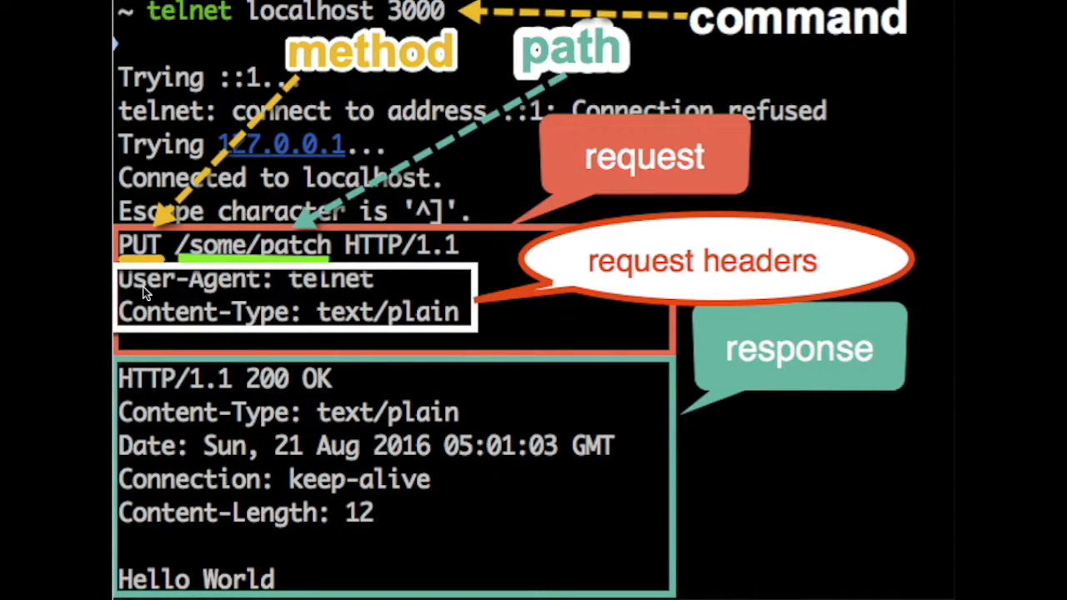
mouse_move(687, 258)
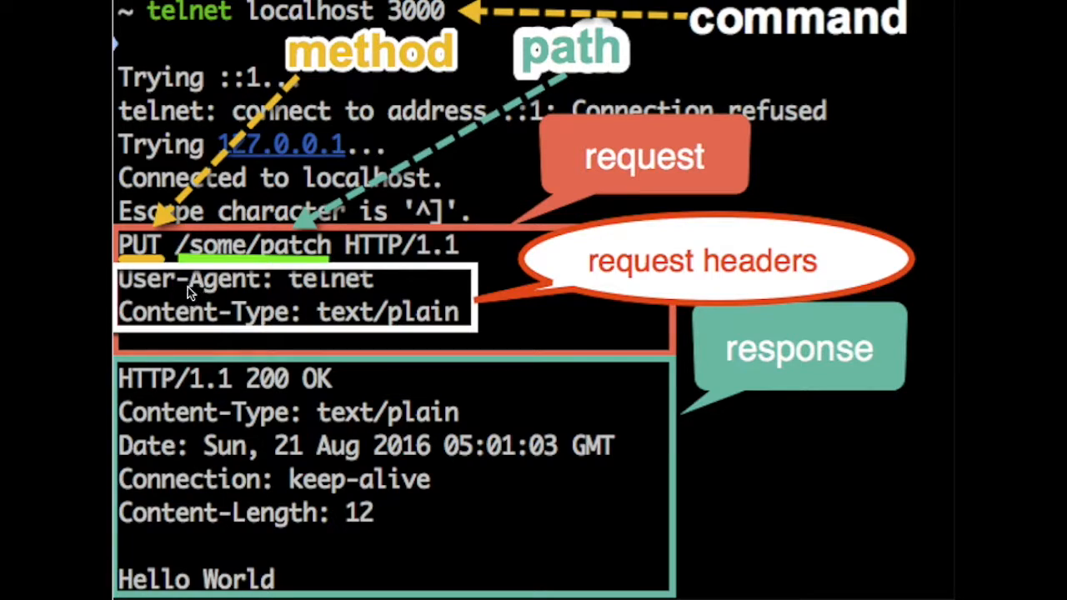
mouse_move(304, 292)
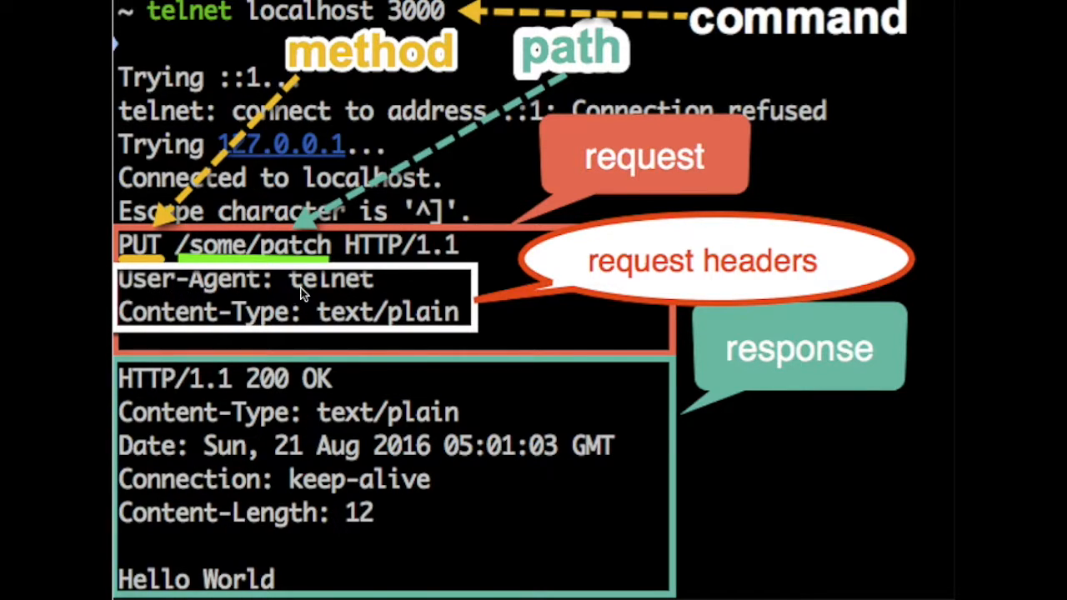
mouse_move(280, 246)
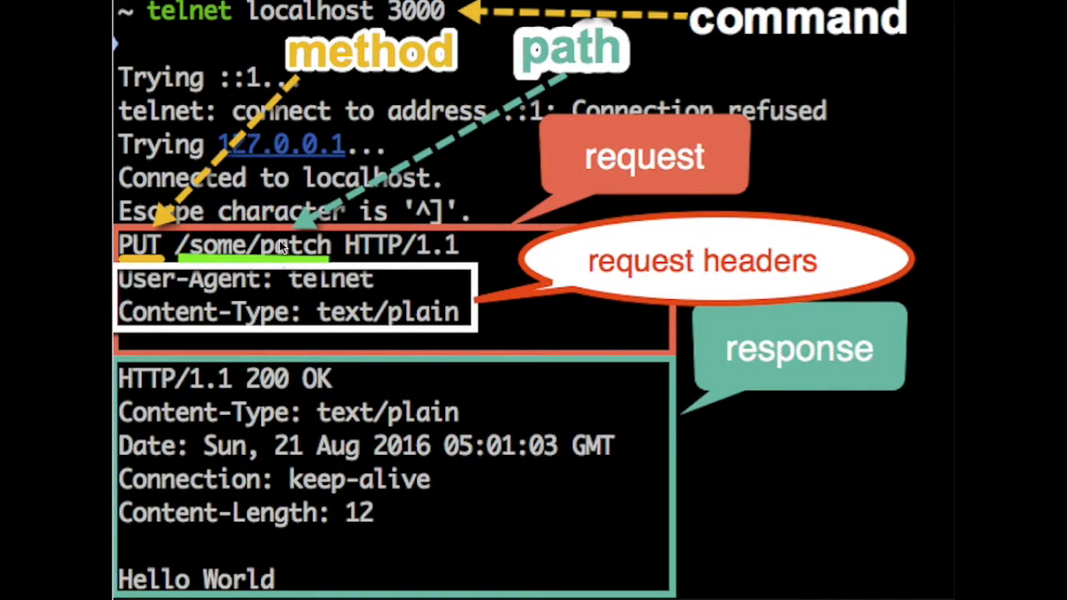
mouse_move(308, 297)
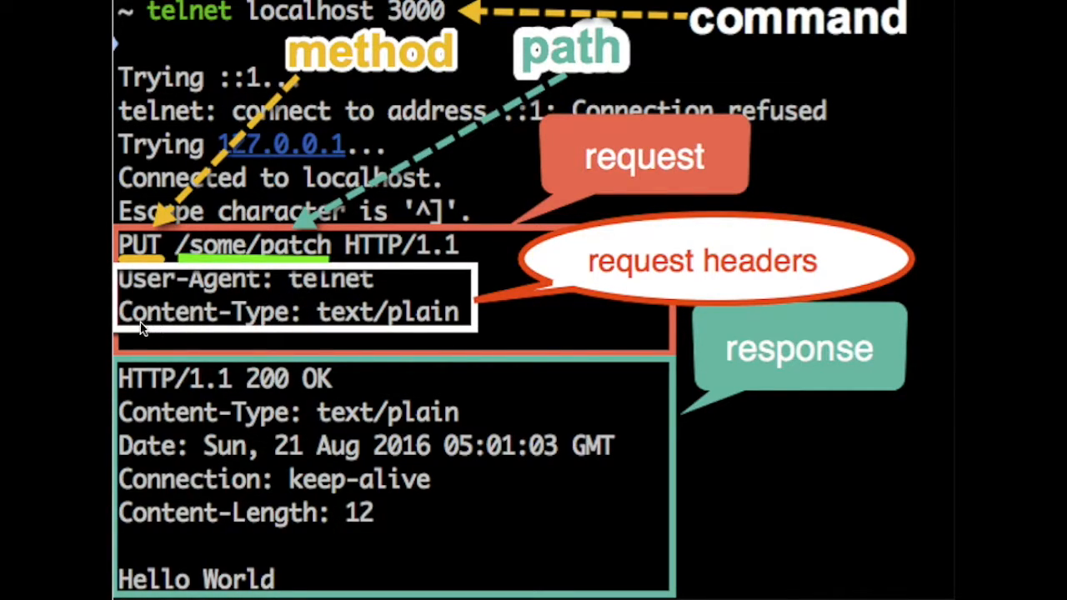
mouse_move(442, 323)
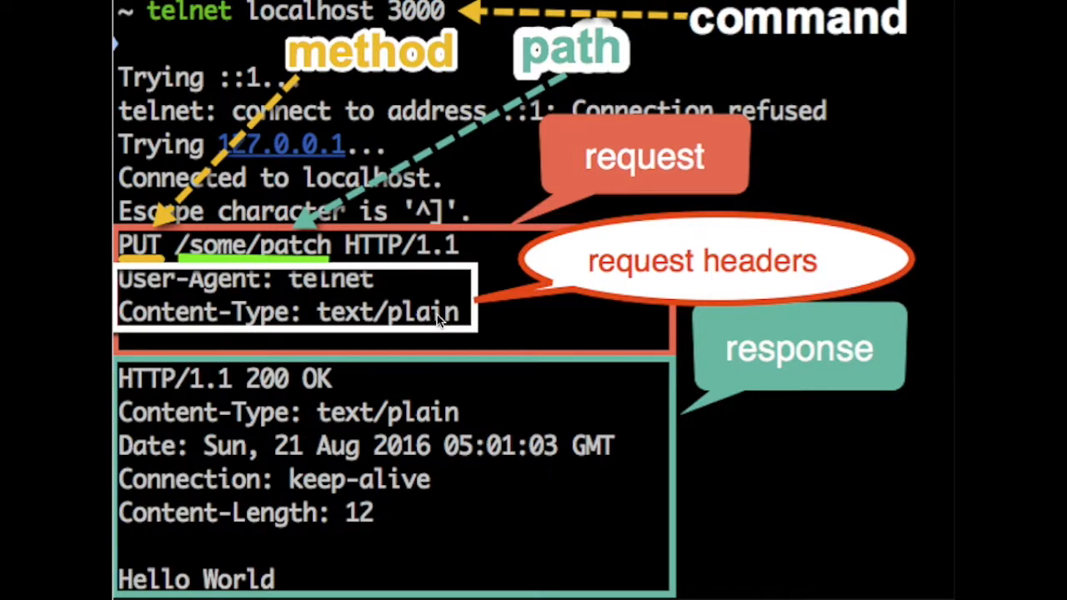
mouse_move(380, 336)
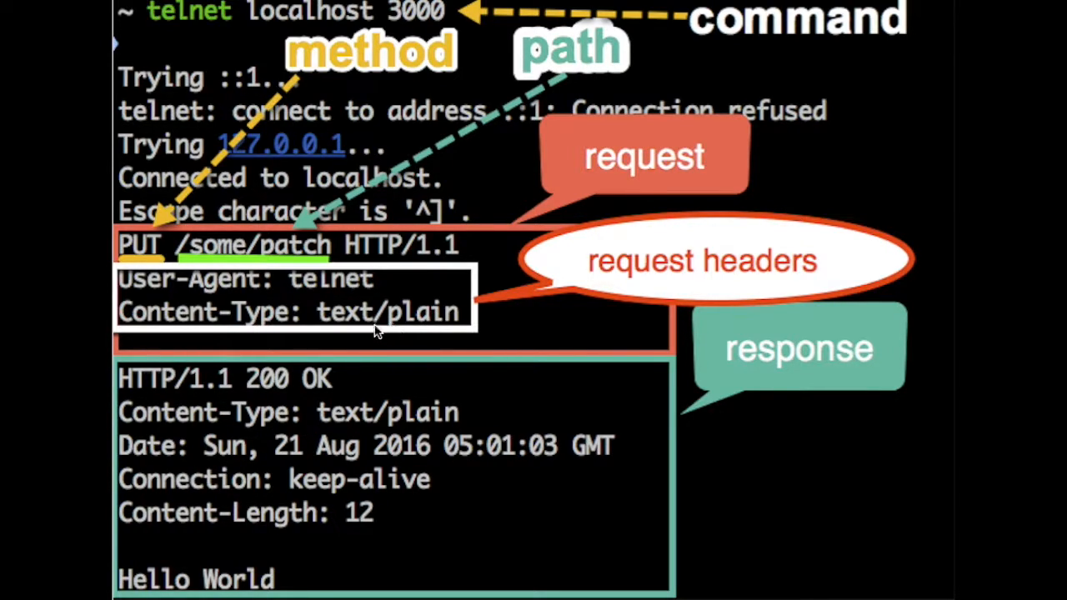
mouse_move(341, 316)
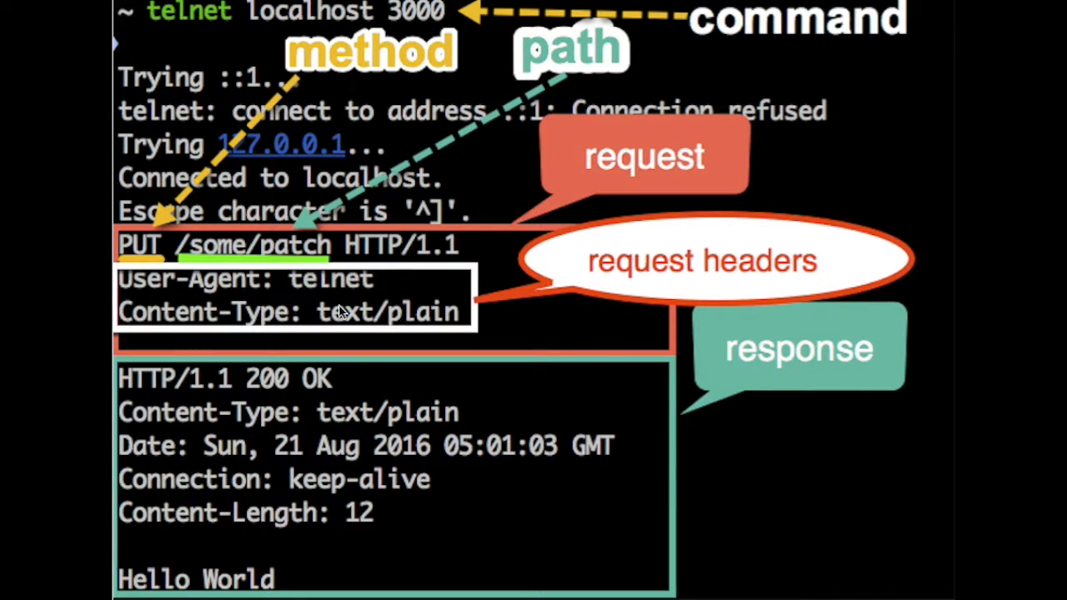
mouse_move(325, 323)
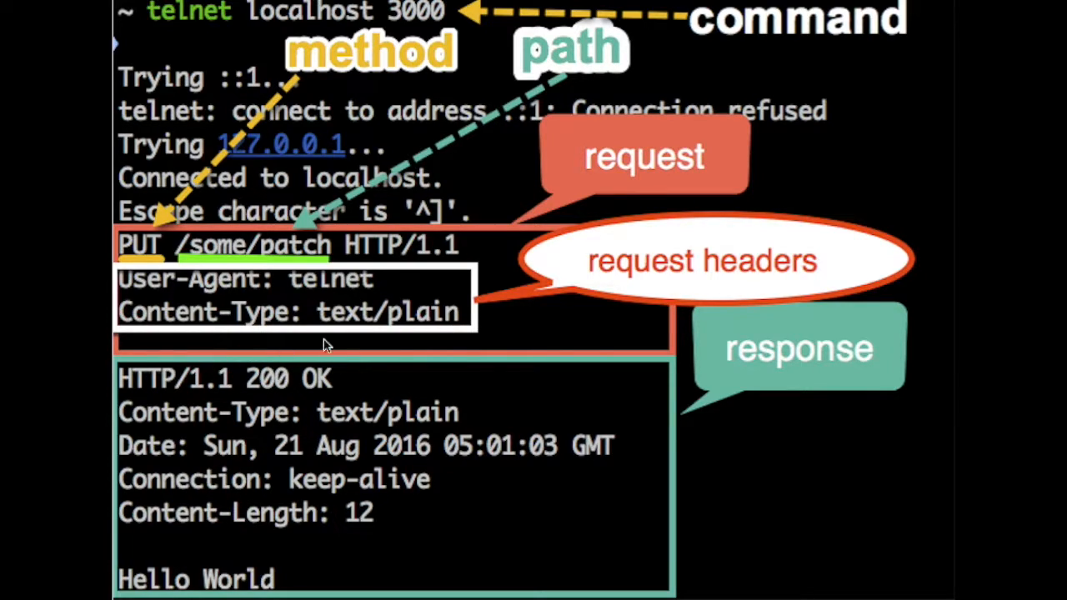
mouse_move(470, 242)
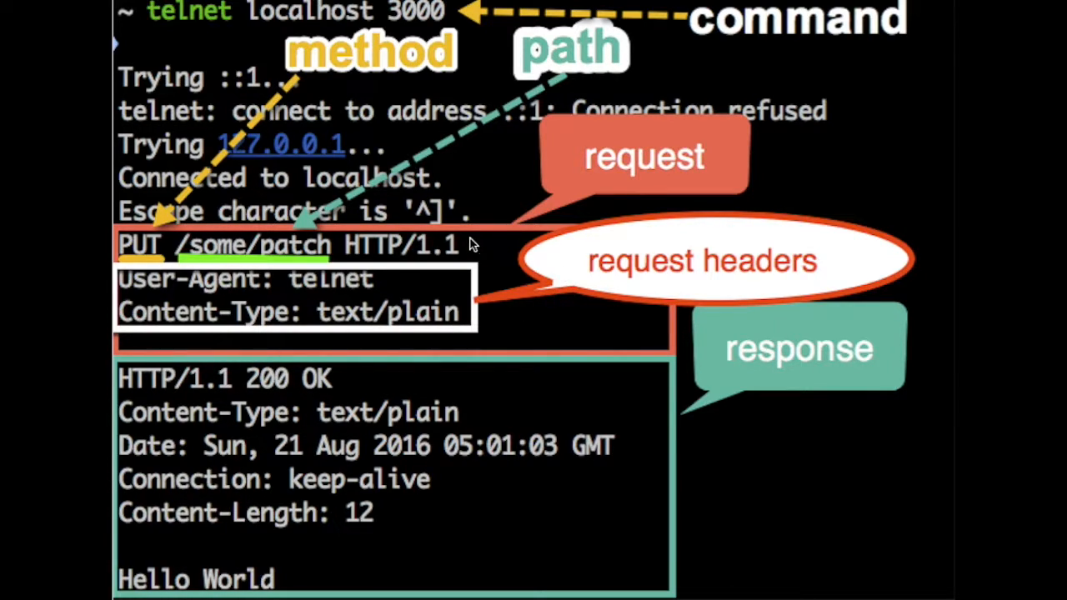
mouse_move(120, 298)
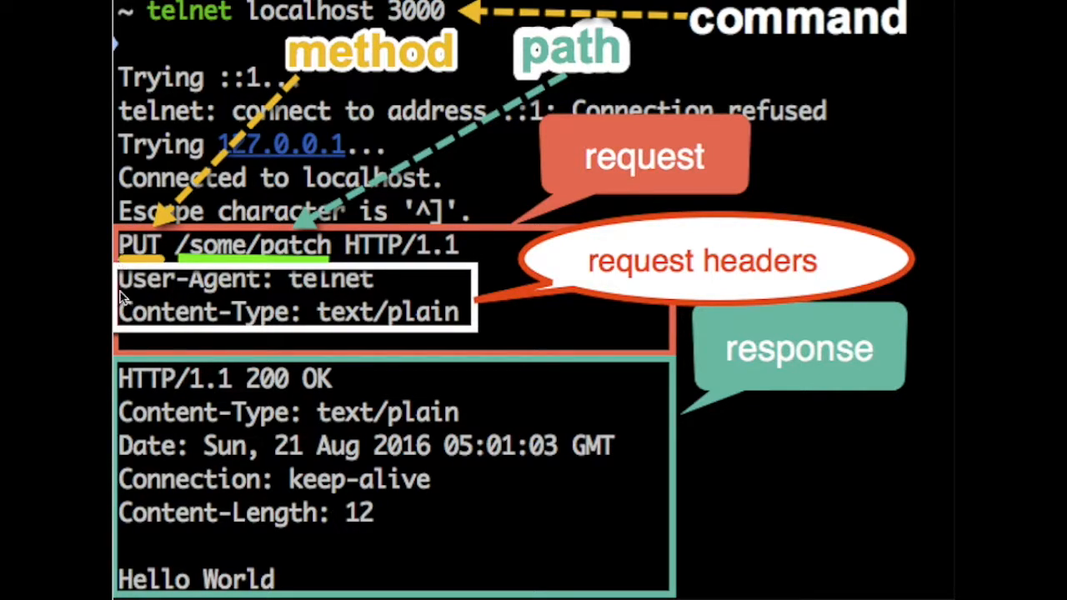
mouse_move(237, 213)
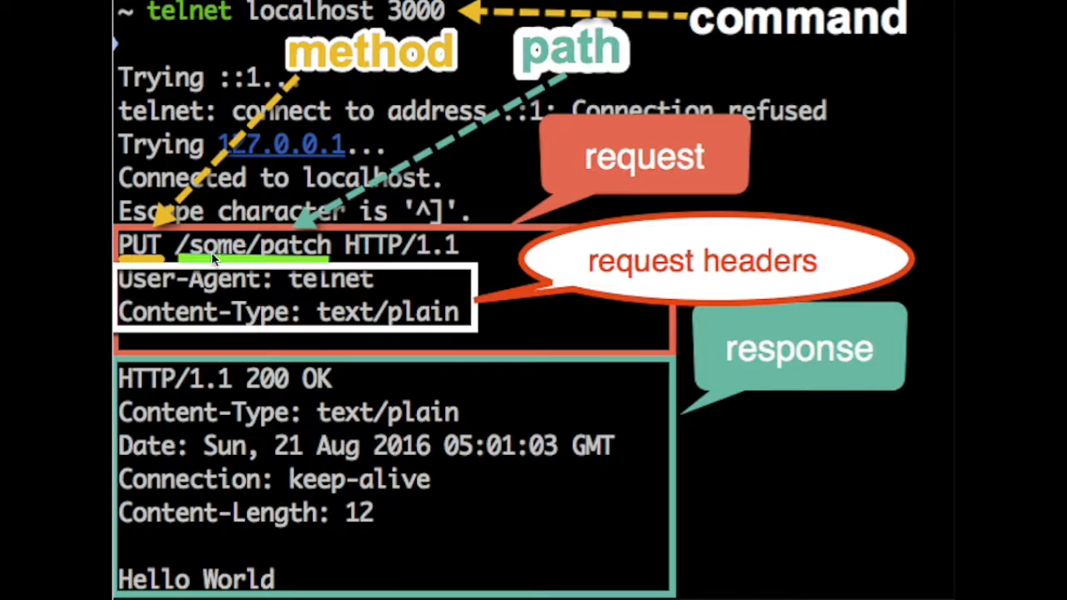
mouse_move(254, 266)
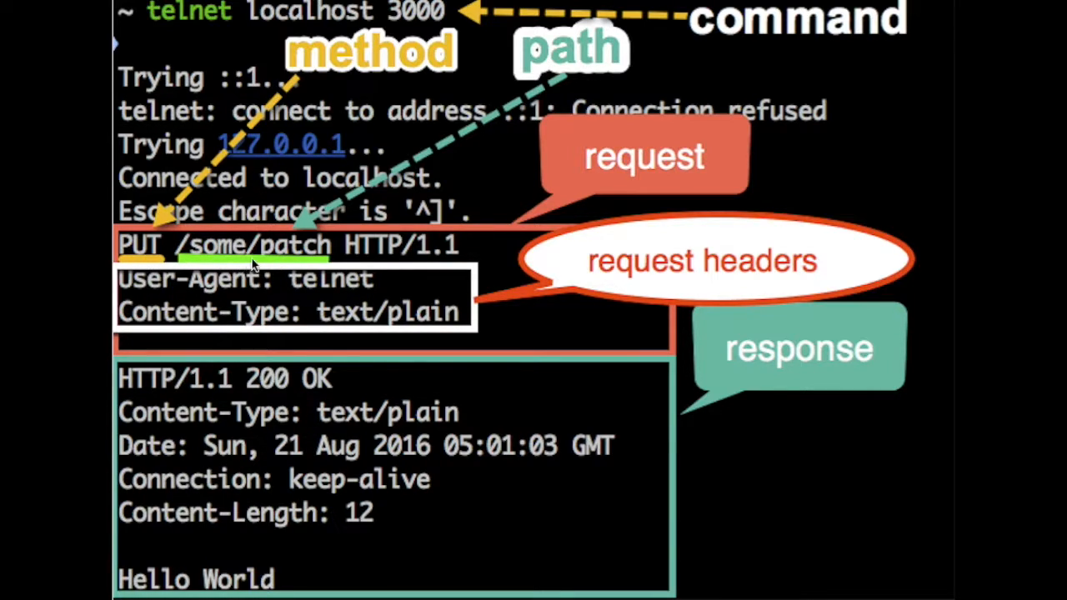
mouse_move(275, 316)
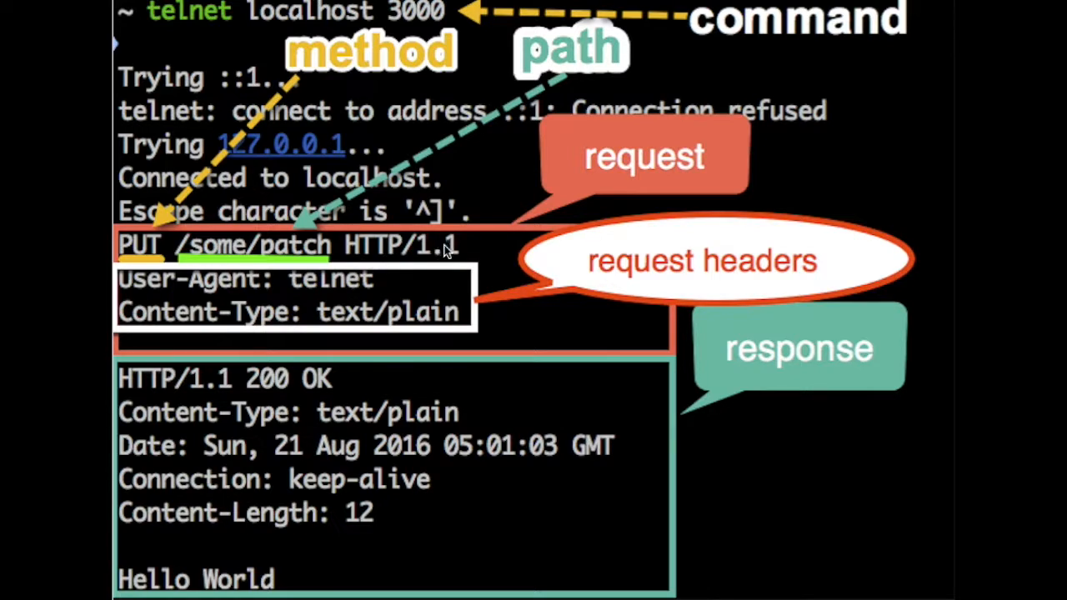
mouse_move(420, 254)
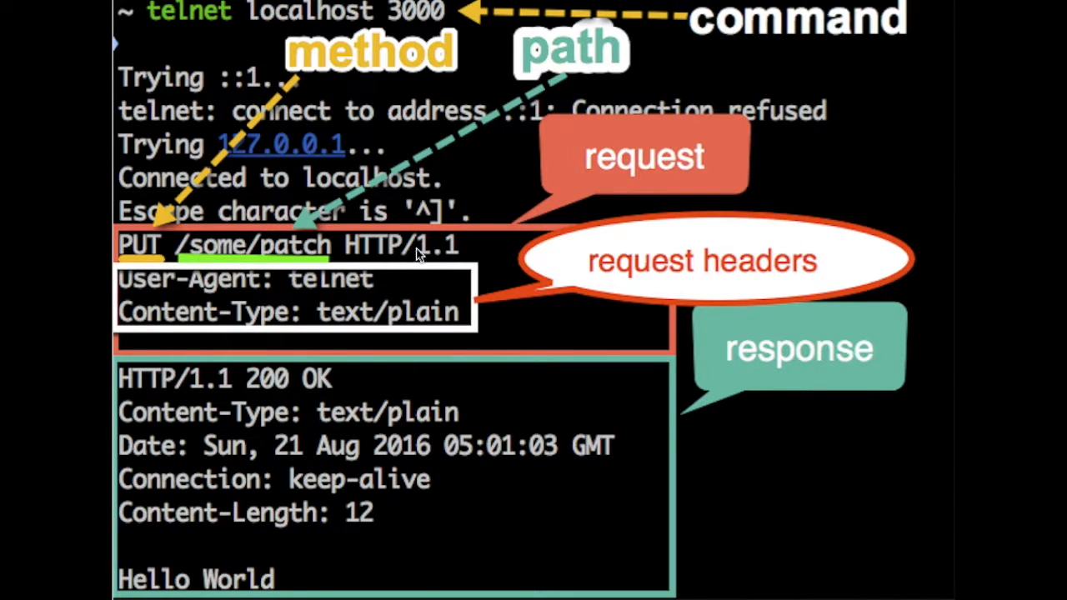
mouse_move(303, 327)
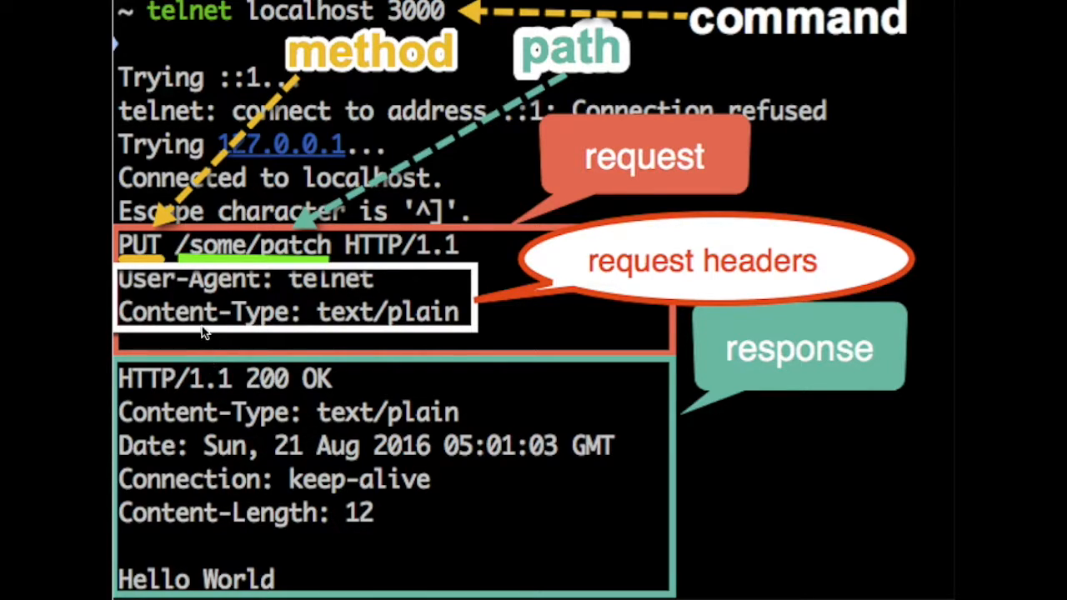
mouse_move(225, 434)
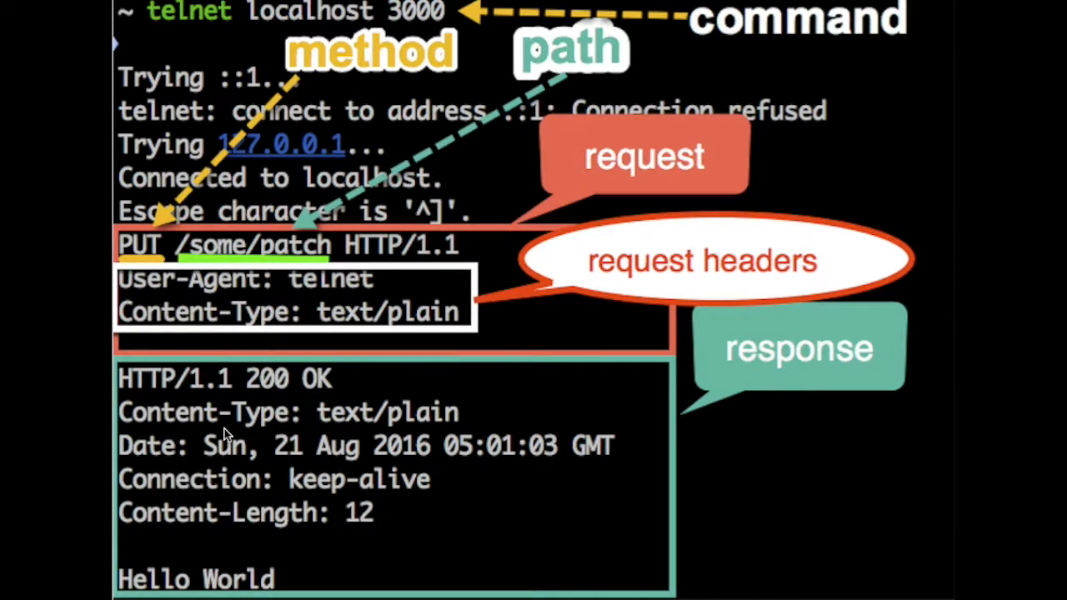
mouse_move(148, 290)
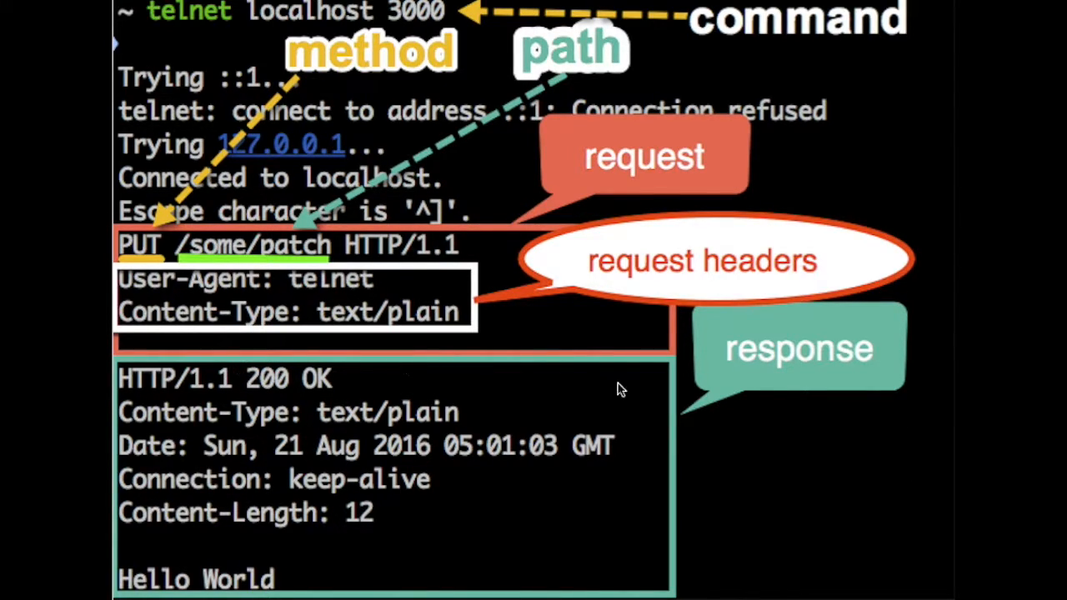
mouse_move(140, 401)
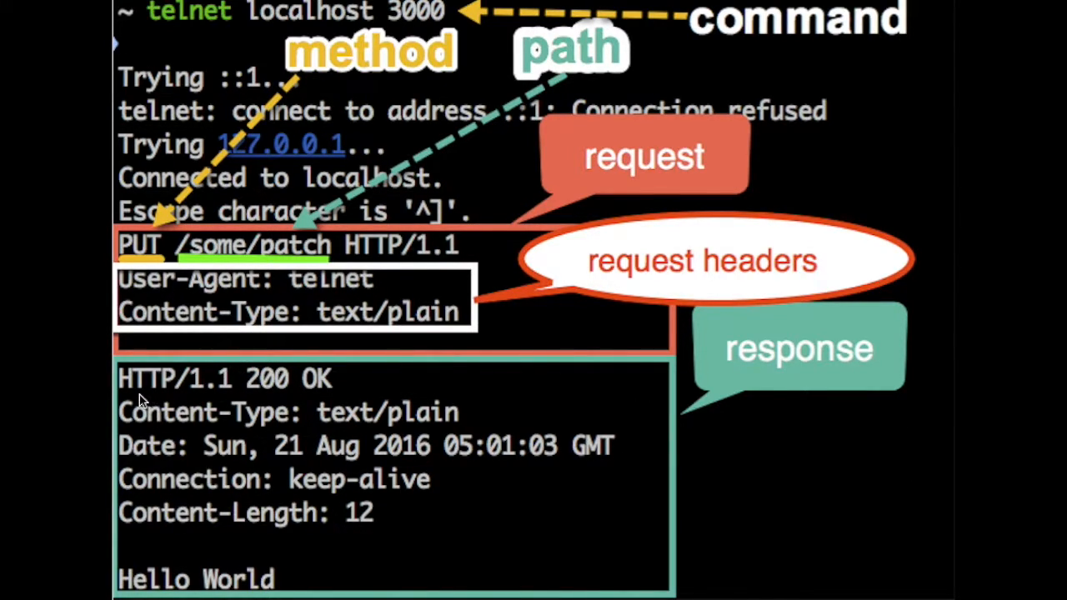
mouse_move(170, 587)
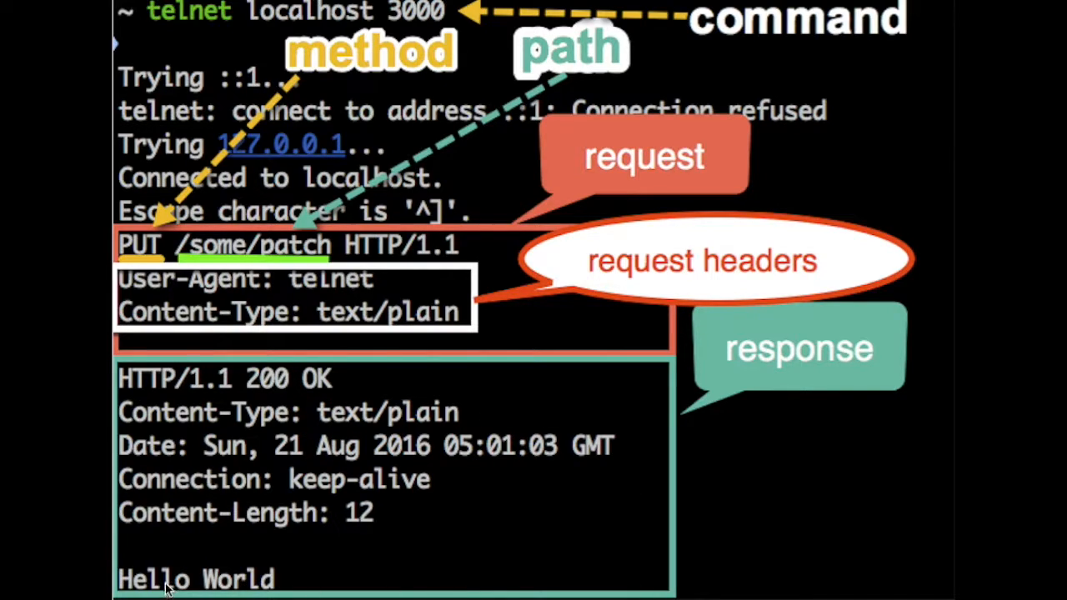
mouse_move(225, 384)
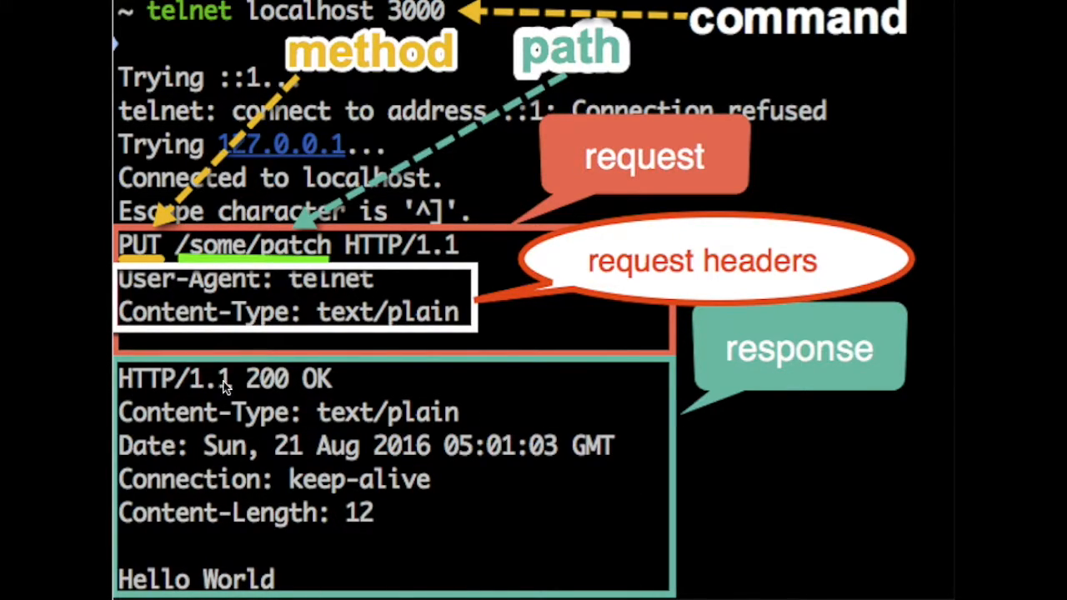
mouse_move(231, 396)
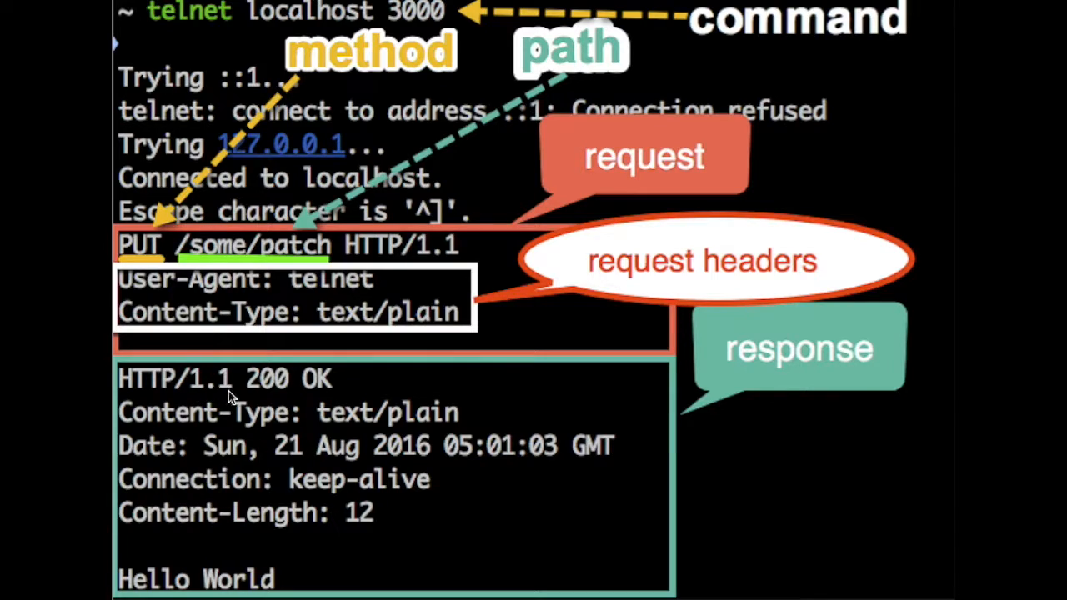
mouse_move(284, 392)
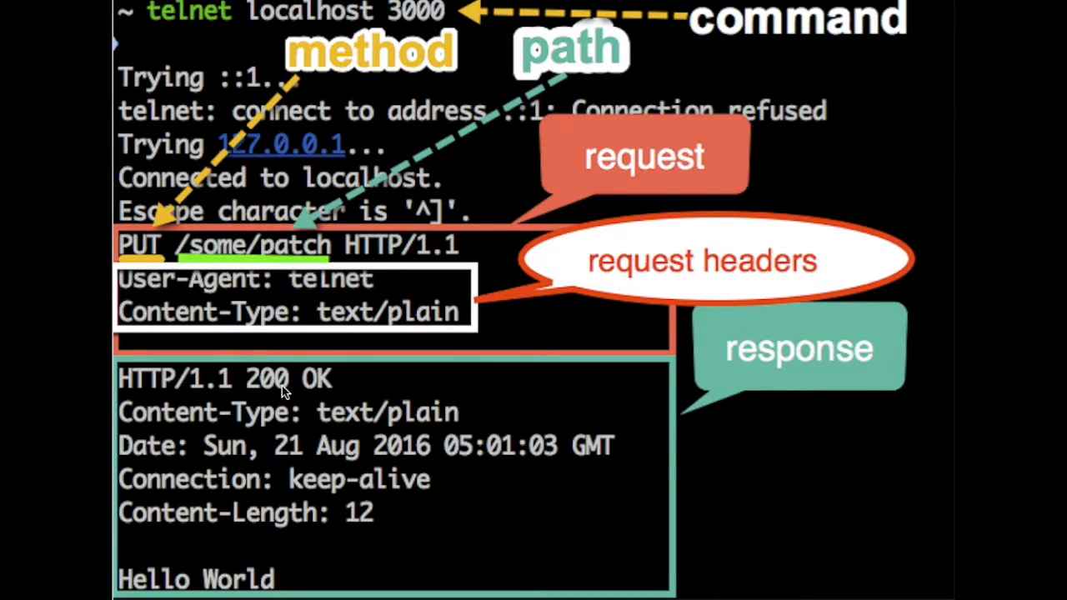
mouse_move(334, 397)
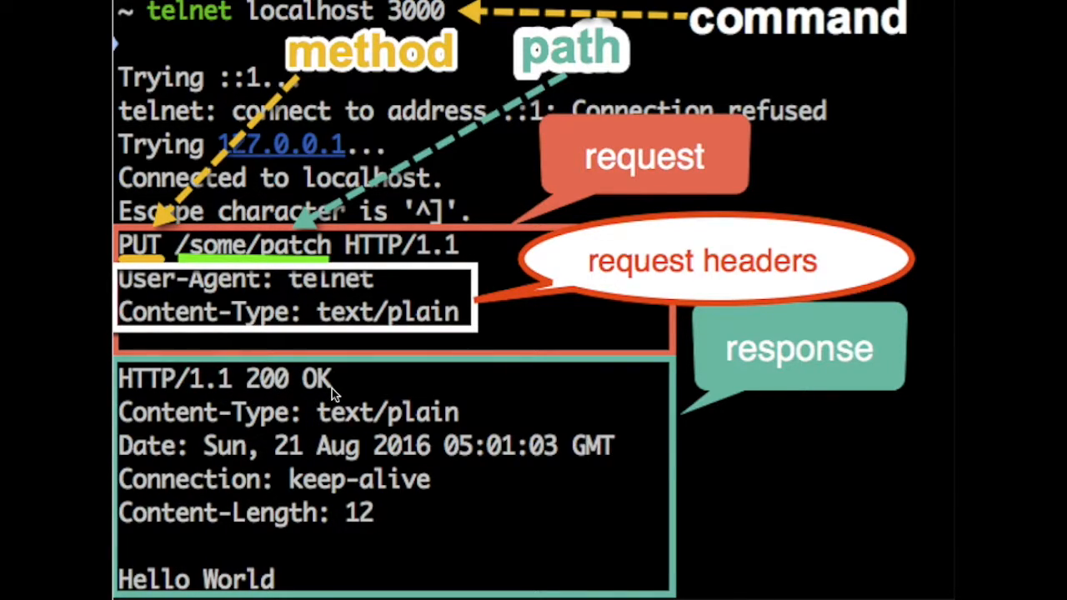
mouse_move(280, 396)
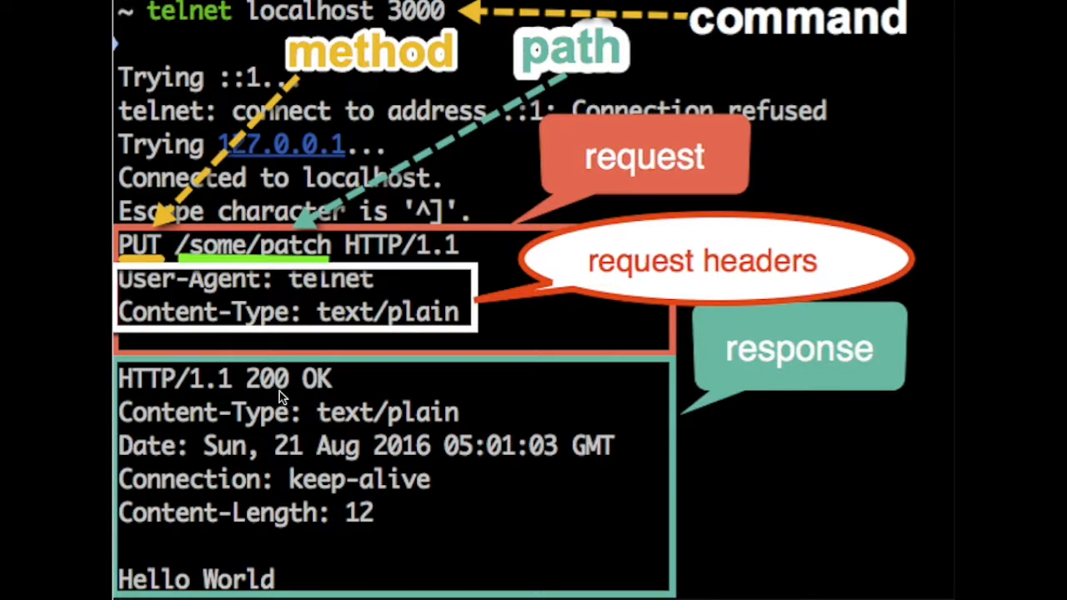
mouse_move(259, 399)
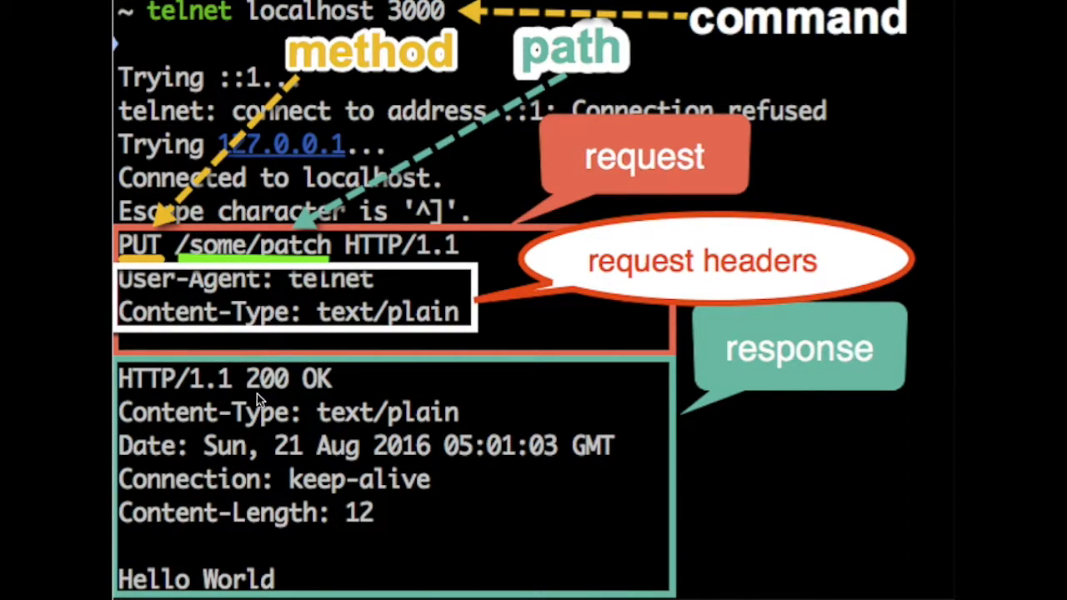
mouse_move(316, 397)
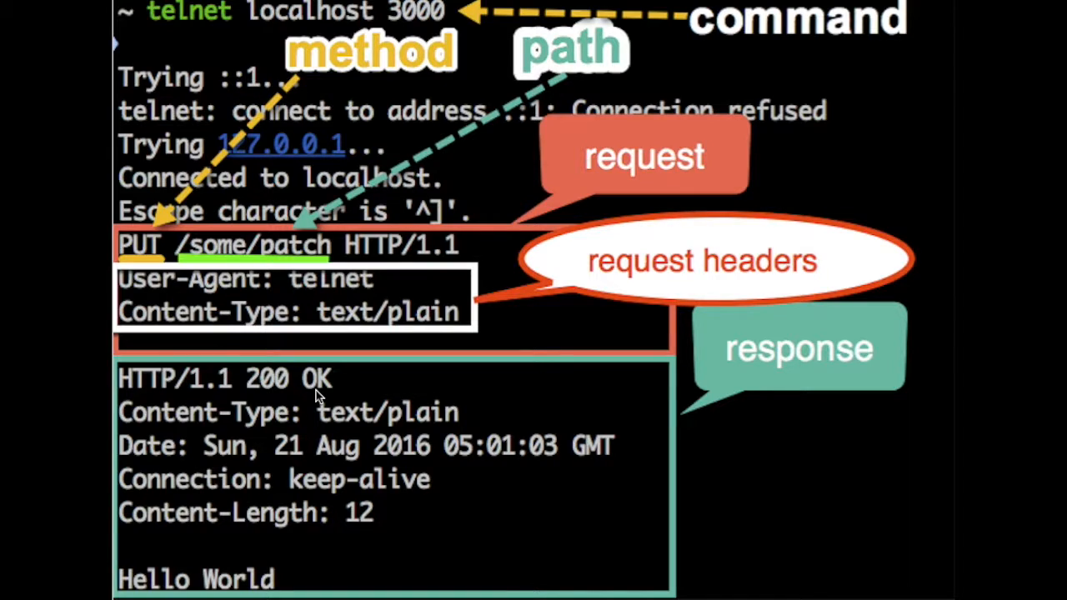
mouse_move(260, 398)
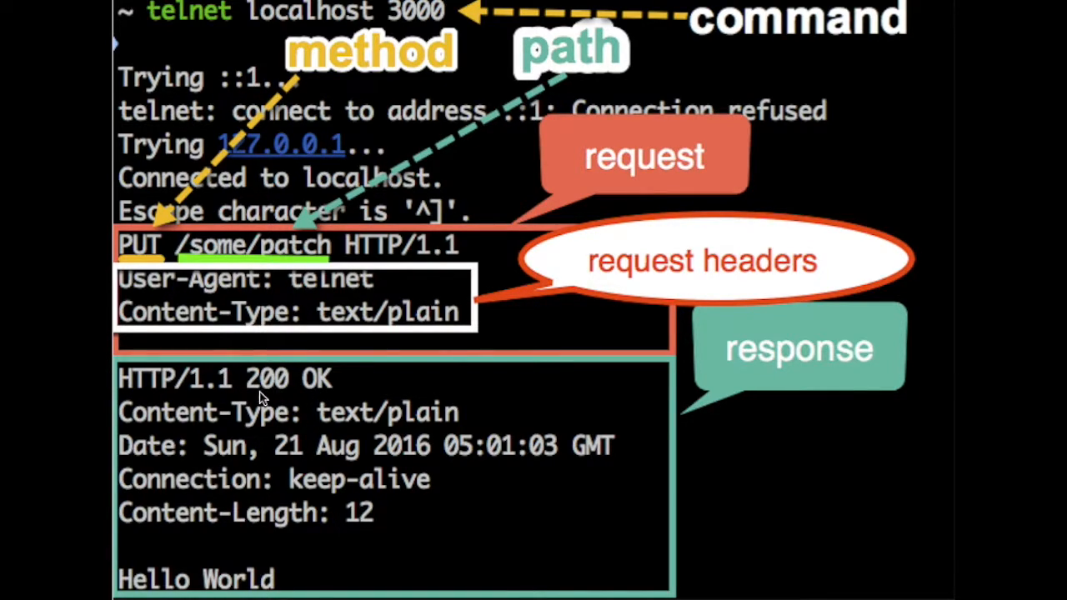
mouse_move(276, 398)
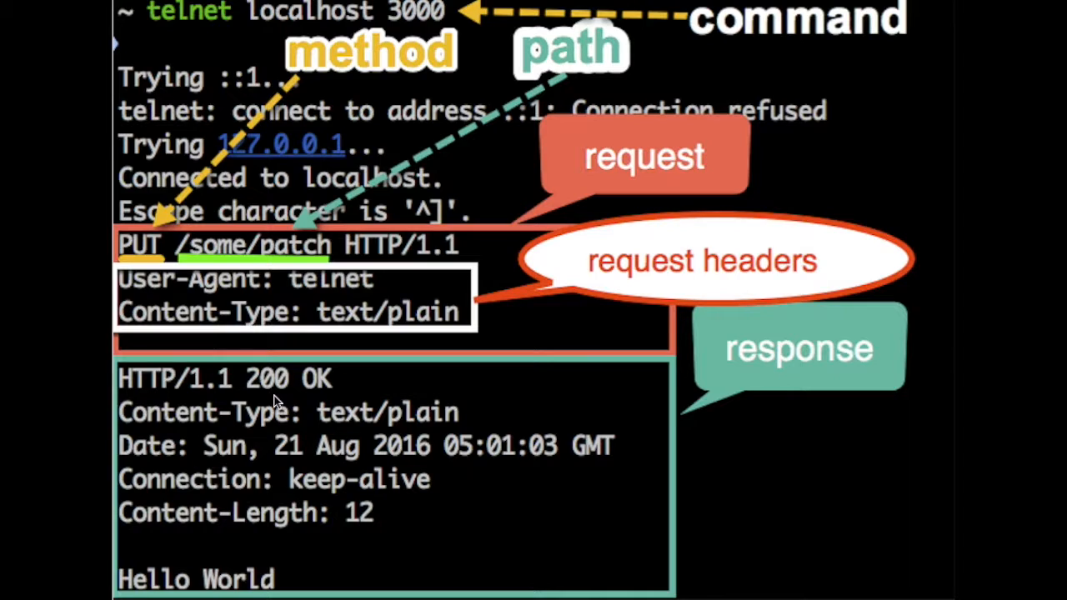
mouse_move(320, 400)
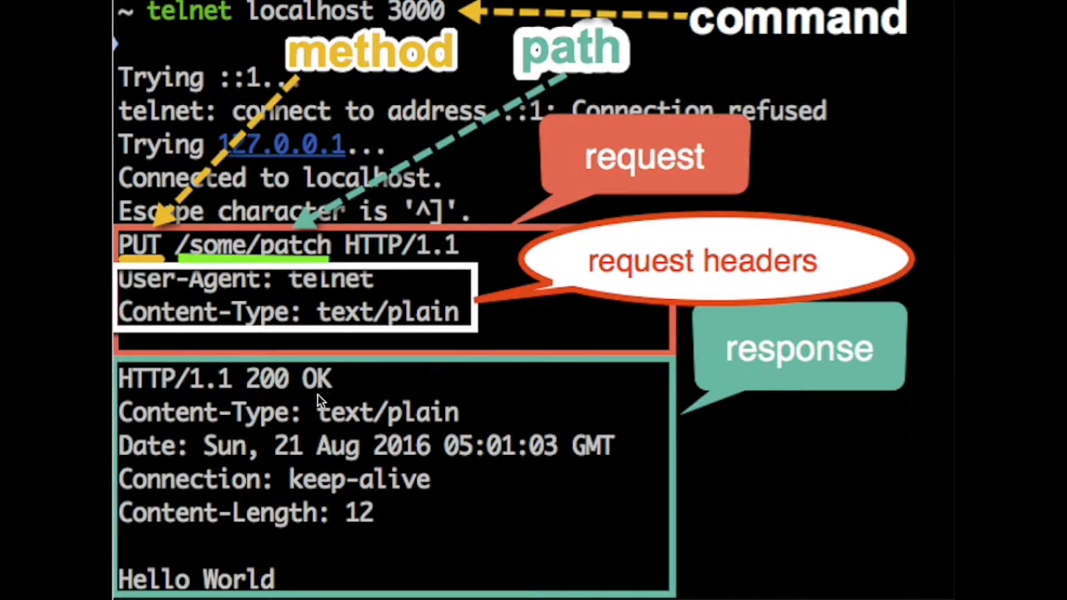
mouse_move(141, 431)
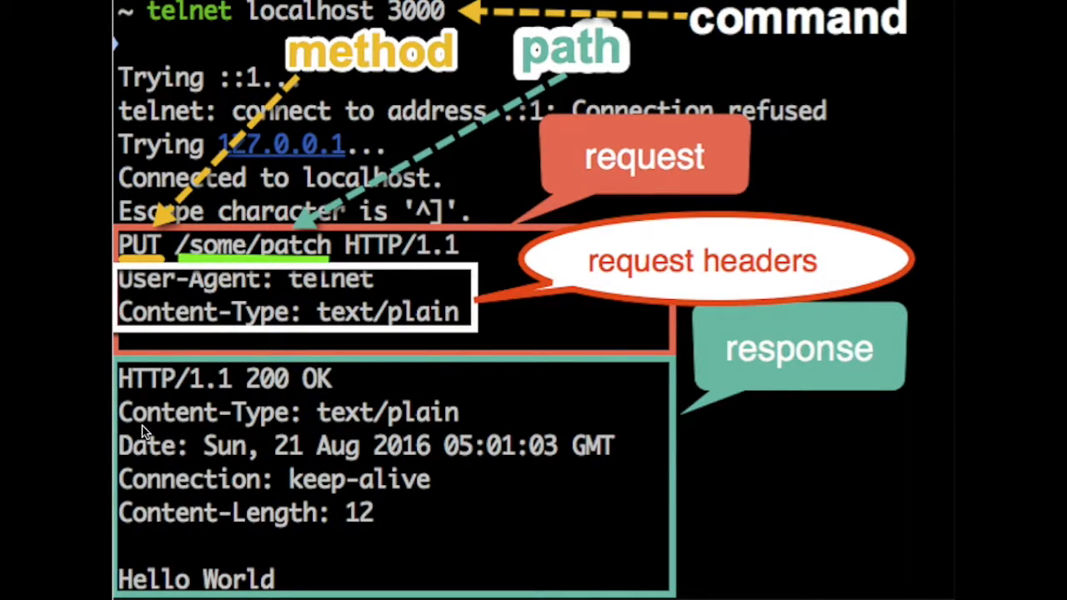
mouse_move(283, 423)
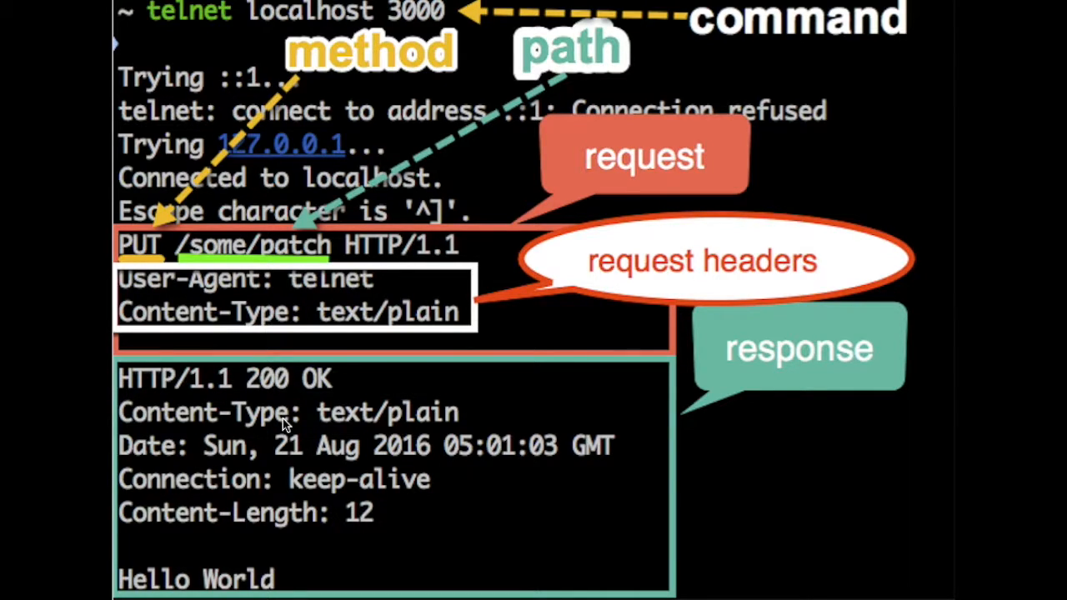
mouse_move(140, 470)
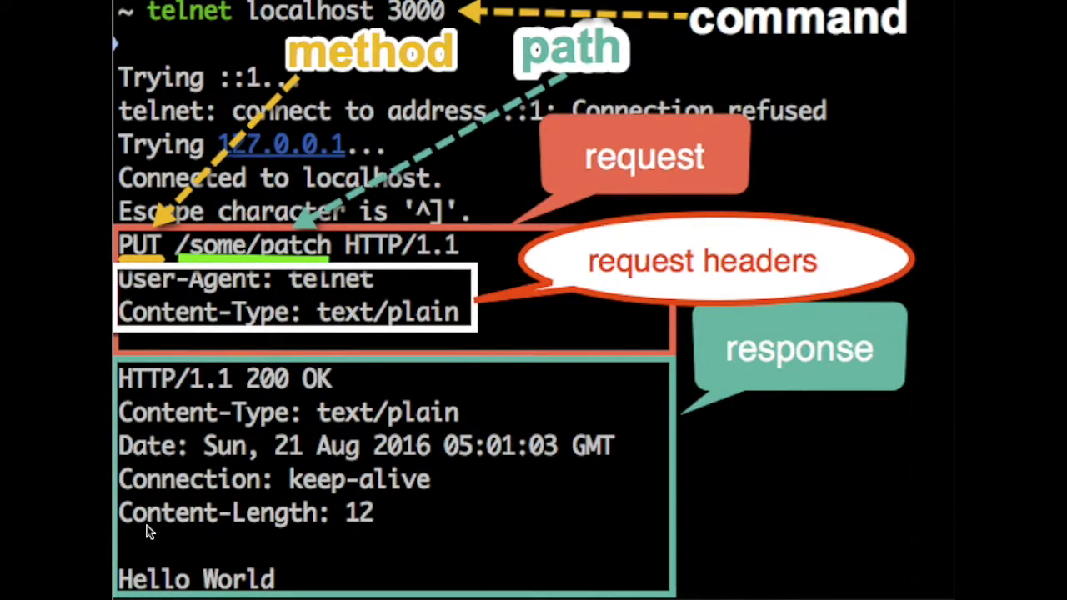
mouse_move(353, 524)
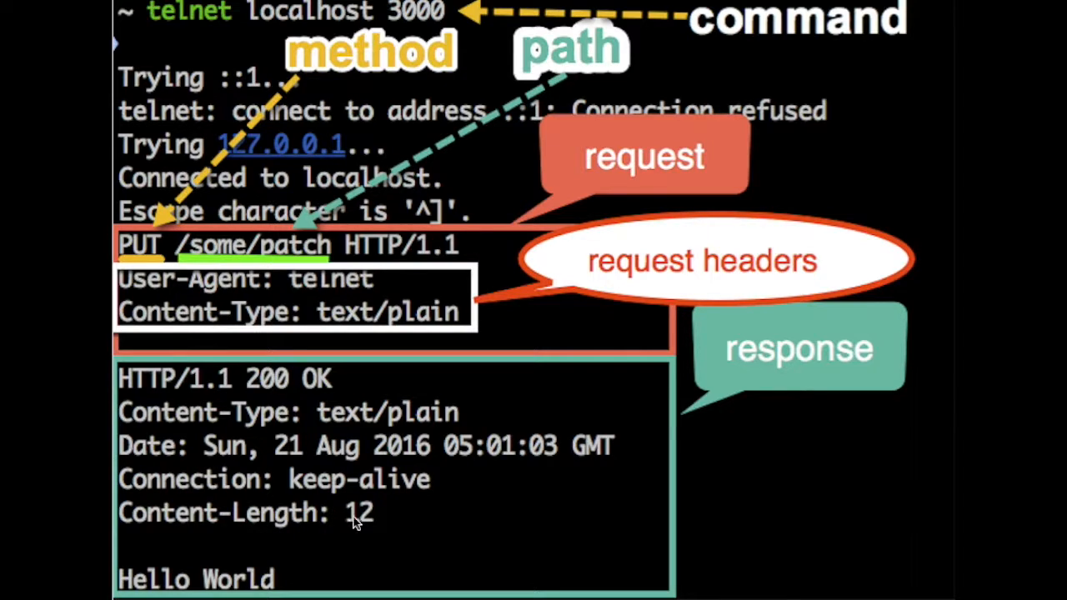
mouse_move(376, 524)
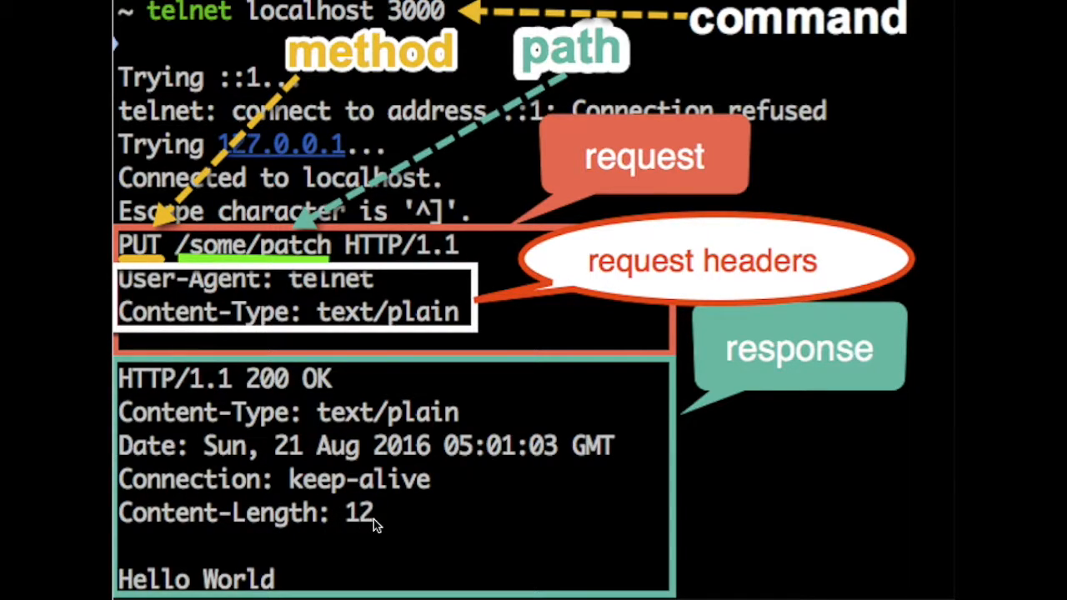
mouse_move(159, 587)
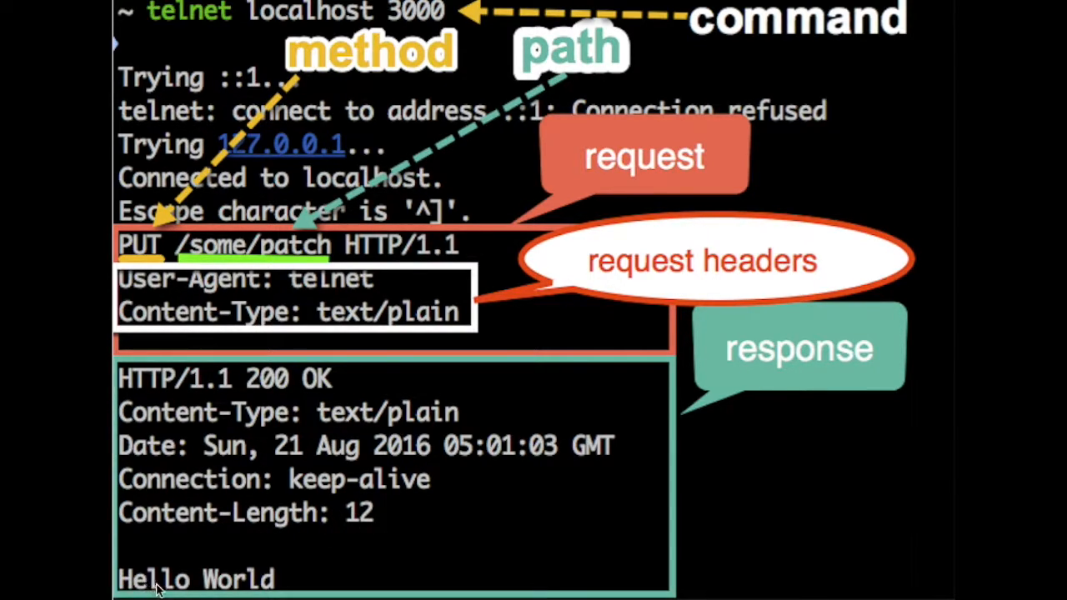
mouse_move(194, 587)
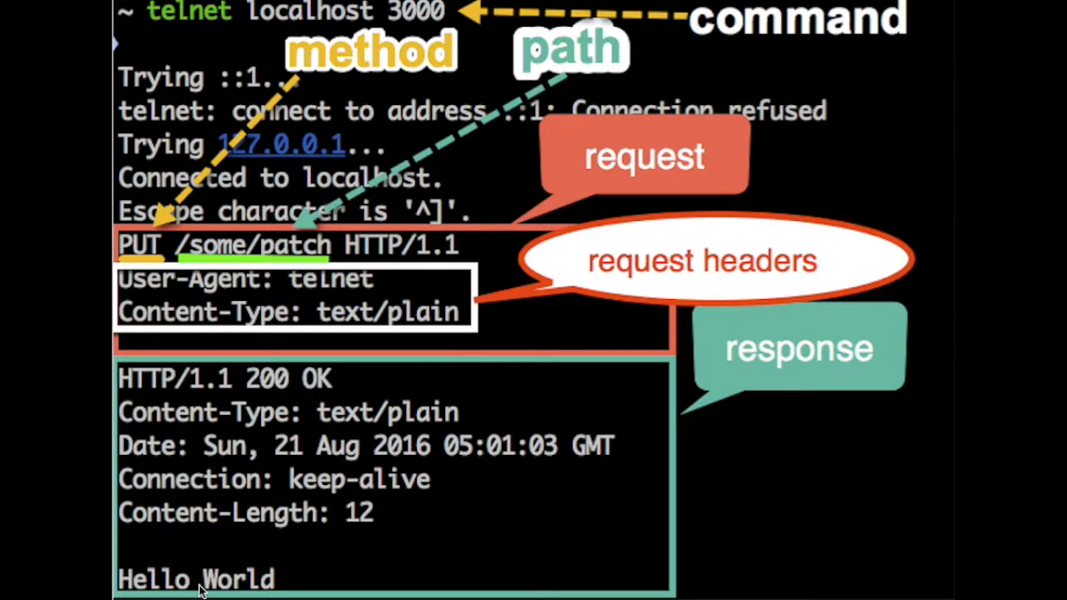
mouse_move(286, 590)
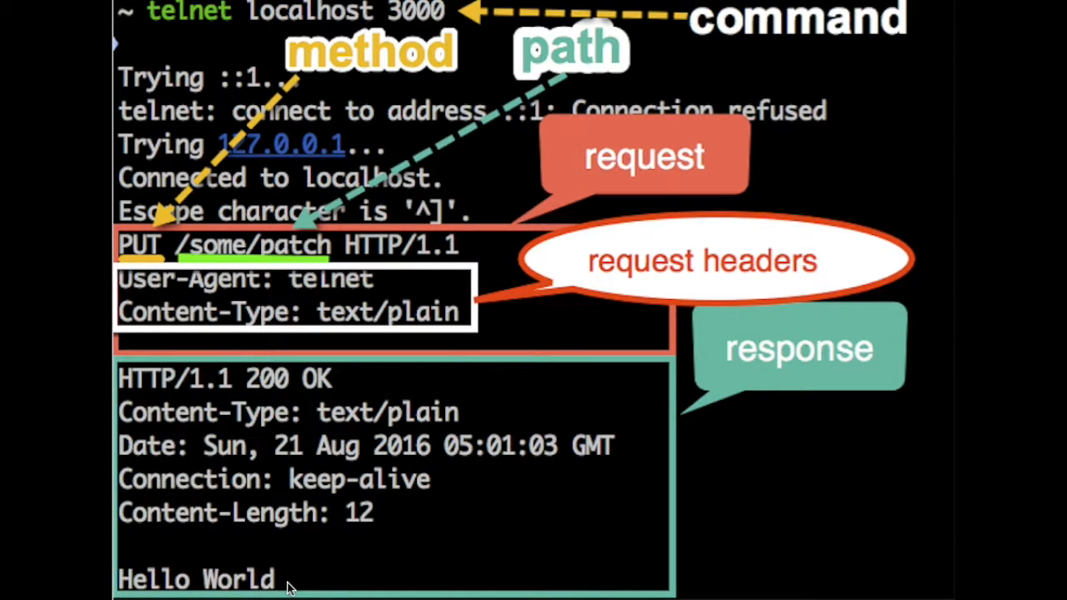
mouse_move(275, 570)
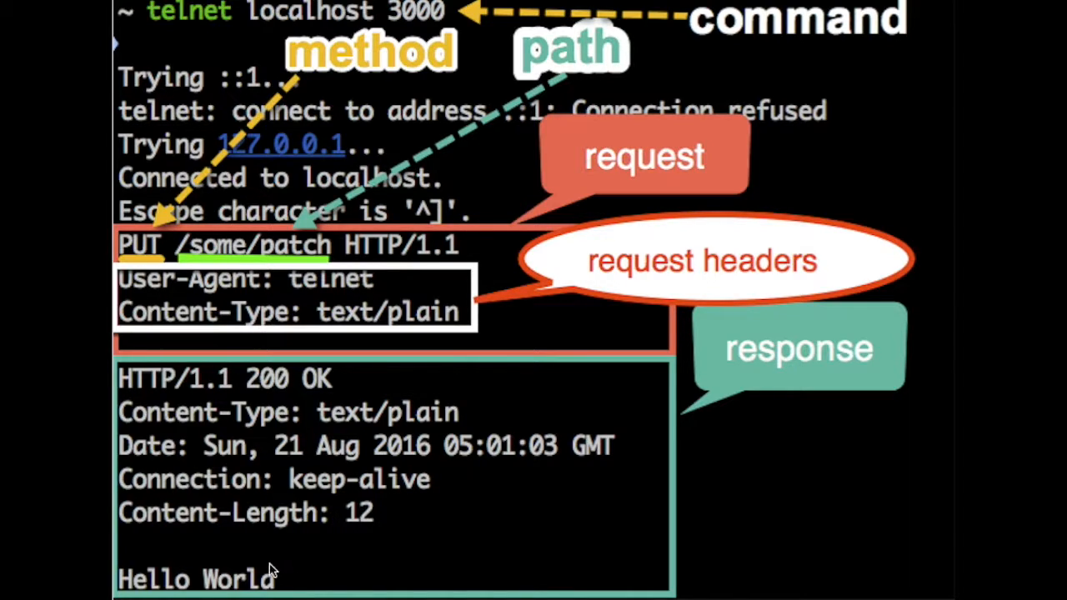
mouse_move(277, 567)
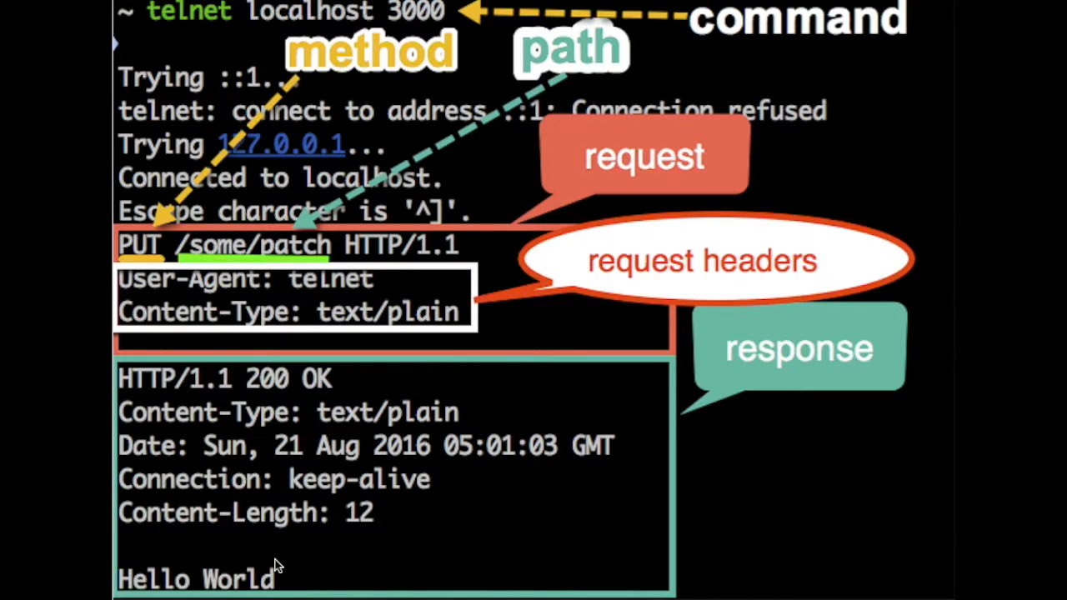
mouse_move(214, 592)
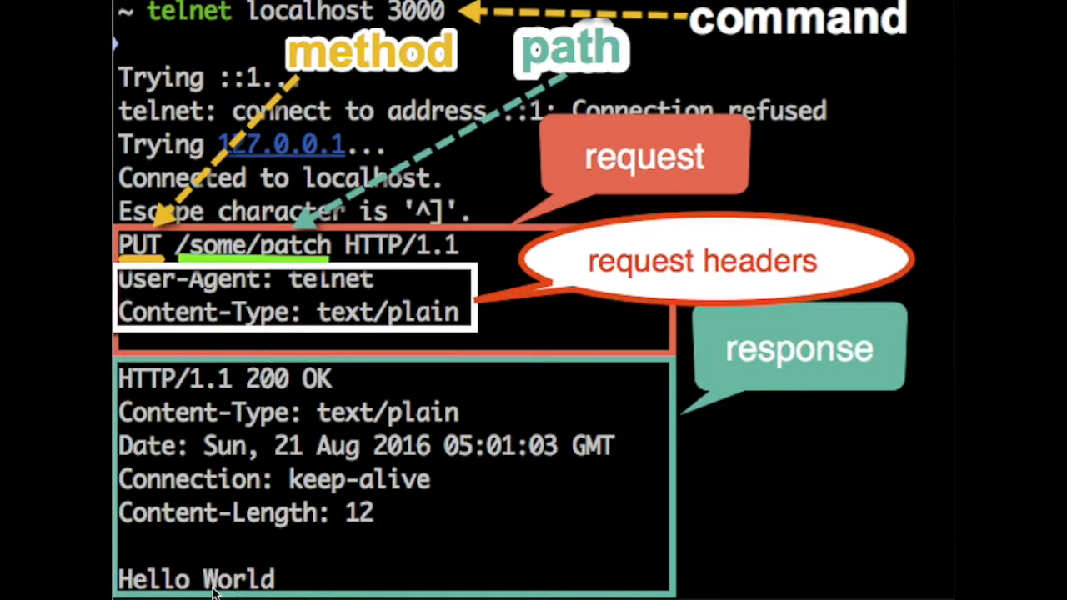
mouse_move(264, 554)
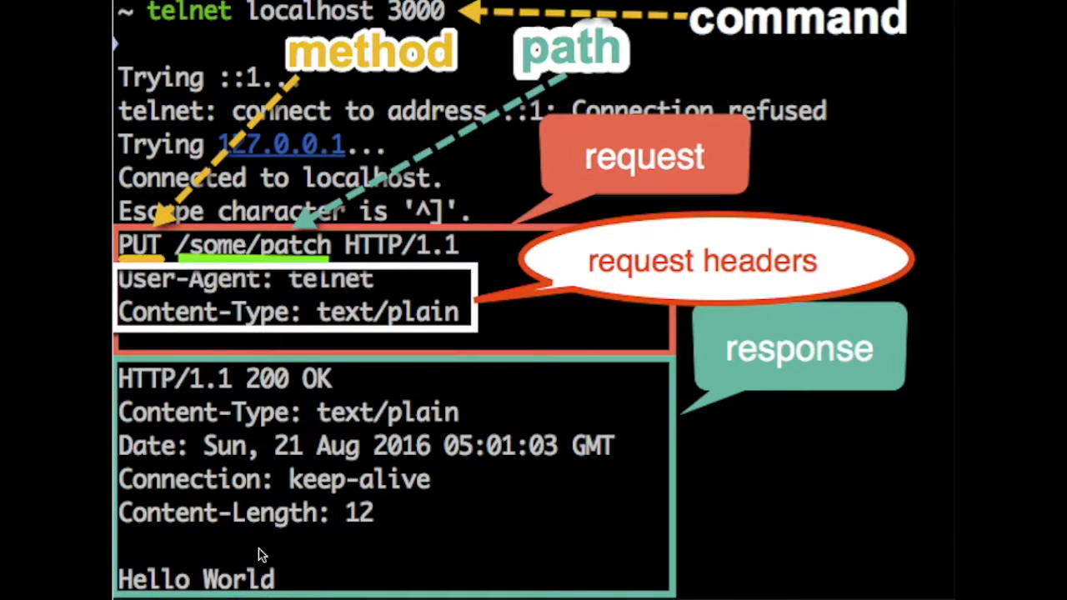
mouse_move(299, 560)
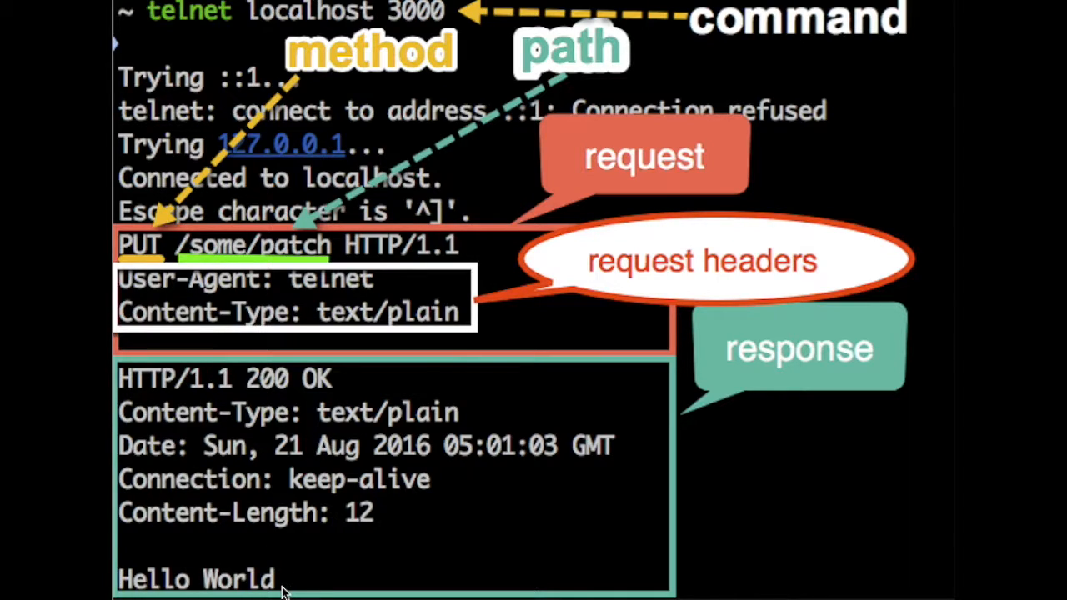
mouse_move(137, 267)
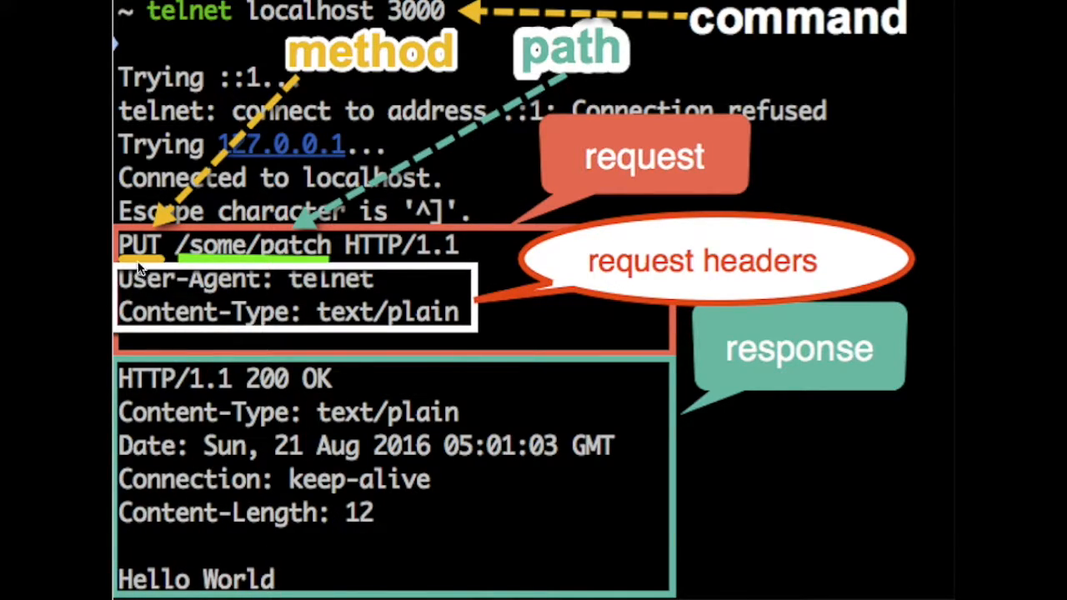
mouse_move(280, 275)
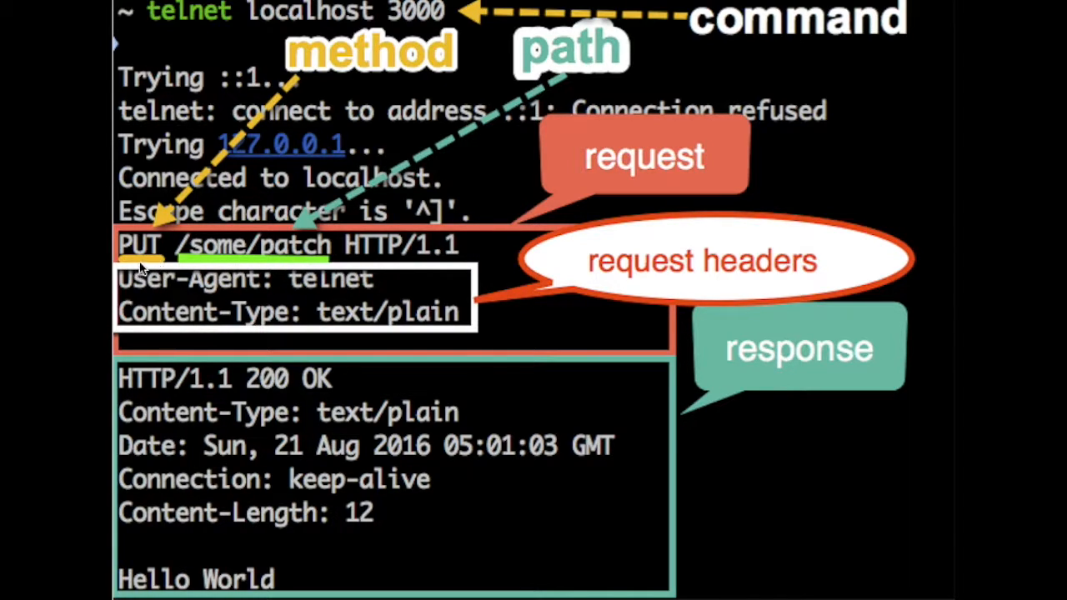
mouse_move(337, 382)
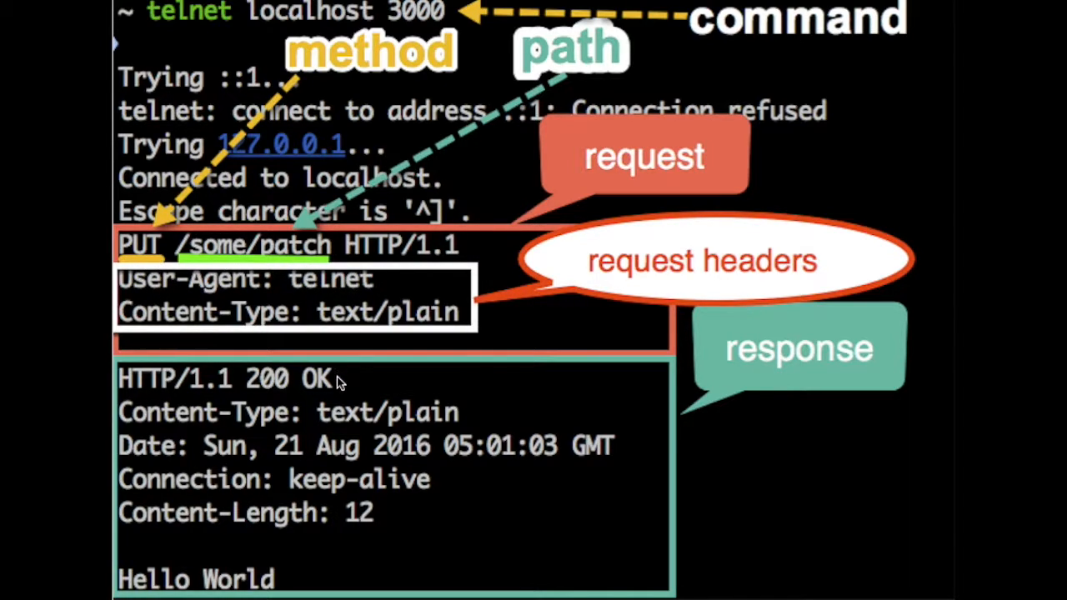
mouse_move(370, 453)
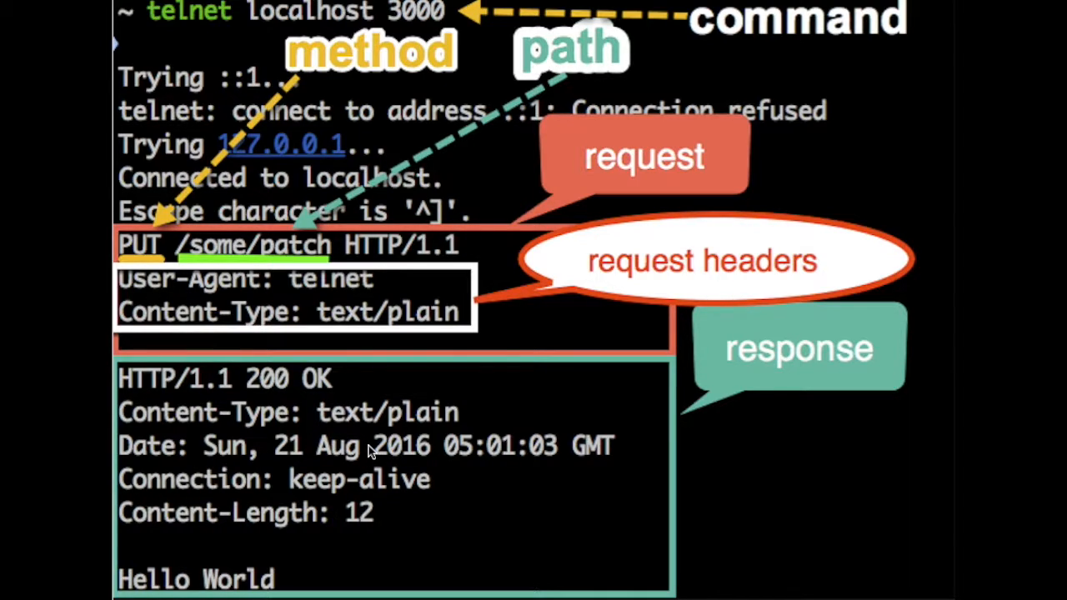
mouse_move(235, 507)
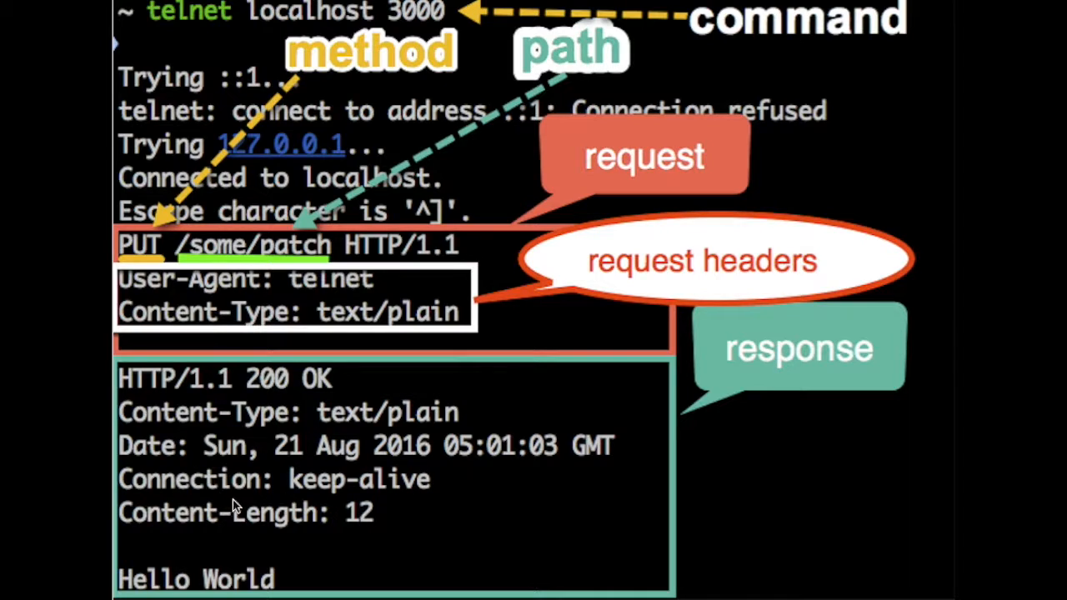
mouse_move(220, 586)
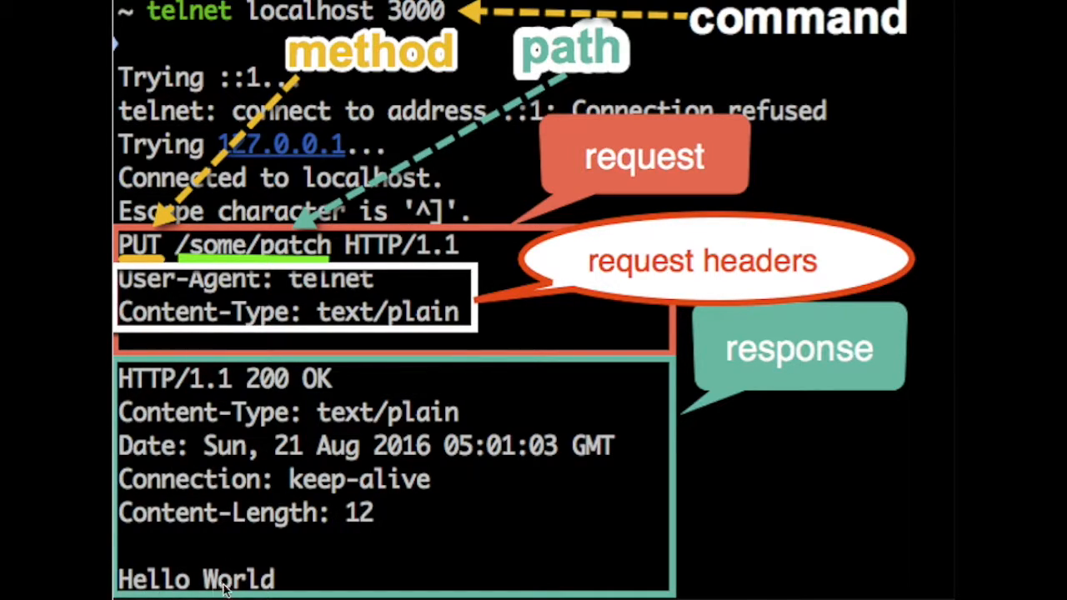
mouse_move(180, 449)
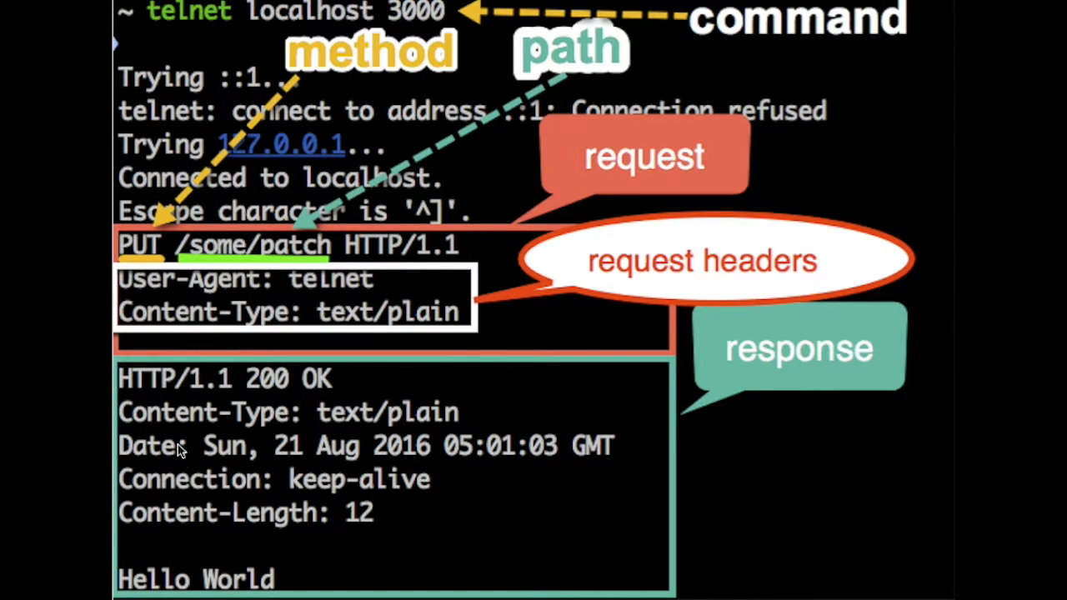
mouse_move(182, 592)
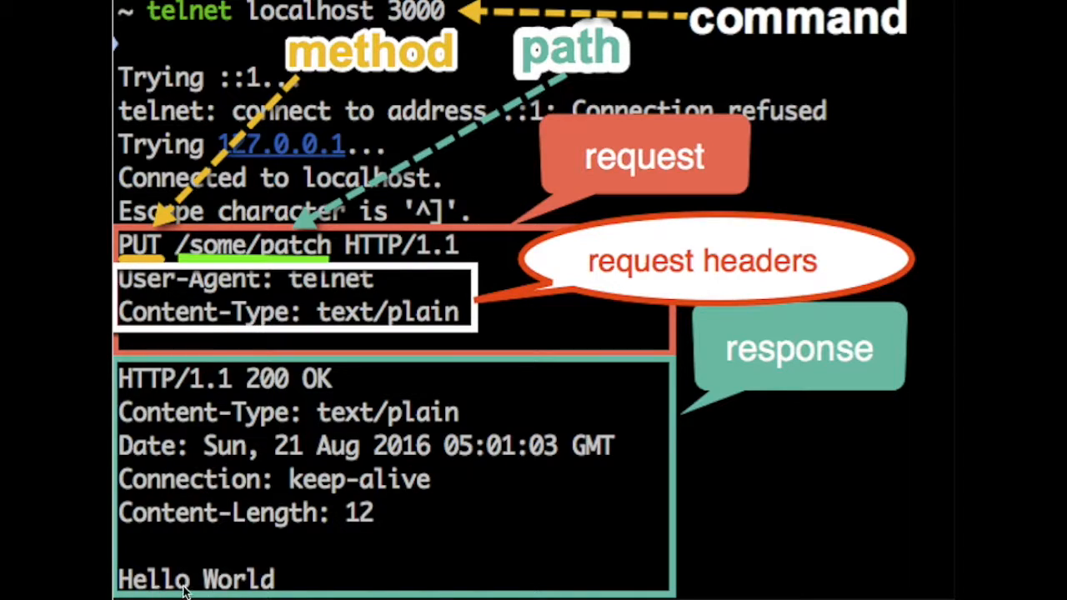
mouse_move(130, 587)
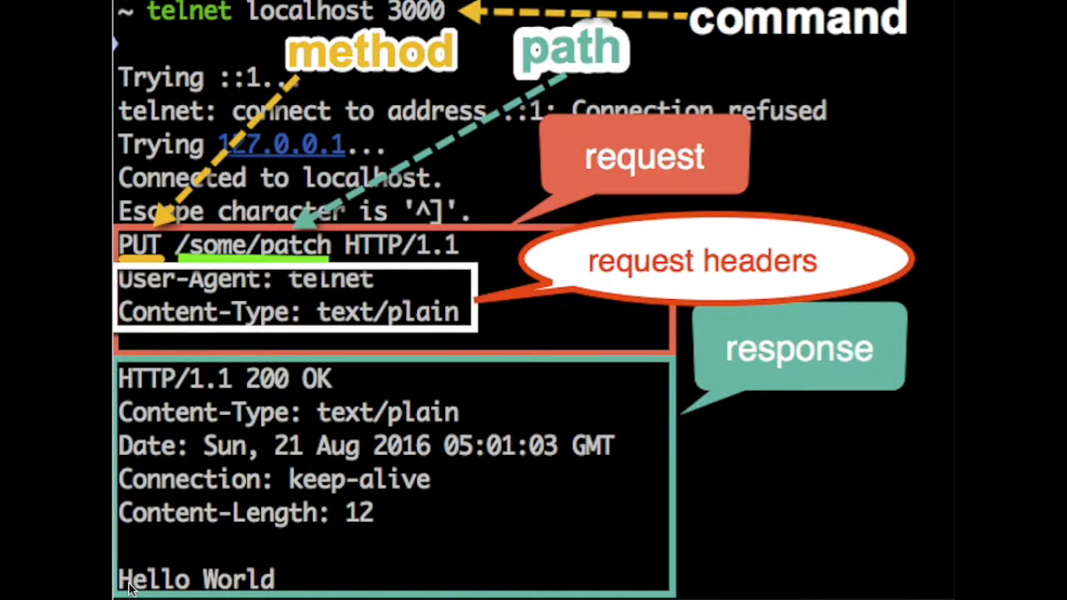
mouse_move(142, 581)
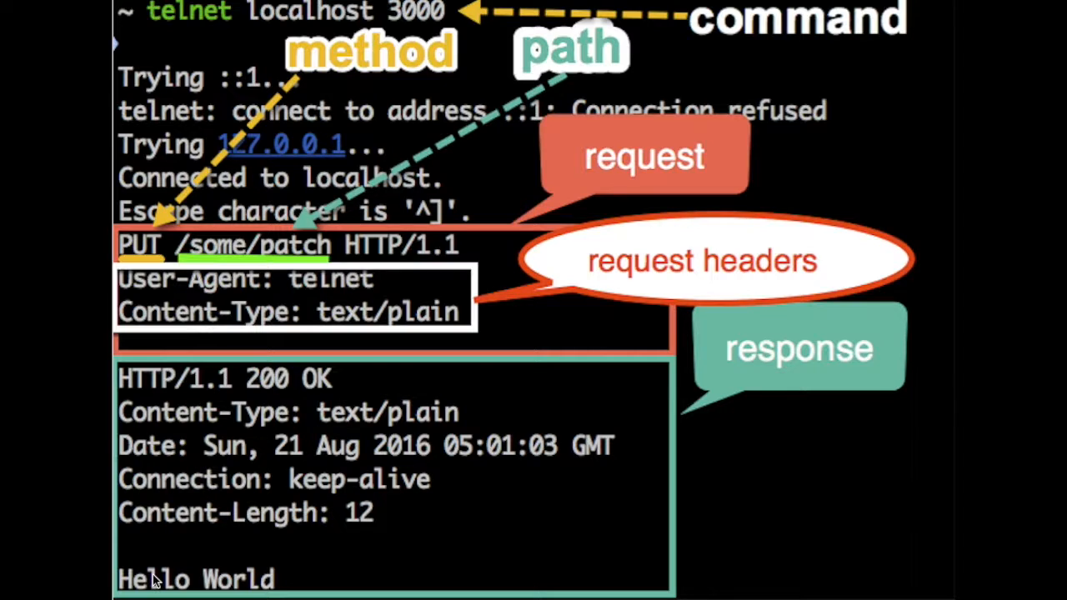
mouse_move(163, 552)
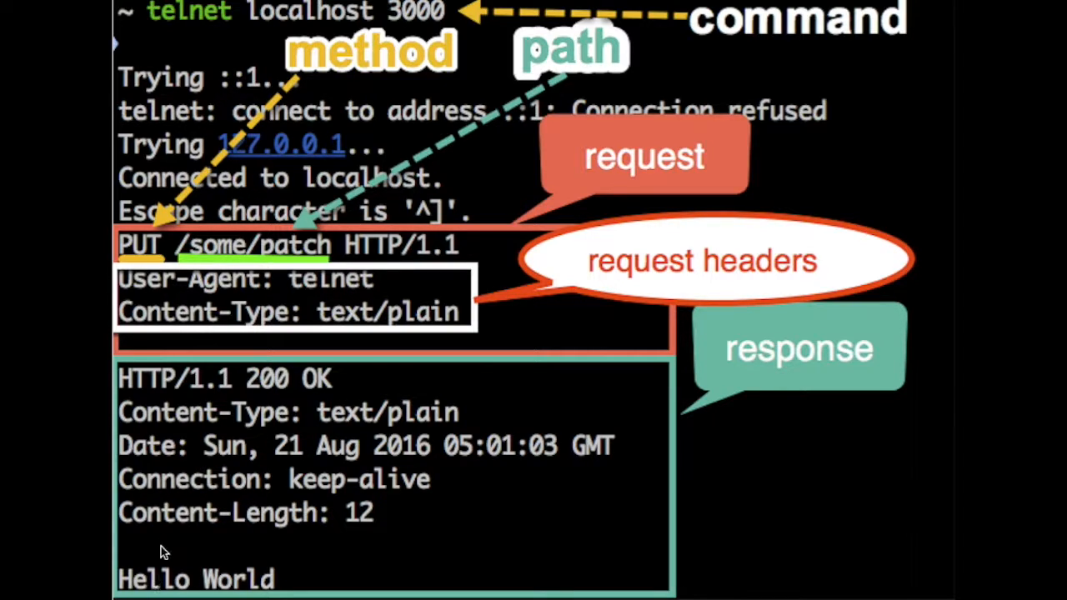
mouse_move(147, 265)
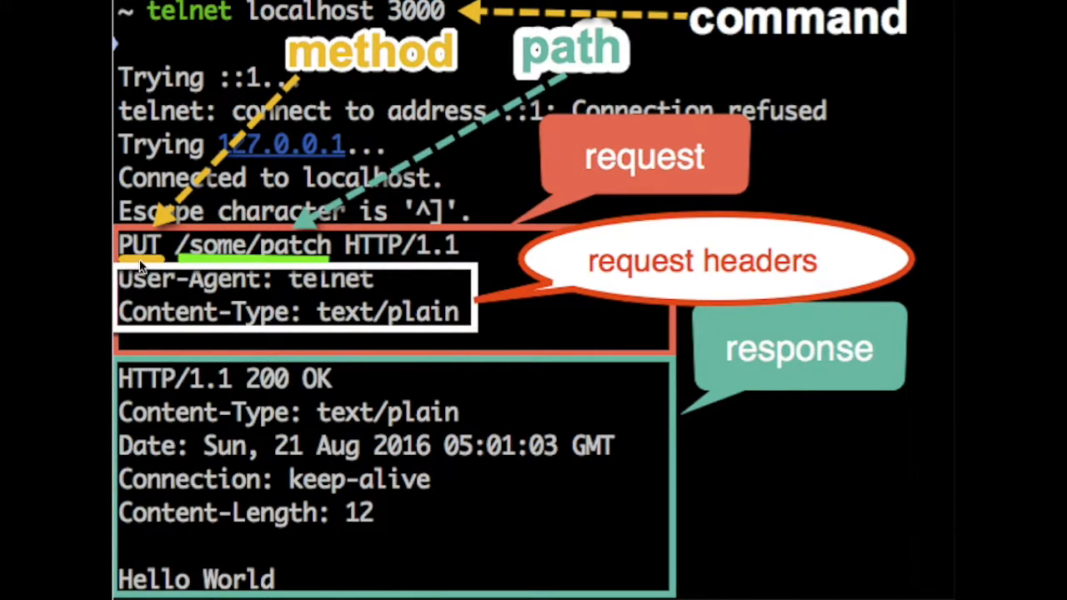
mouse_move(292, 258)
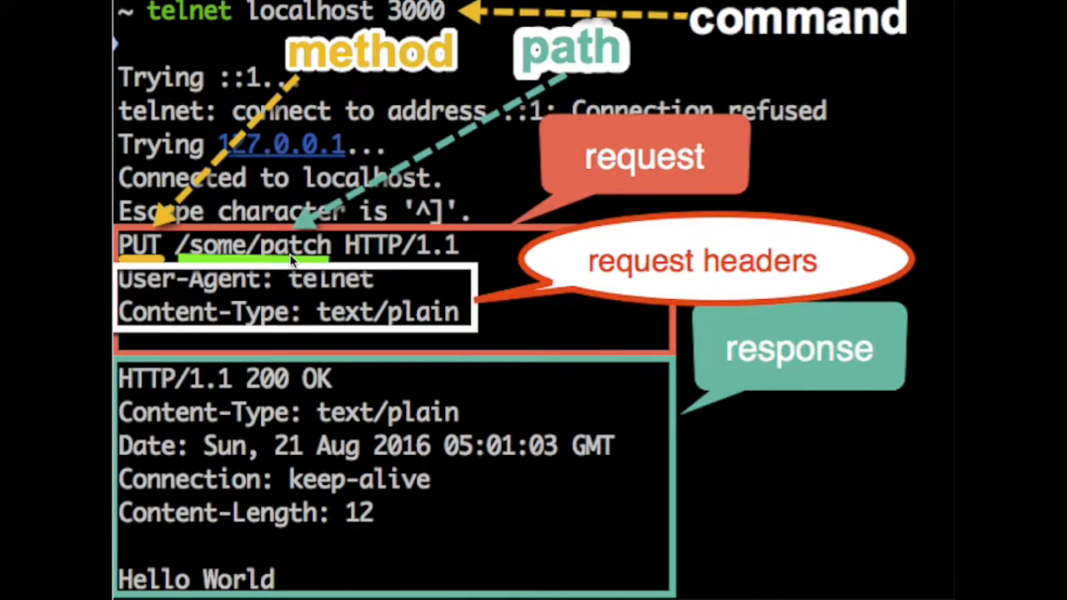
mouse_move(163, 265)
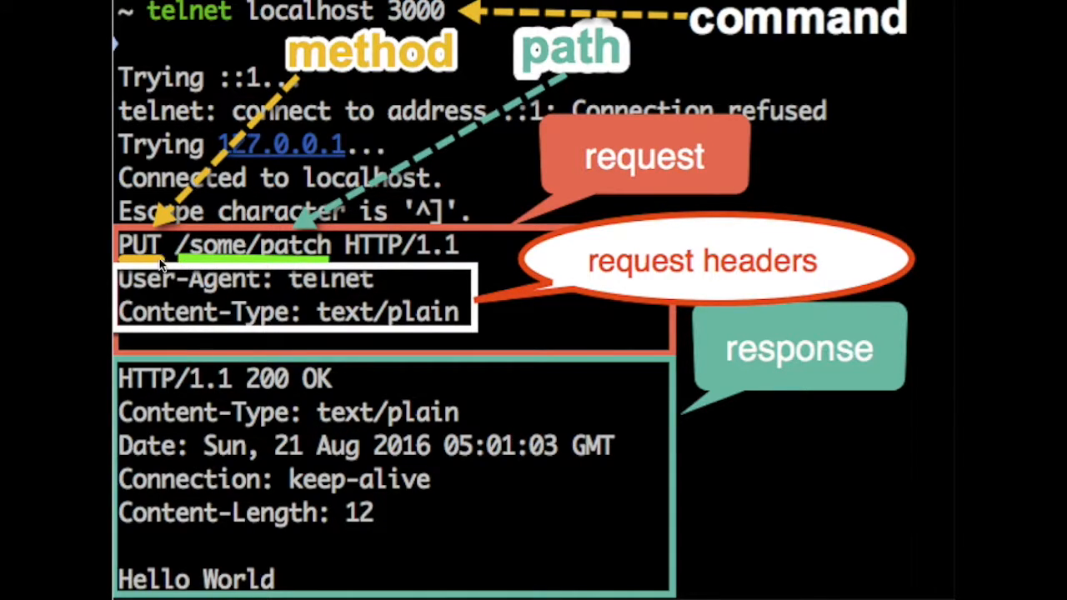
mouse_move(200, 271)
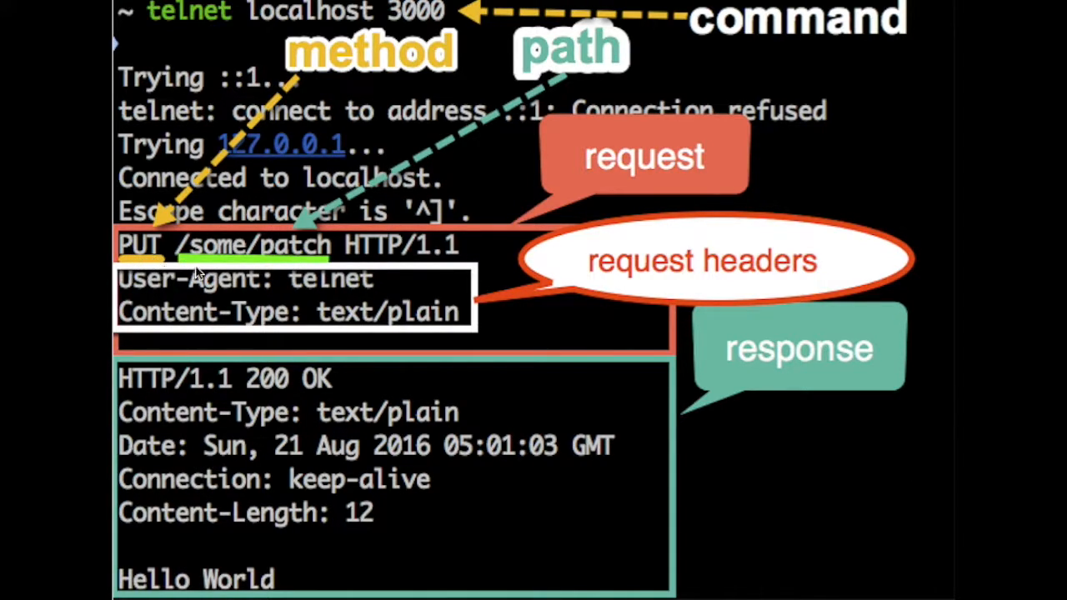
mouse_move(175, 313)
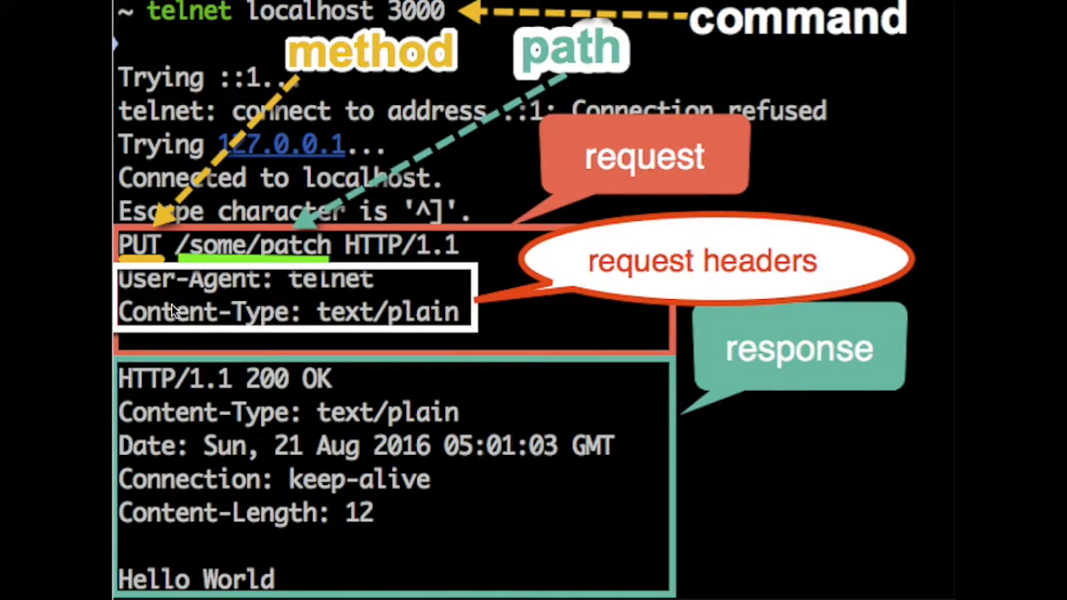
mouse_move(357, 584)
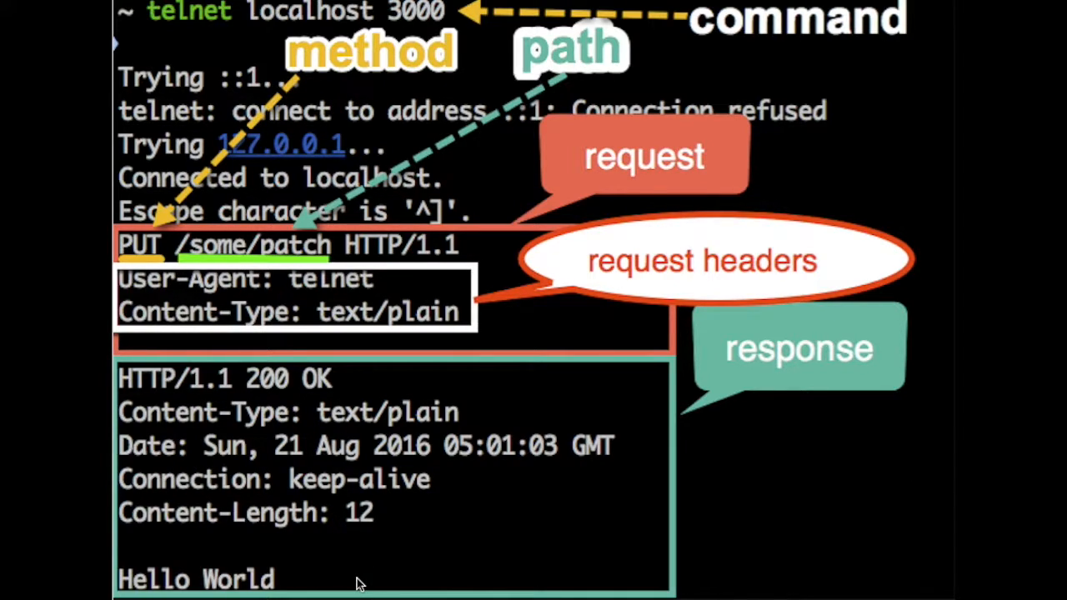
mouse_move(360, 580)
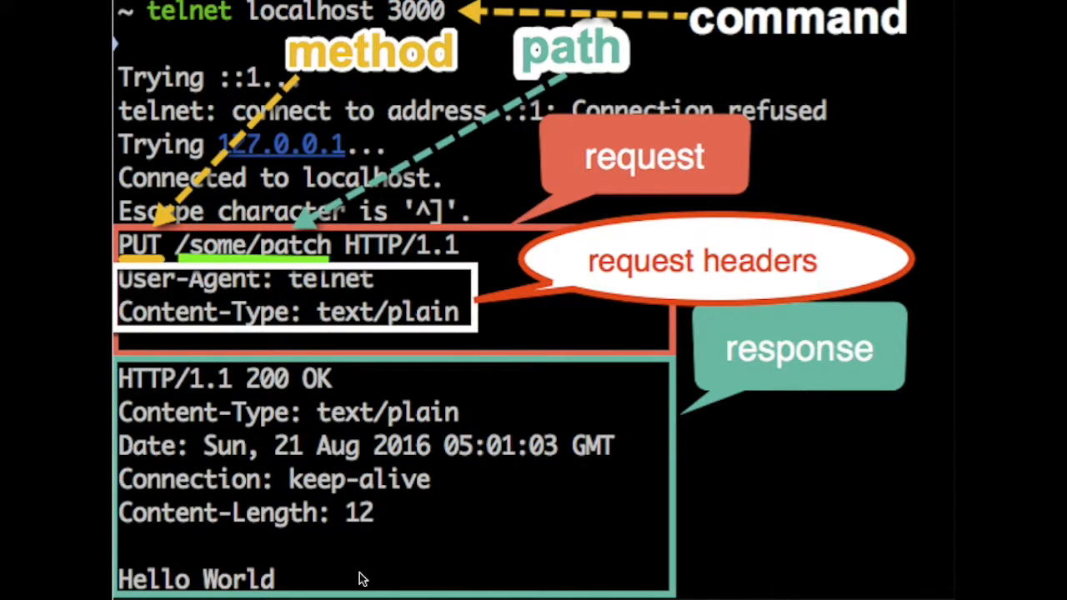
mouse_move(347, 498)
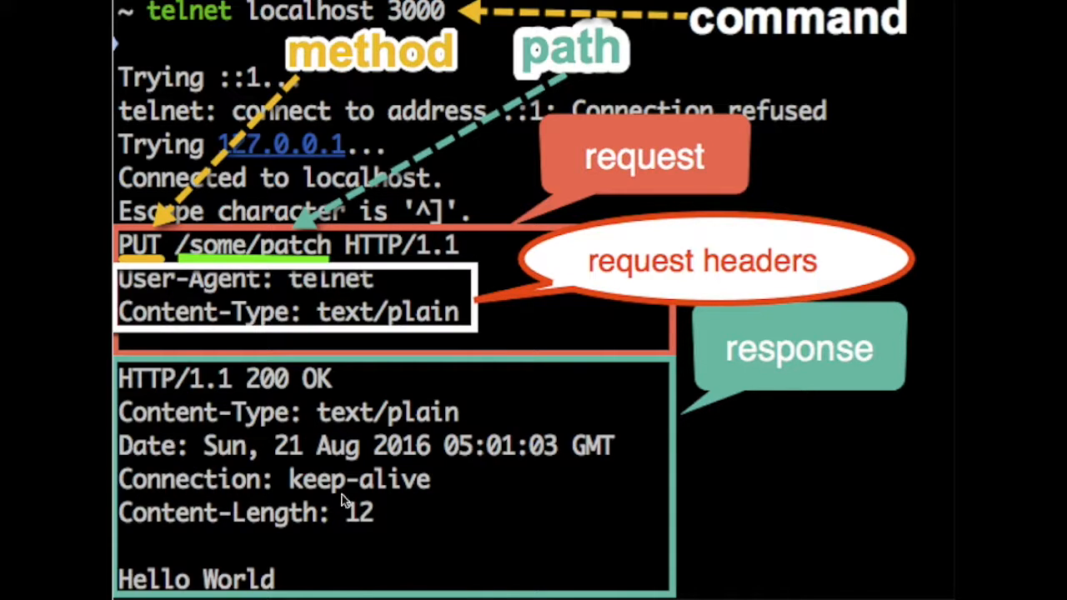
mouse_move(303, 344)
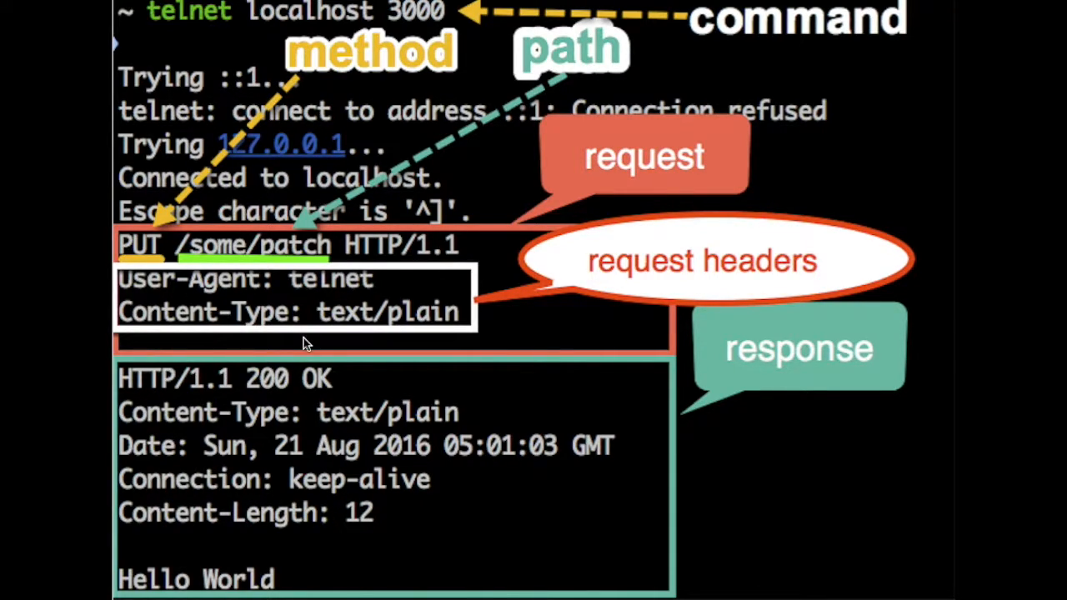